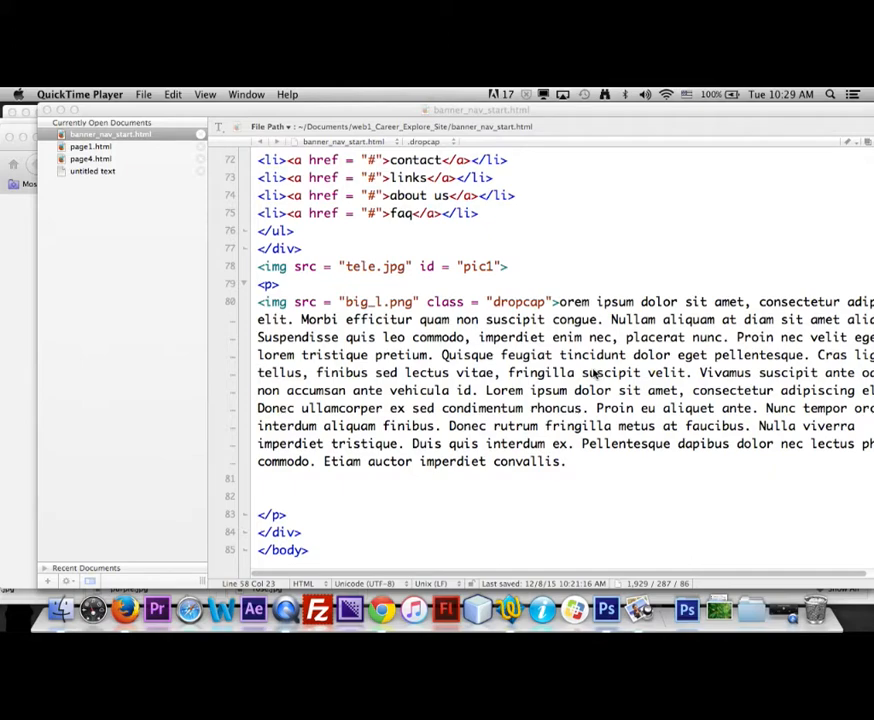
{"action": "mouse_move", "coordinate": [384, 608]}
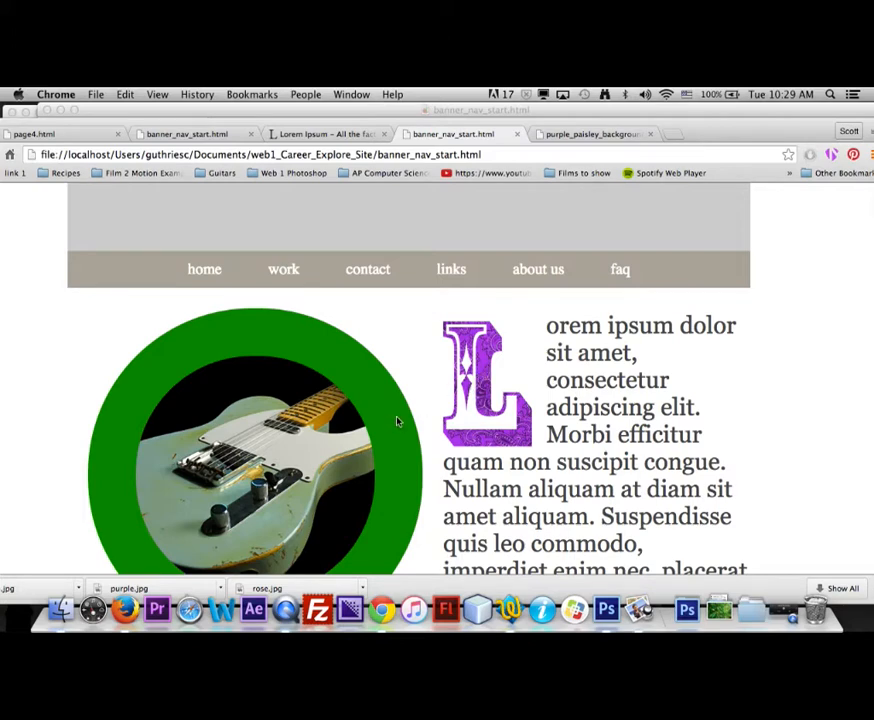
{"action": "mouse_move", "coordinate": [408, 446]}
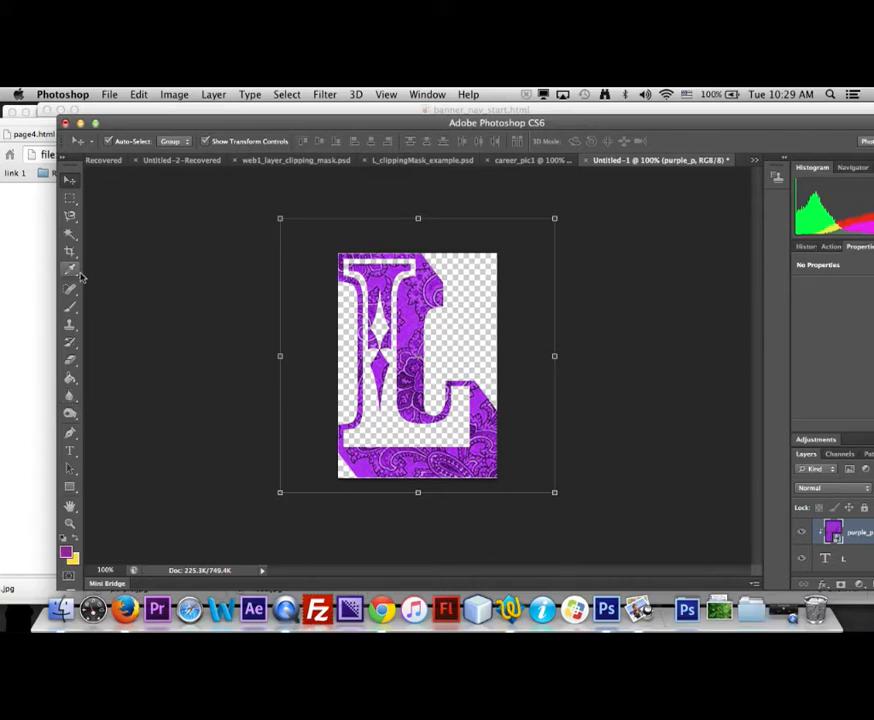
Sample the drop-cap L's purple with the Eyedropper and select its hex code in the Color Picker
{"action": "left_click", "coordinate": [70, 274]}
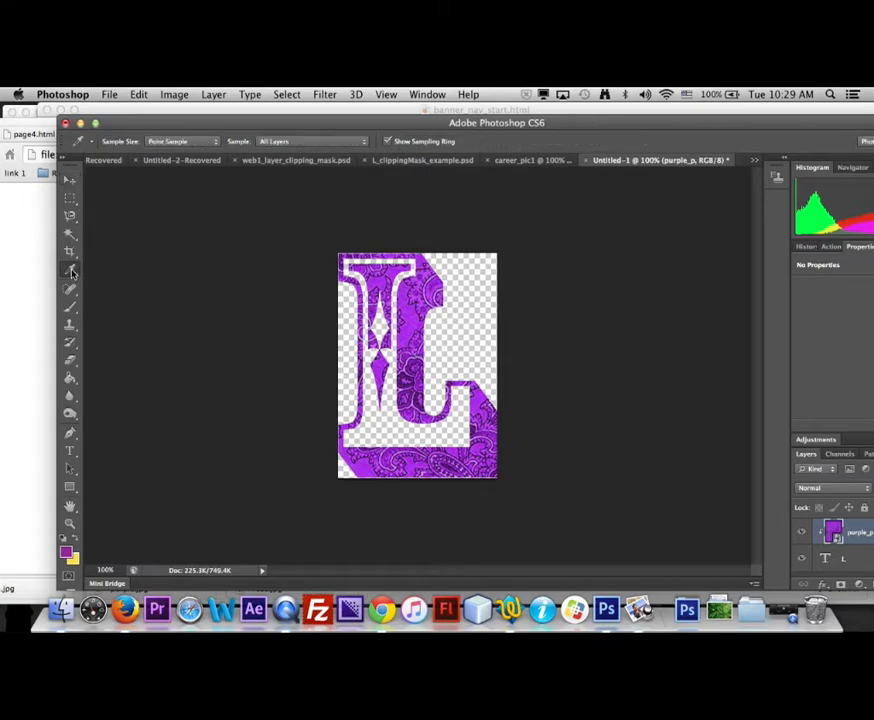
{"action": "left_click", "coordinate": [72, 272]}
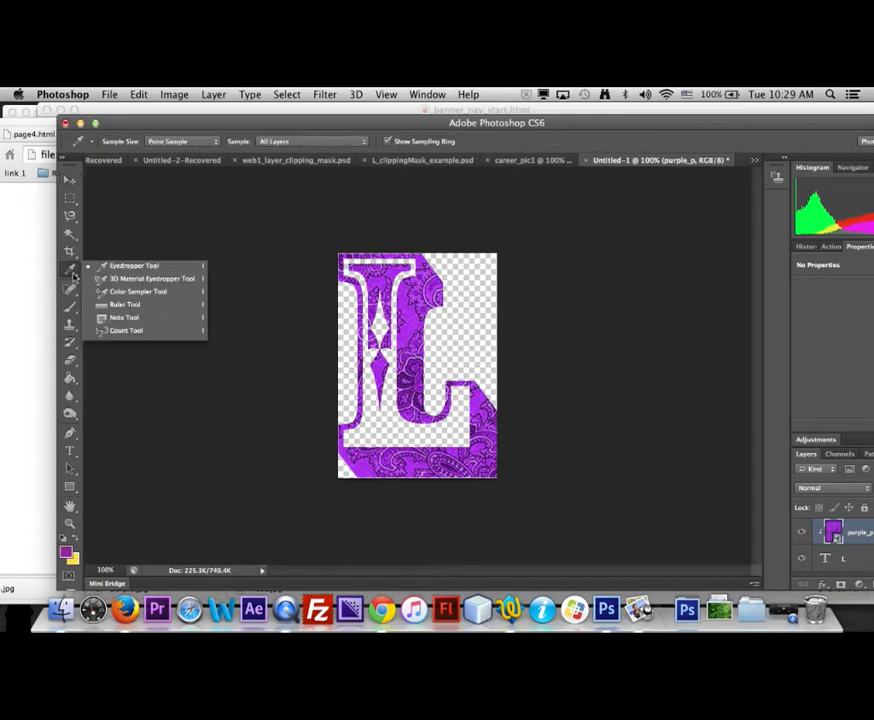
{"action": "left_click", "coordinate": [68, 272]}
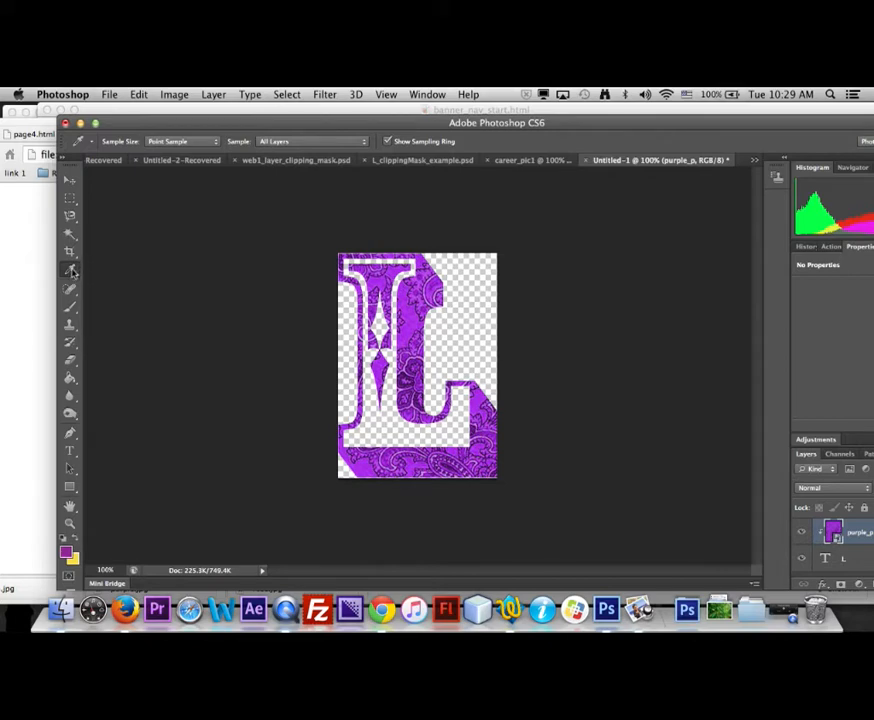
{"action": "mouse_move", "coordinate": [362, 462]}
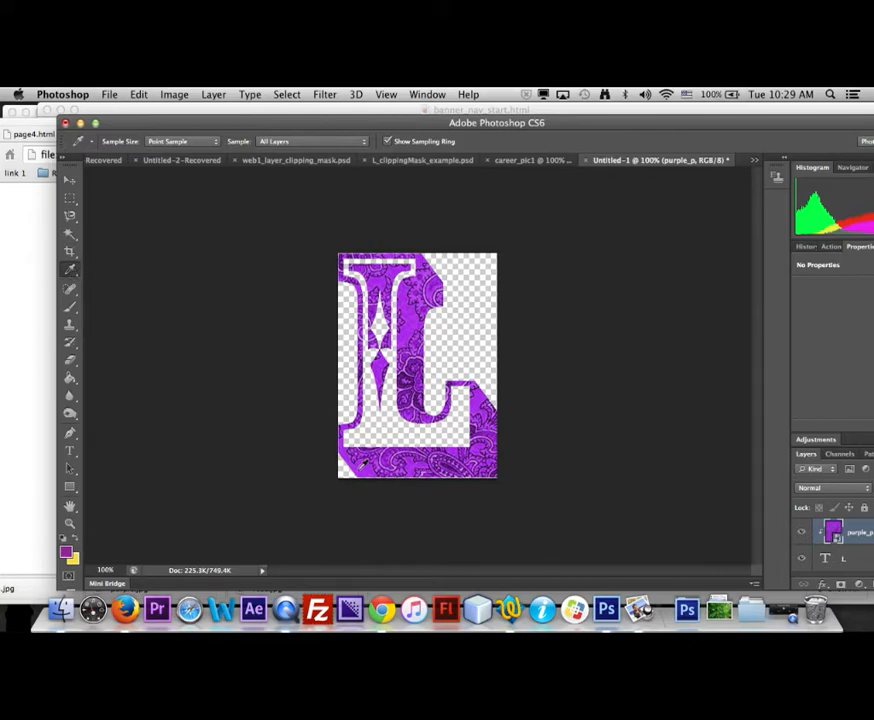
{"action": "mouse_move", "coordinate": [364, 464]}
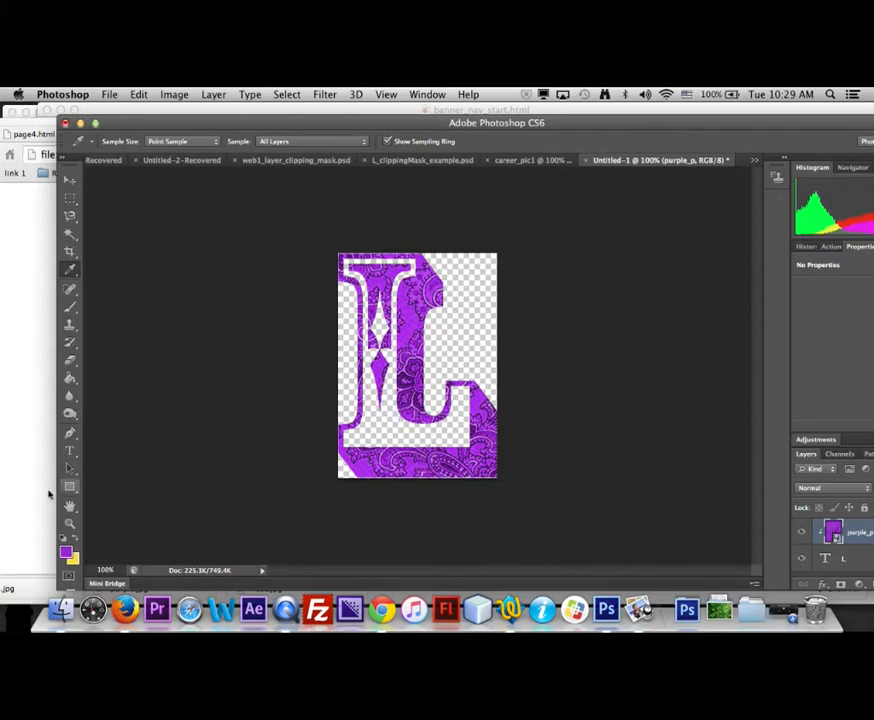
{"action": "left_click", "coordinate": [64, 552]}
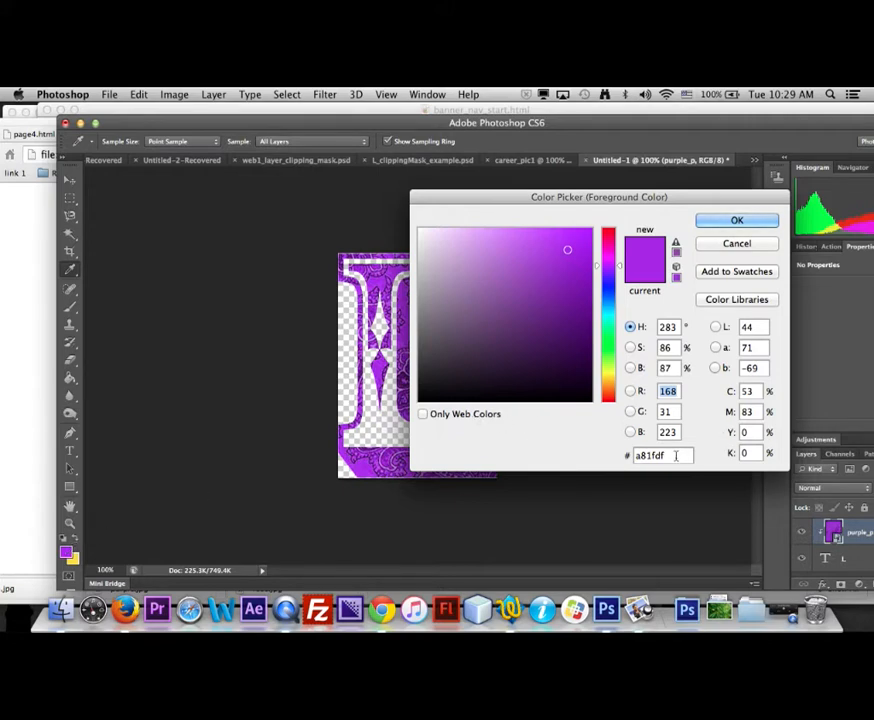
{"action": "triple_click", "coordinate": [650, 456]}
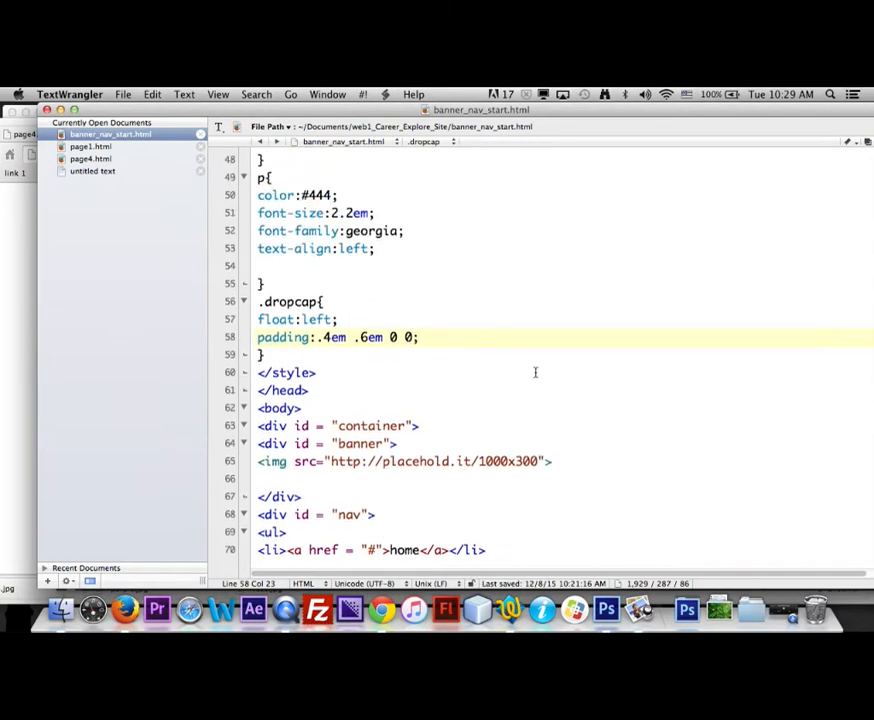
Give the #pic1 rule the sampled purple background a81fdf
{"action": "scroll", "scroll_direction": "down", "scroll_amount": 3}
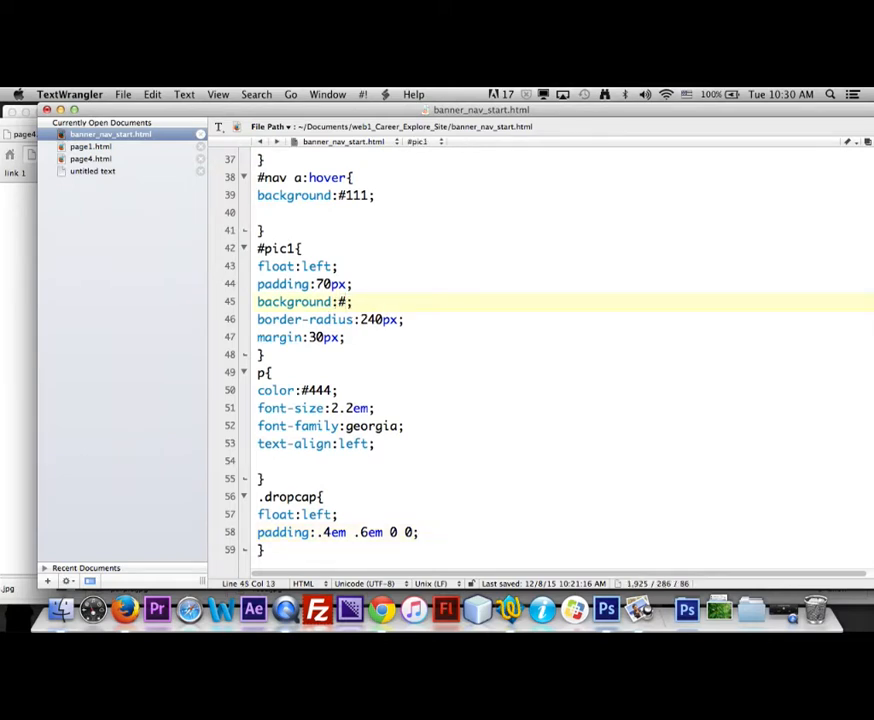
{"action": "type", "text": "a81fdf"}
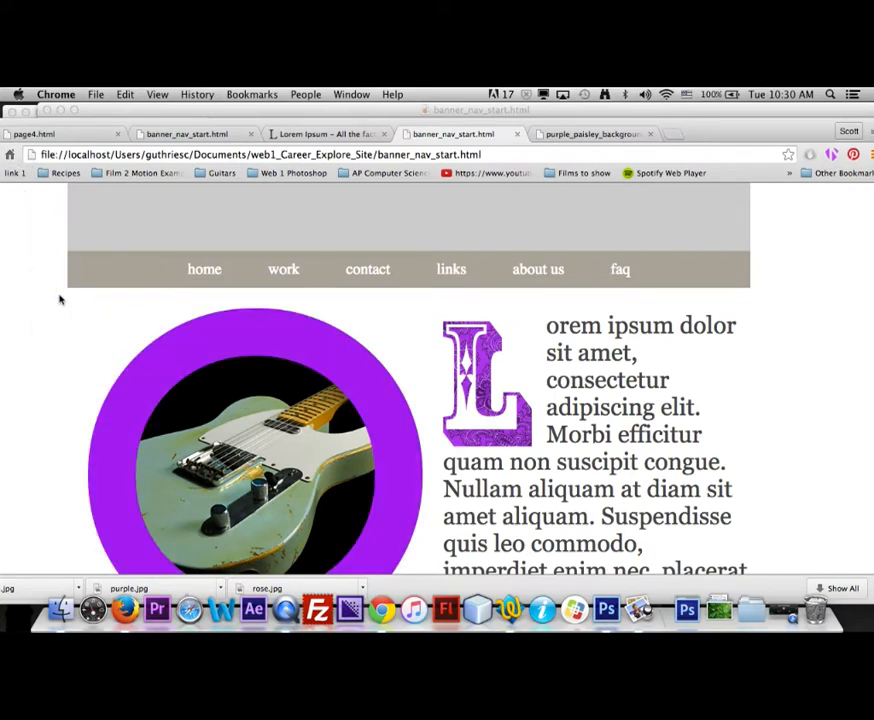
{"action": "mouse_move", "coordinate": [464, 444]}
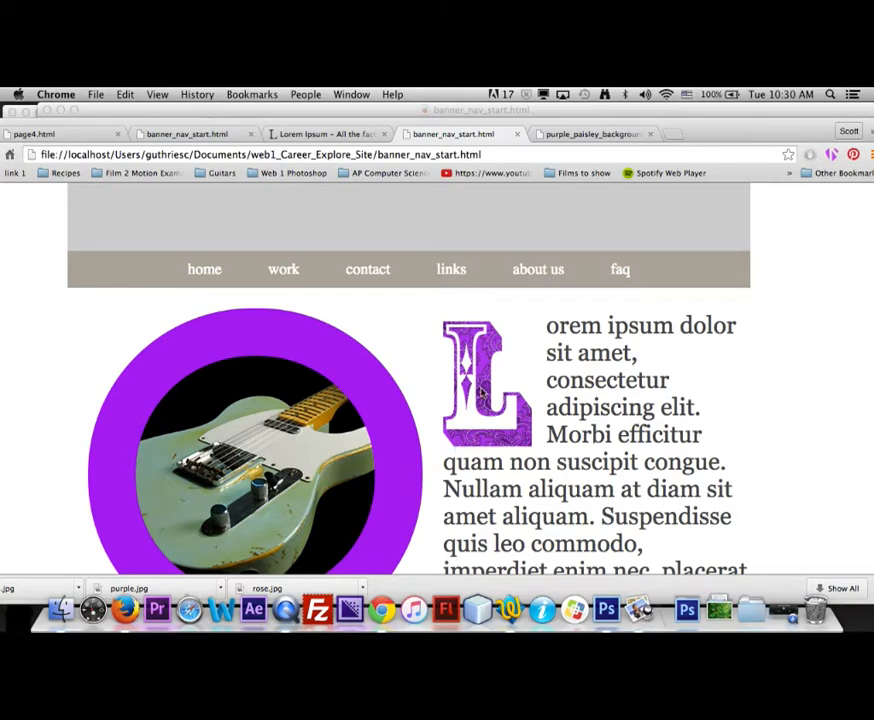
{"action": "mouse_move", "coordinate": [476, 398]}
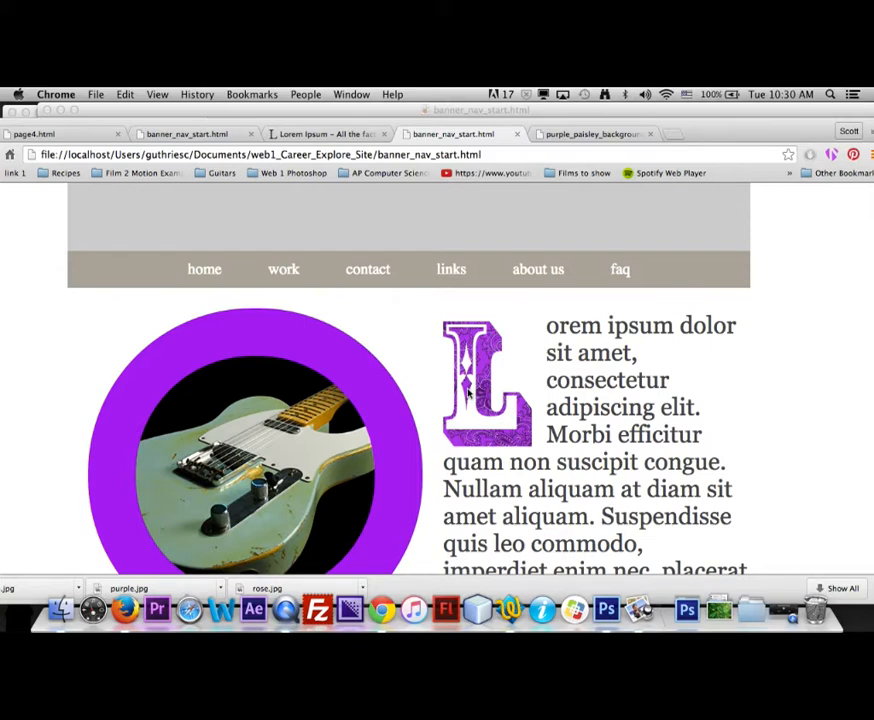
Scroll down the refreshed Chrome page to check the guitar's purple ring
{"action": "scroll", "scroll_direction": "down", "scroll_amount": 3}
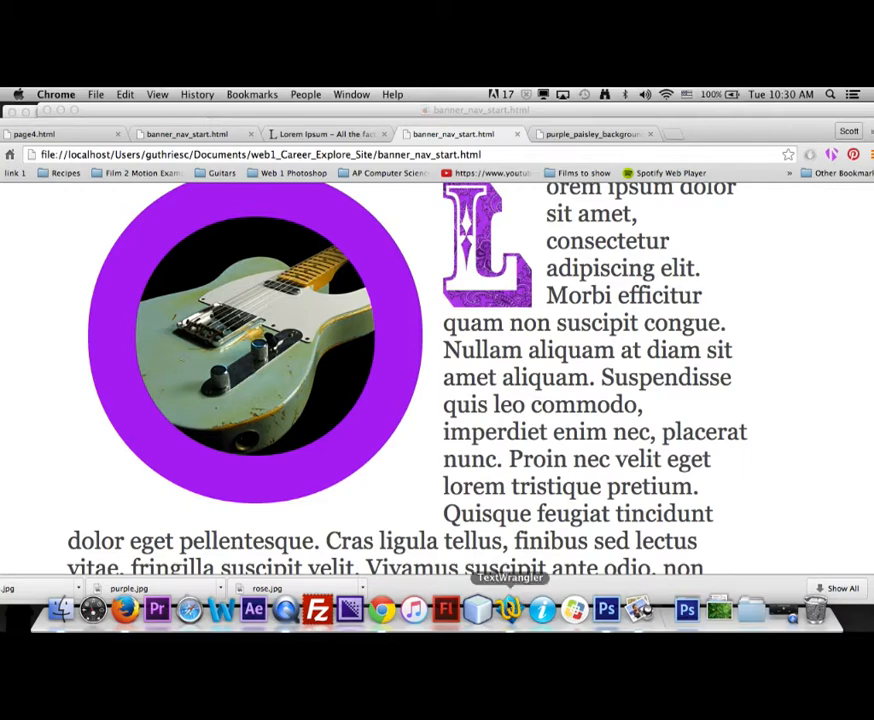
{"action": "scroll", "scroll_direction": "down", "scroll_amount": 3}
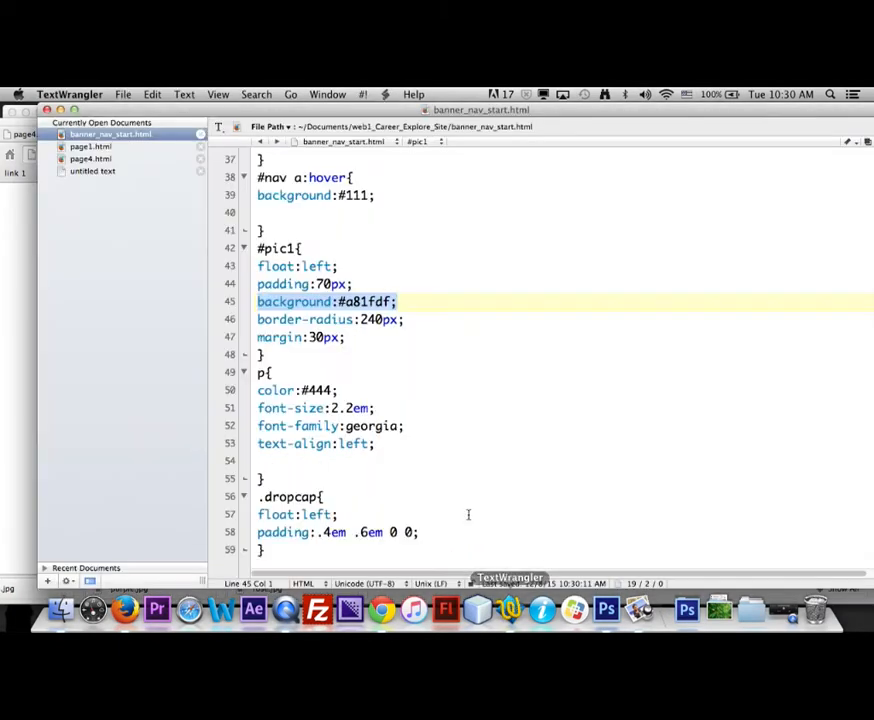
{"action": "scroll", "scroll_direction": "down", "scroll_amount": 3}
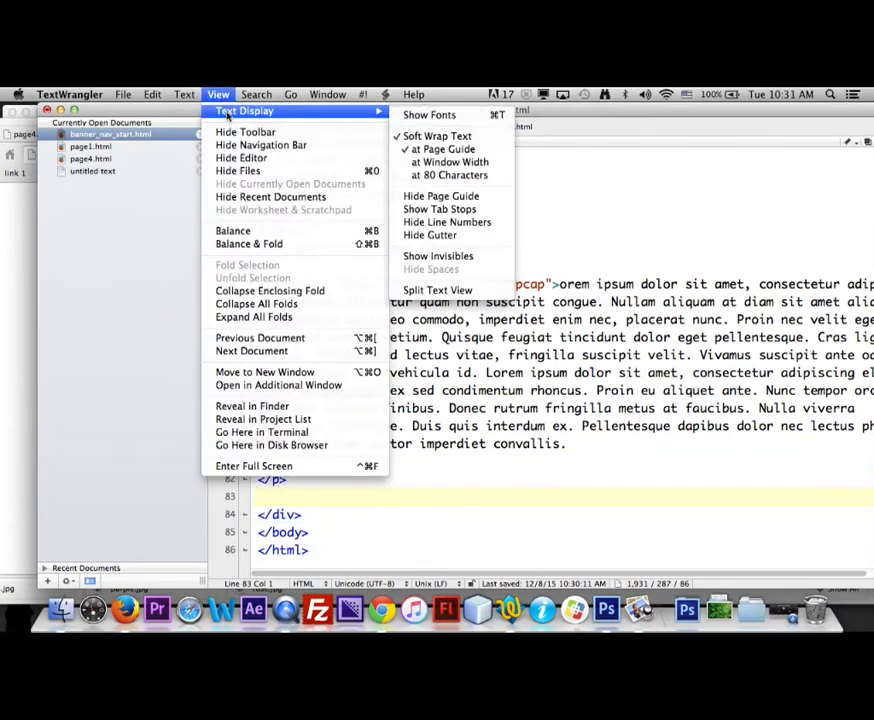
{"action": "mouse_move", "coordinate": [428, 114]}
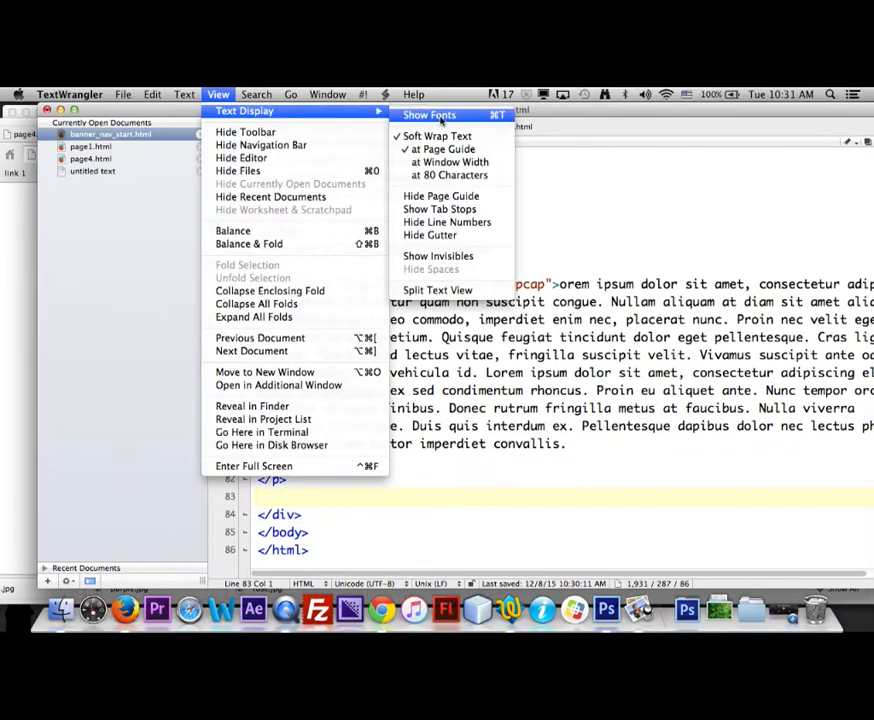
{"action": "left_click", "coordinate": [428, 114]}
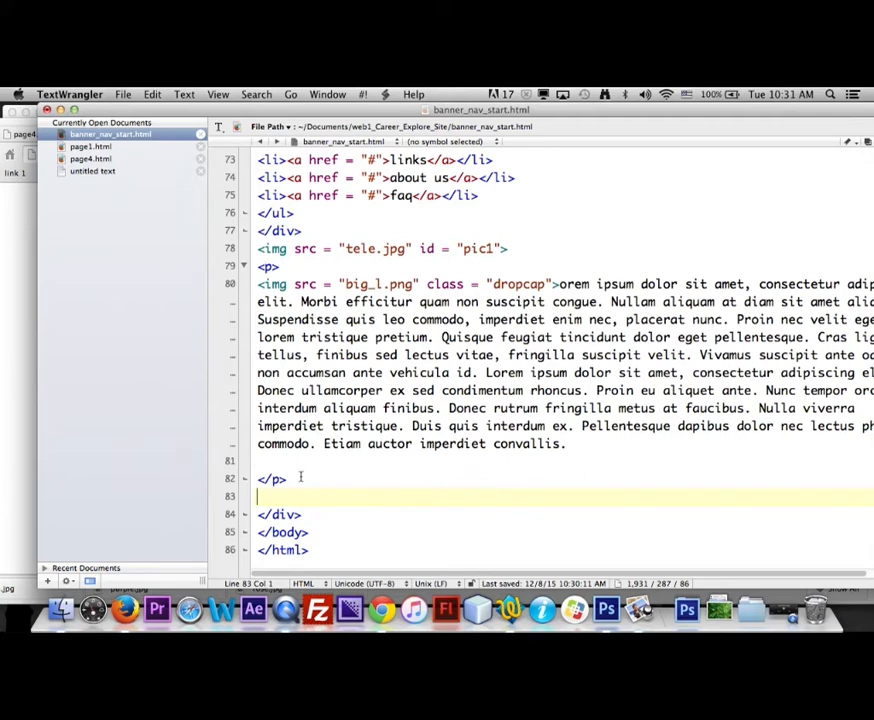
Insert an <hr> after the paragraph's closing tag with a new line below it
{"action": "type", "text": "<"}
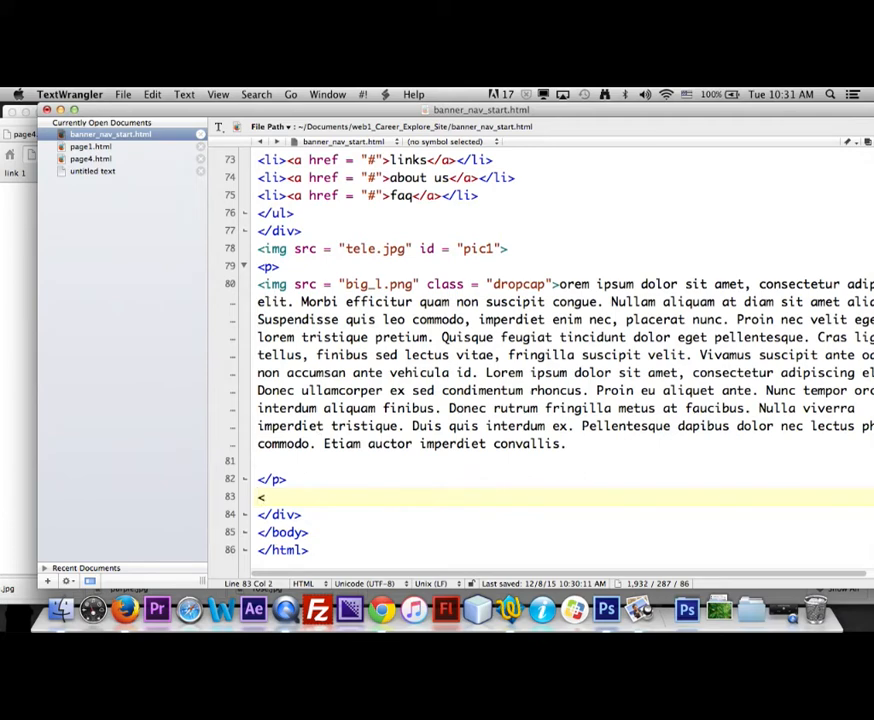
{"action": "type", "text": "hr>"}
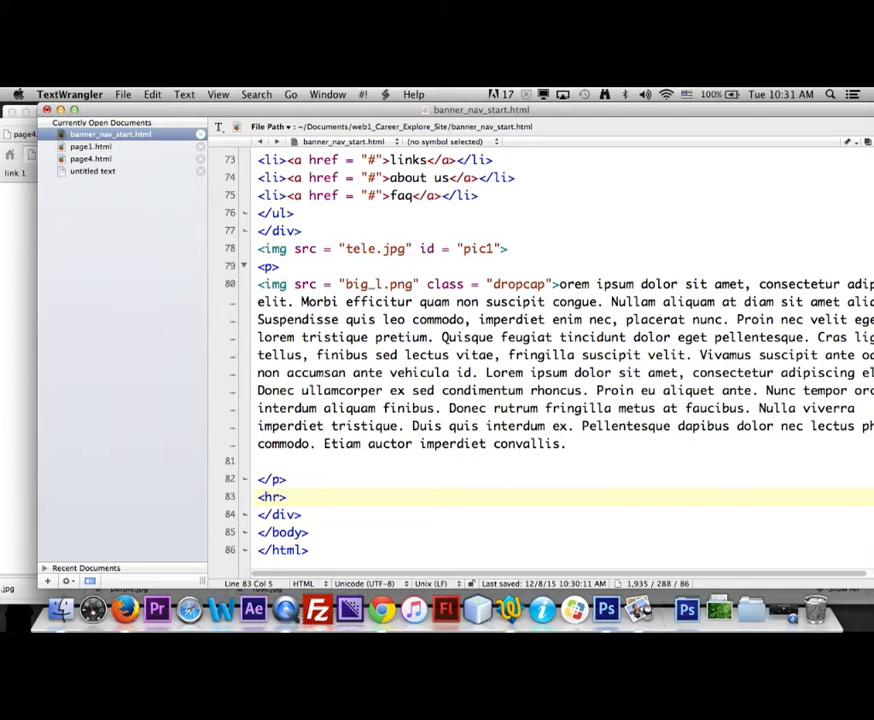
{"action": "key", "text": "return"}
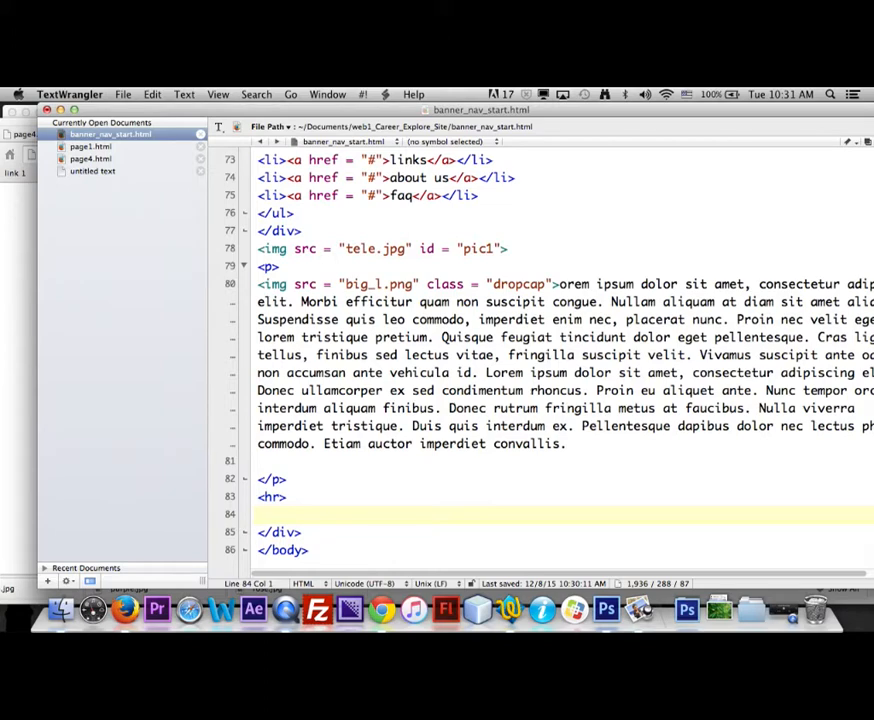
Add an empty <div id = "main"></div> below the horizontal rule
{"action": "type", "text": "<"}
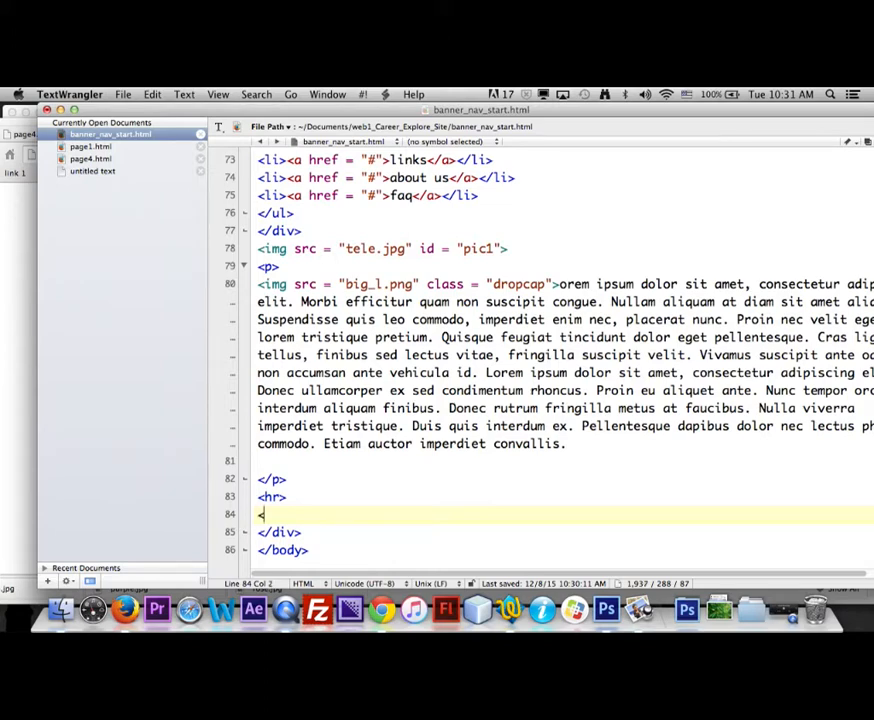
{"action": "type", "text": "div"}
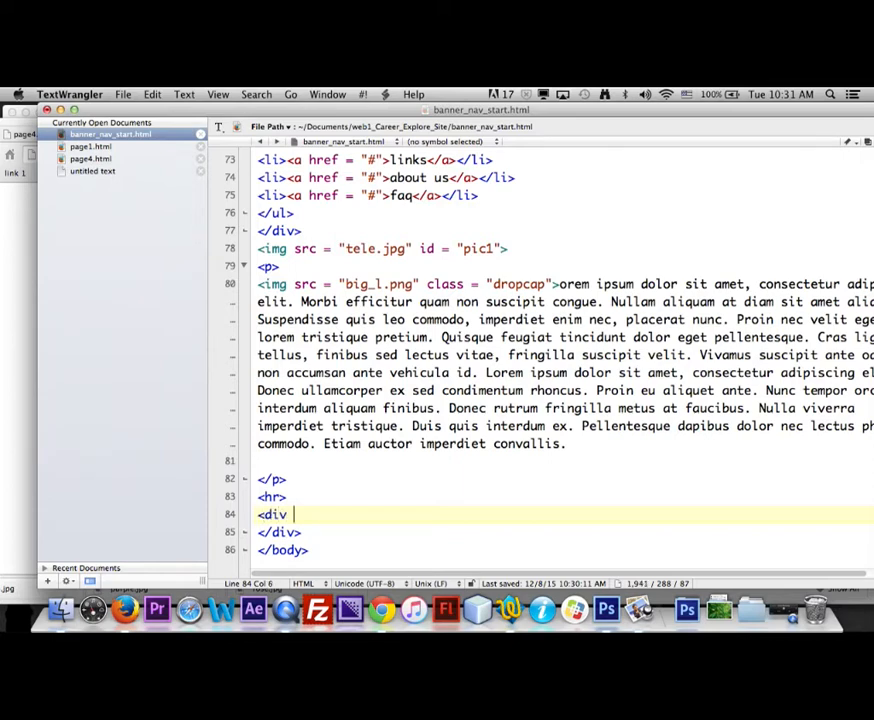
{"action": "type", "text": "id ="}
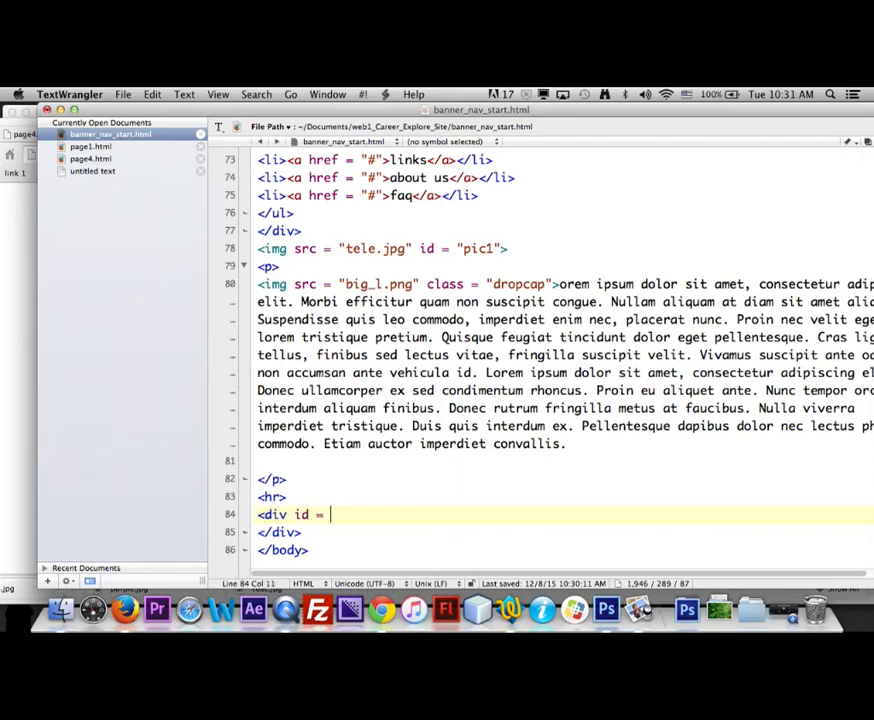
{"action": "type", "text": "\"main\">"}
{"action": "type", "text": "</"}
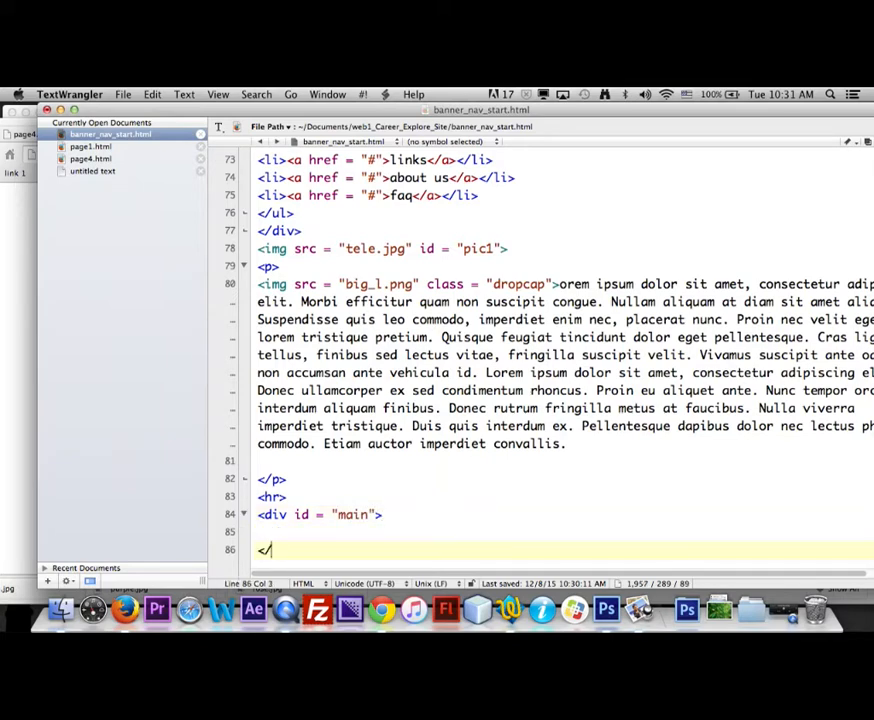
{"action": "type", "text": "div>"}
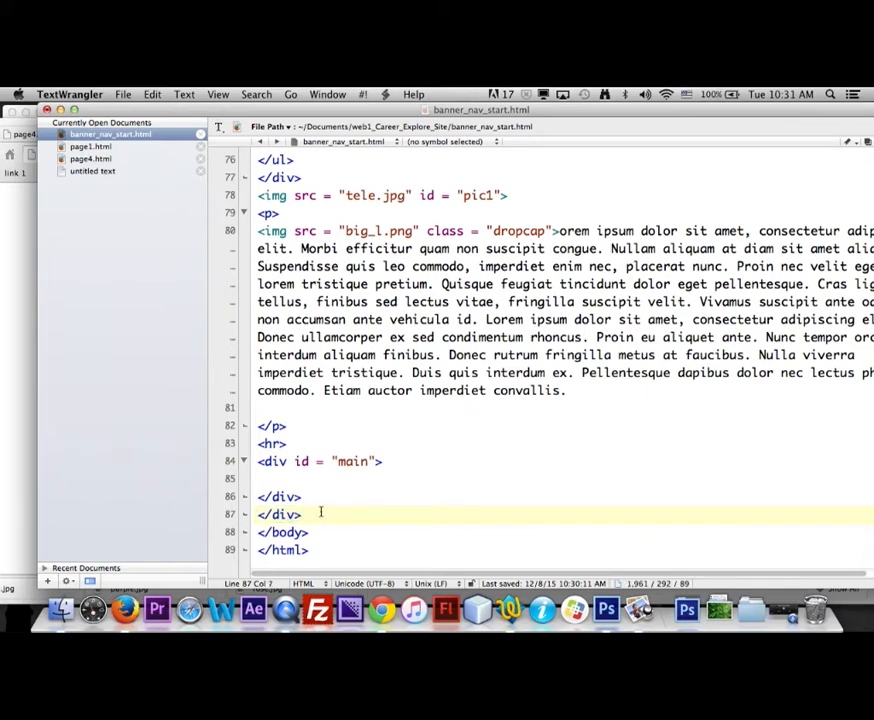
Mark the container's closing div with an <!--ending of container--> comment
{"action": "type", "text": "<!"}
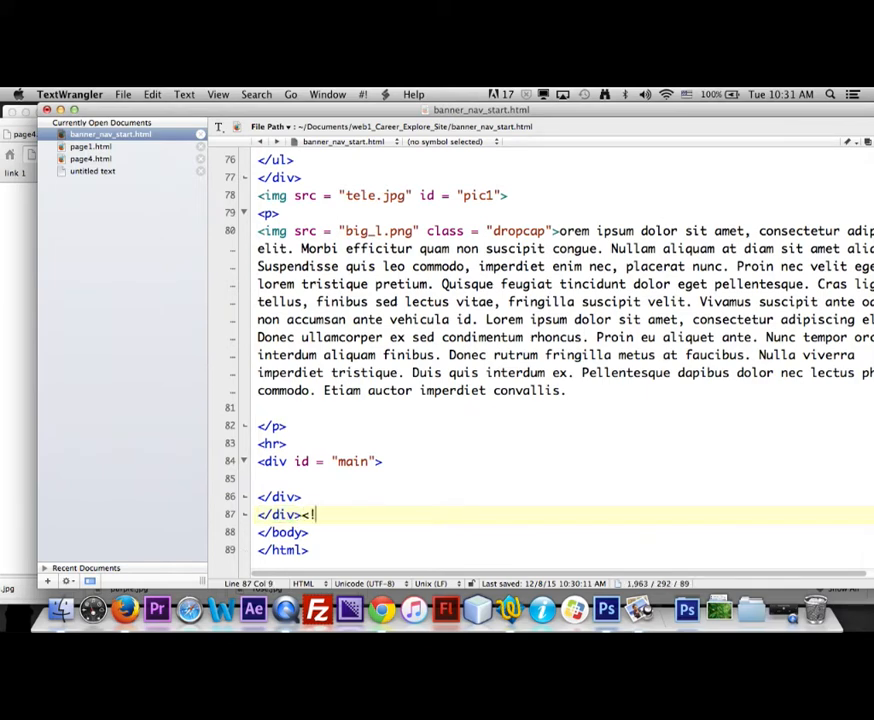
{"action": "type", "text": "--"}
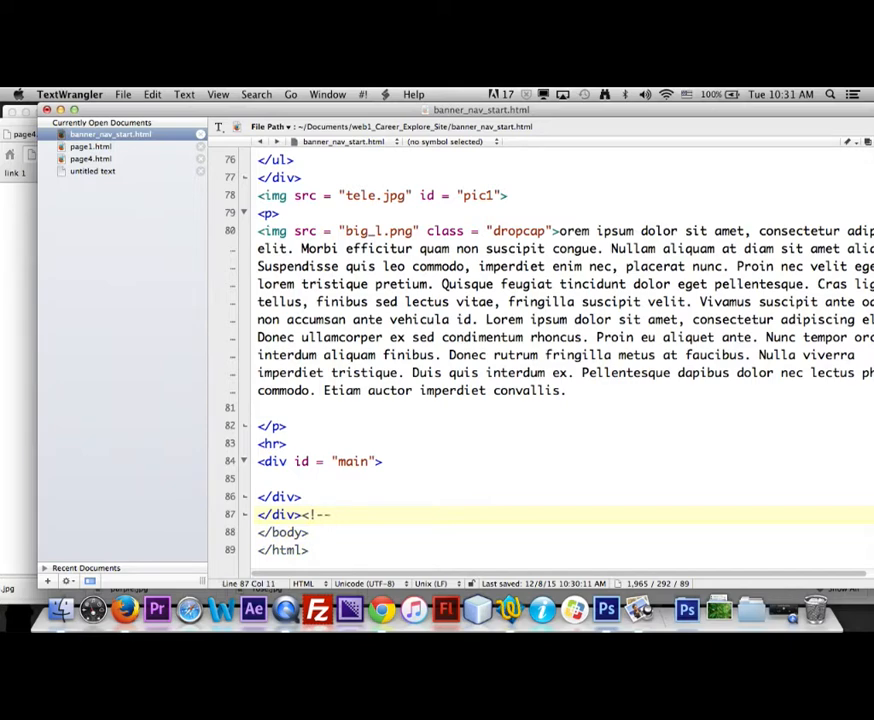
{"action": "type", "text": "ending of"}
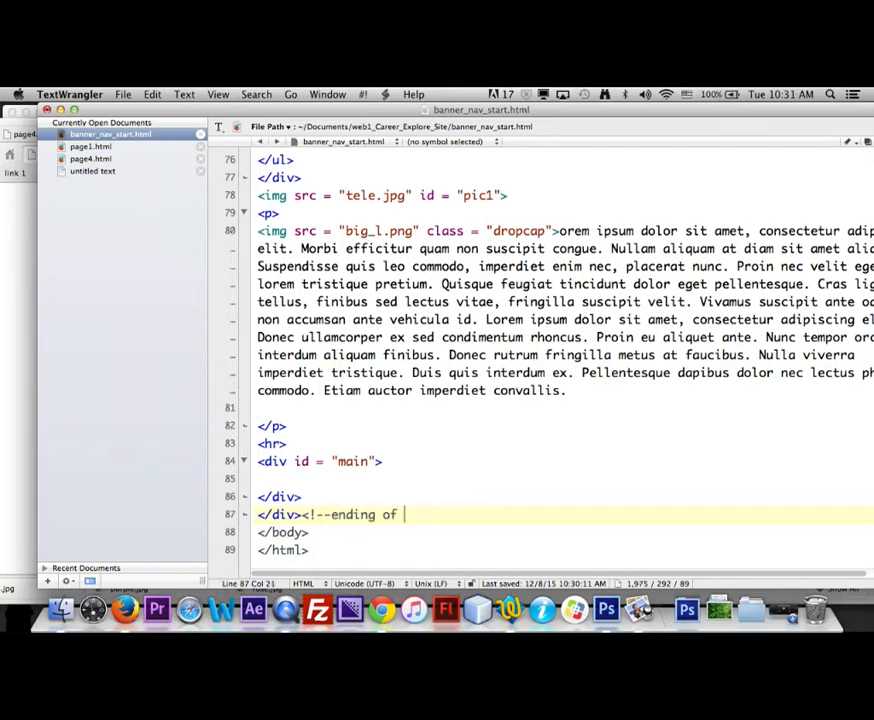
{"action": "type", "text": "conti"}
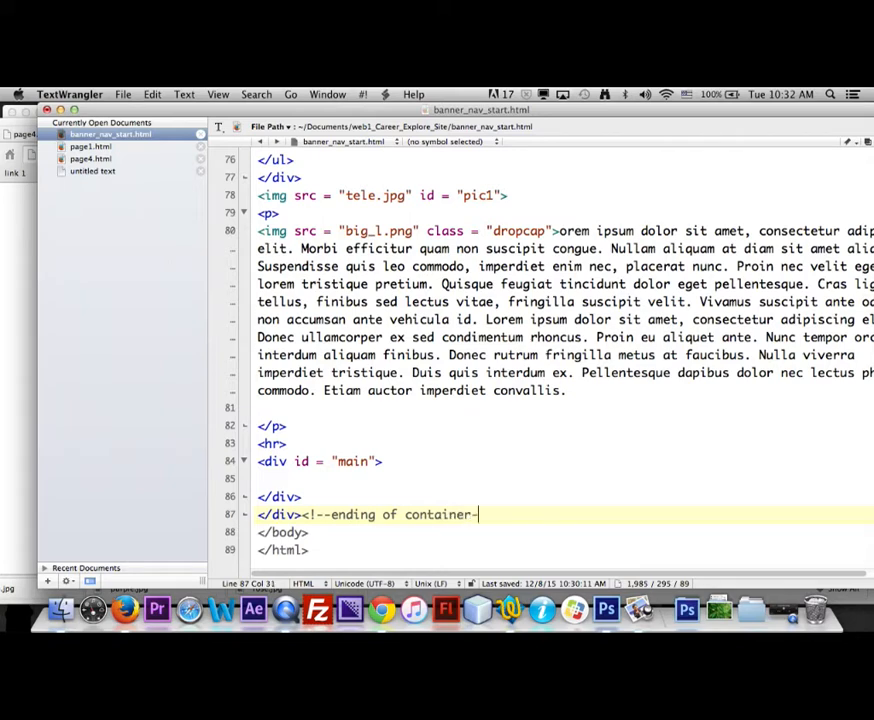
{"action": "type", "text": "->"}
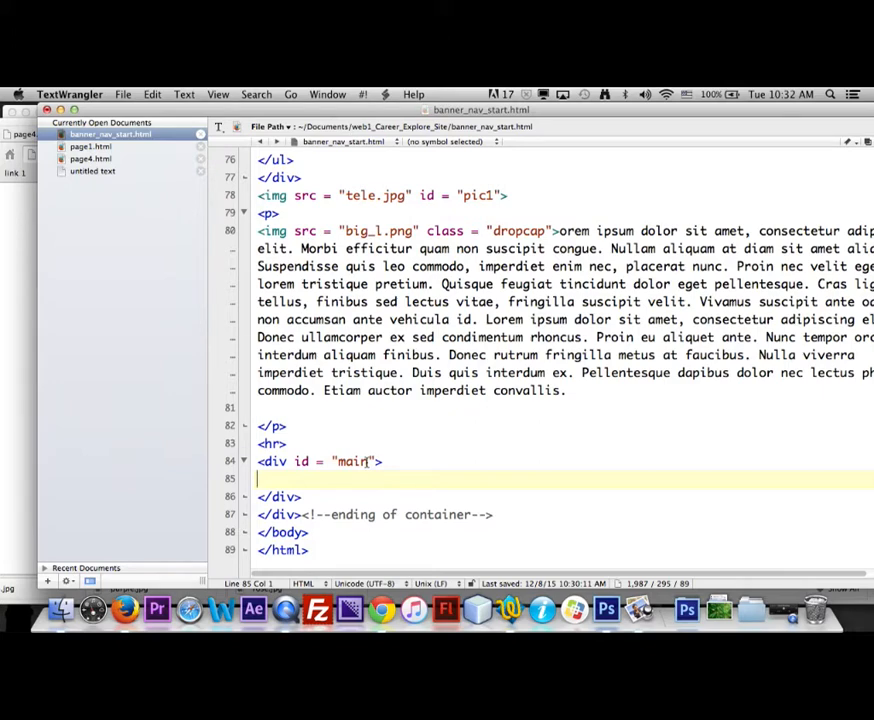
Nest a <div id = "main1"> with its closing tag inside the main div
{"action": "type", "text": "<"}
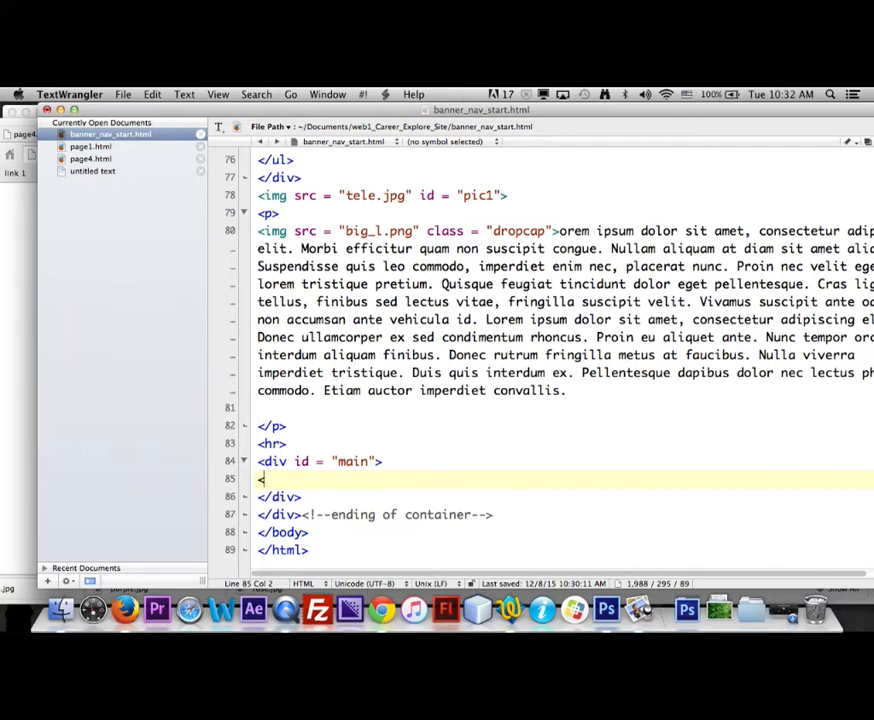
{"action": "type", "text": "div -"}
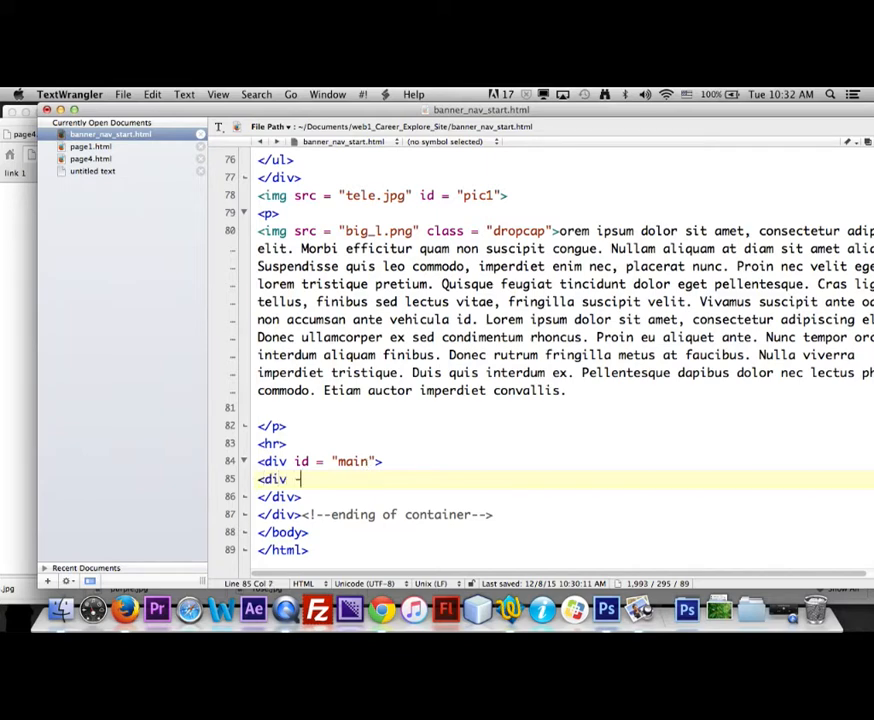
{"action": "type", "text": "i"}
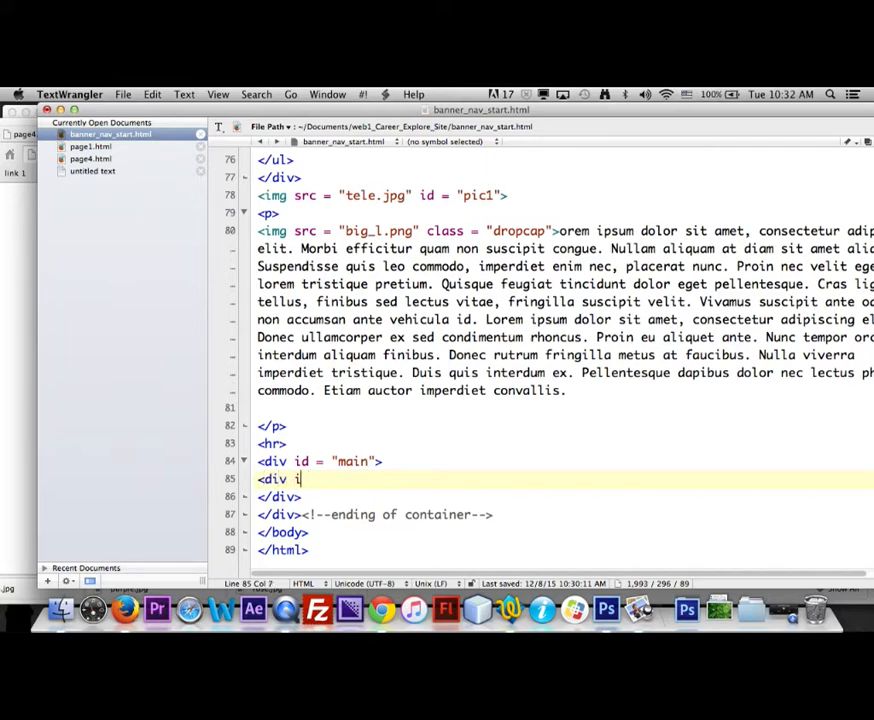
{"action": "type", "text": "d = \""}
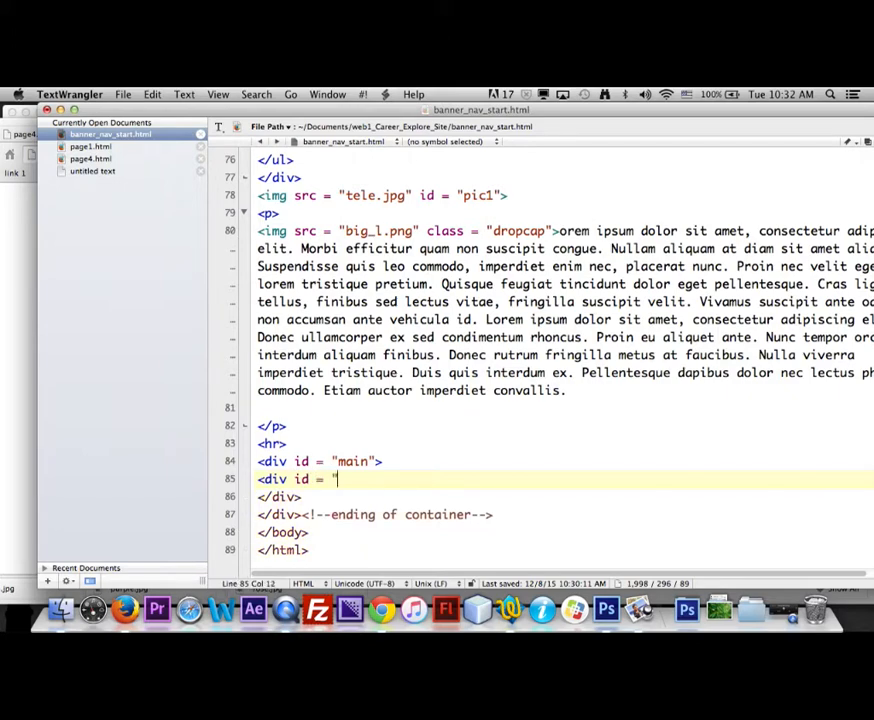
{"action": "type", "text": "main1"}
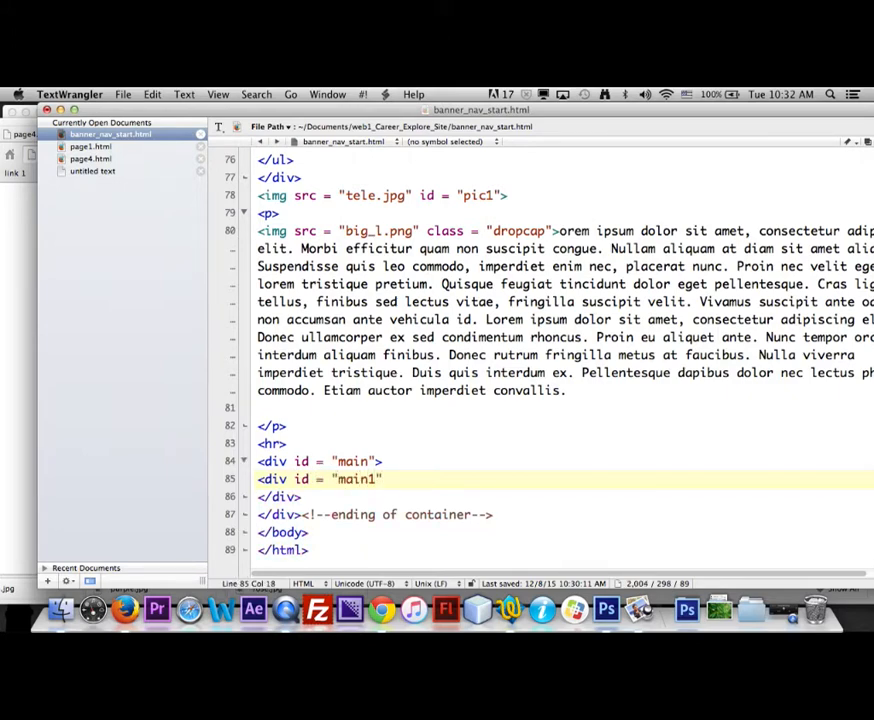
{"action": "type", "text": "</"}
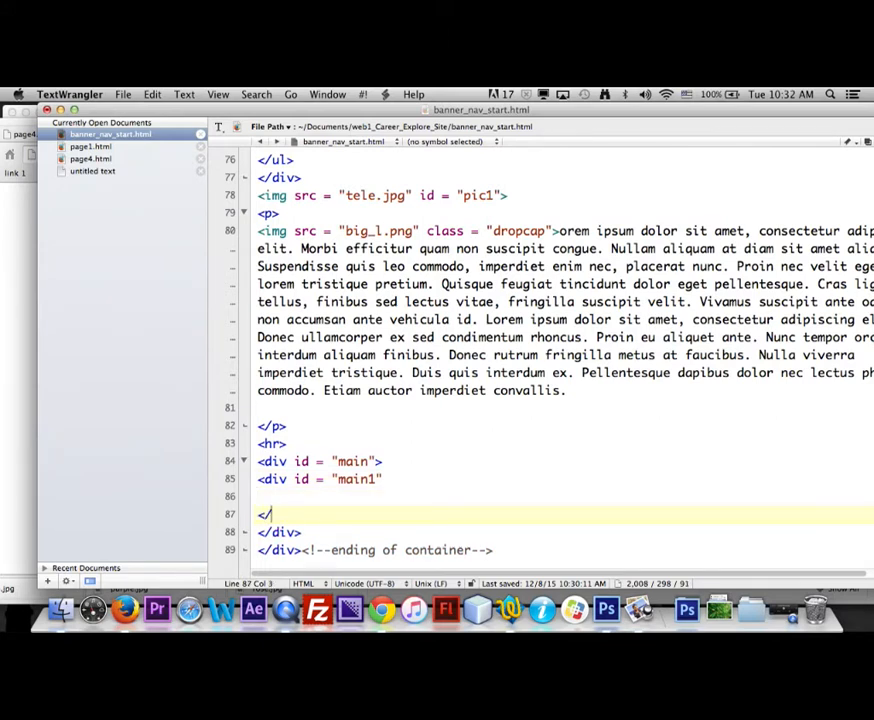
{"action": "type", "text": "div>"}
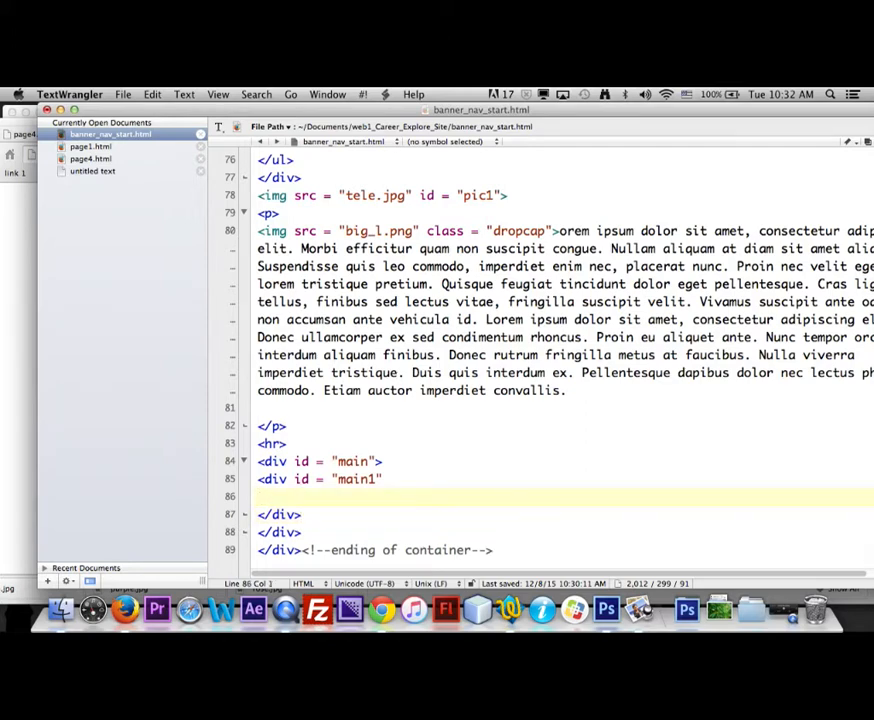
Fill main1 with an h3 'Sub heading here' and a lorem ipsum paragraph
{"action": "type", "text": "<h3>"}
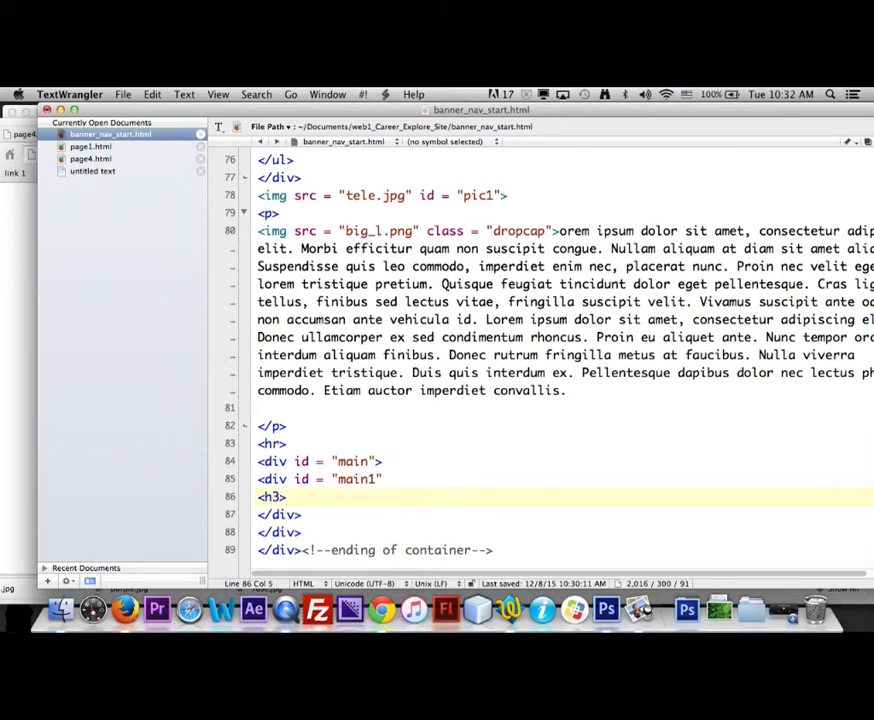
{"action": "type", "text": "Sub heading here"}
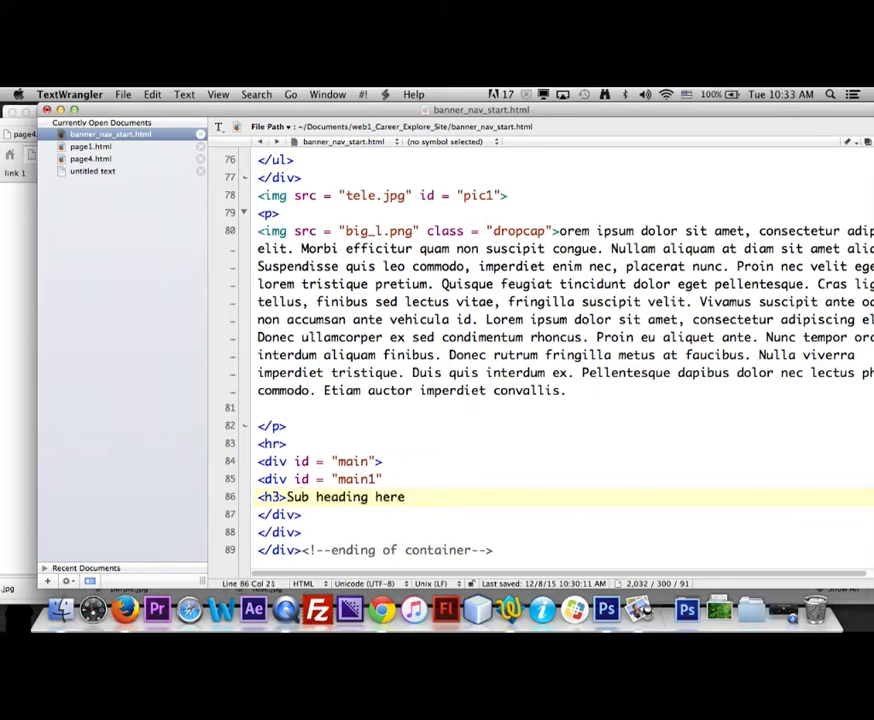
{"action": "type", "text": "<"}
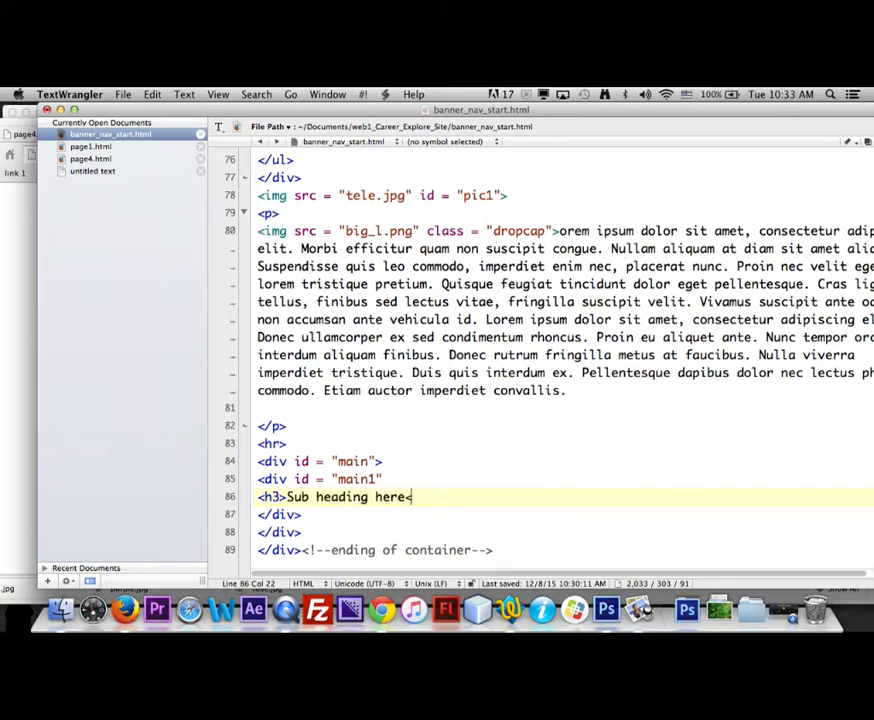
{"action": "type", "text": "/h3>"}
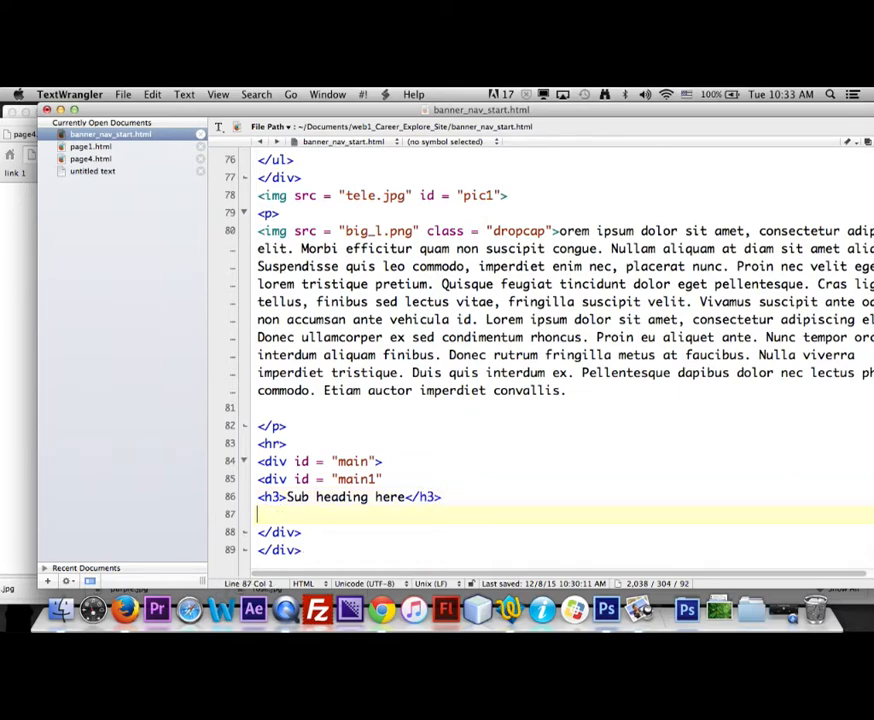
{"action": "type", "text": "<"}
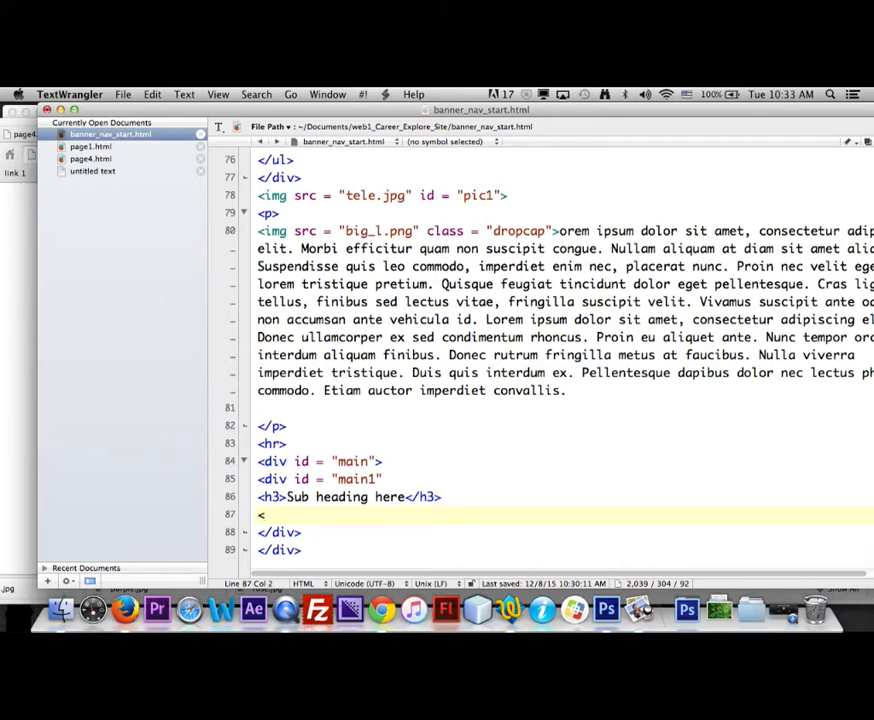
{"action": "type", "text": "p>"}
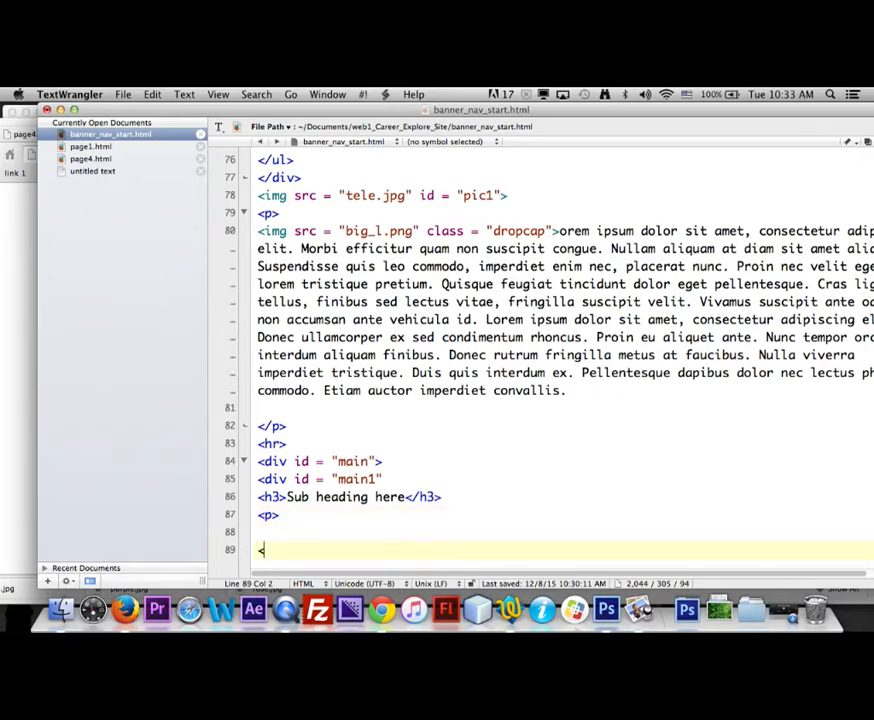
{"action": "scroll", "scroll_direction": "down", "scroll_amount": 3}
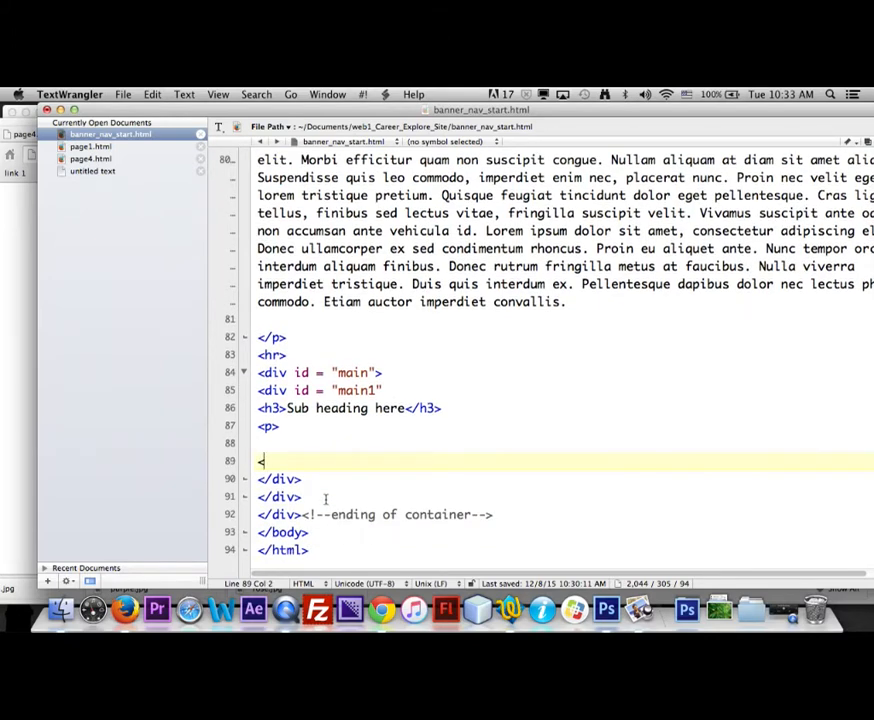
{"action": "type", "text": "?p"}
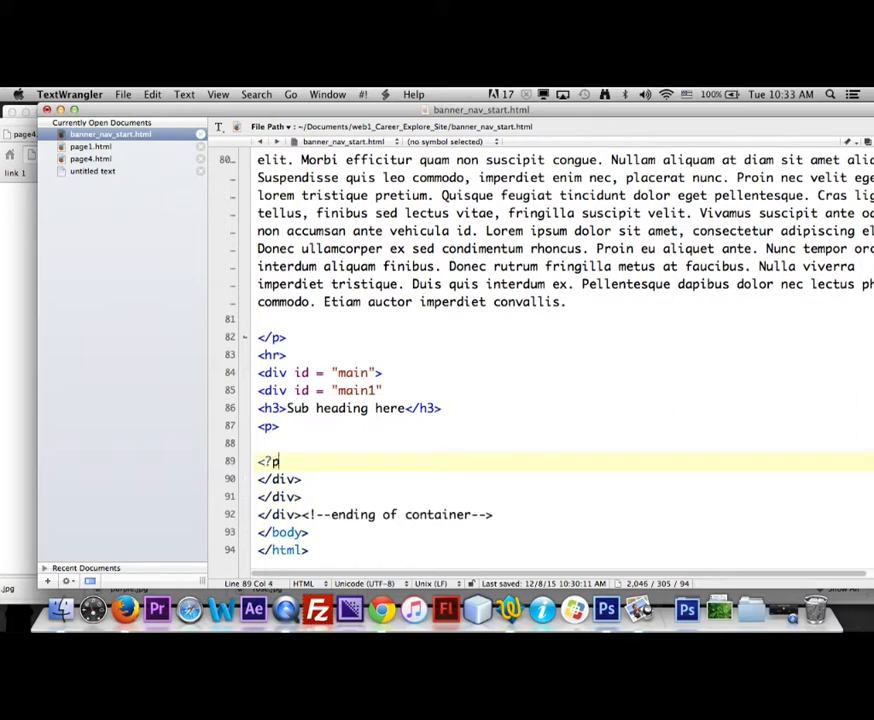
{"action": "type", "text": "1"}
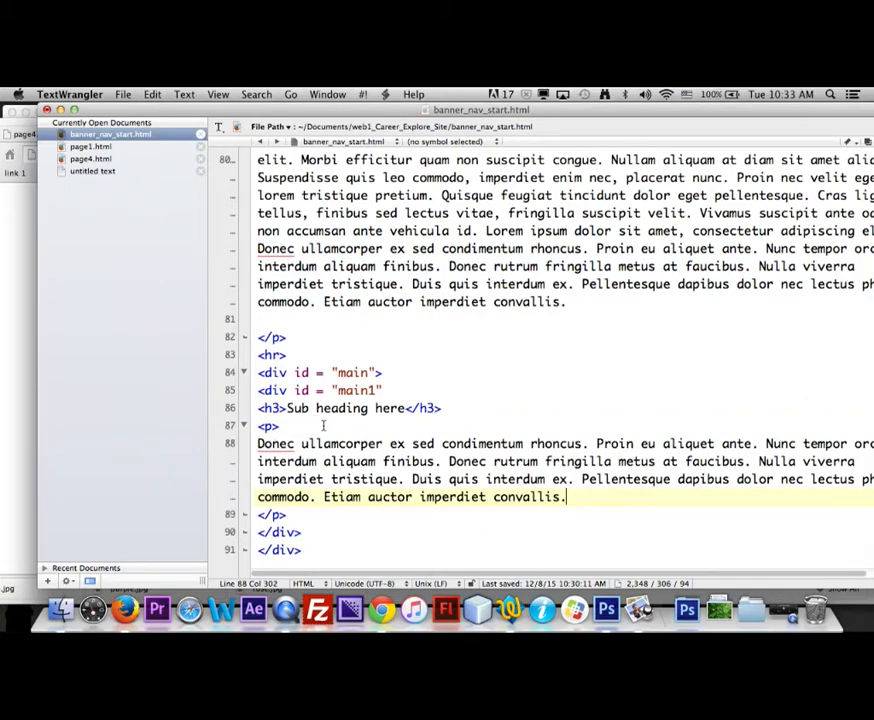
{"action": "scroll", "scroll_direction": "down", "scroll_amount": 3}
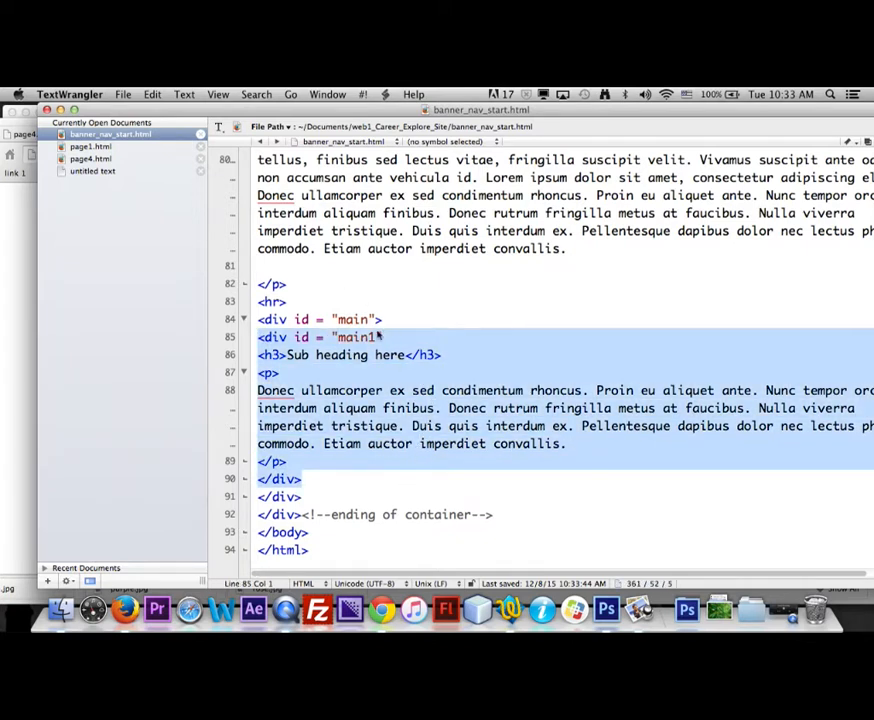
Copy the main1 block and paste it below as main2, main3 and main4
{"action": "left_click", "coordinate": [380, 336]}
{"action": "type", "text": ">"}
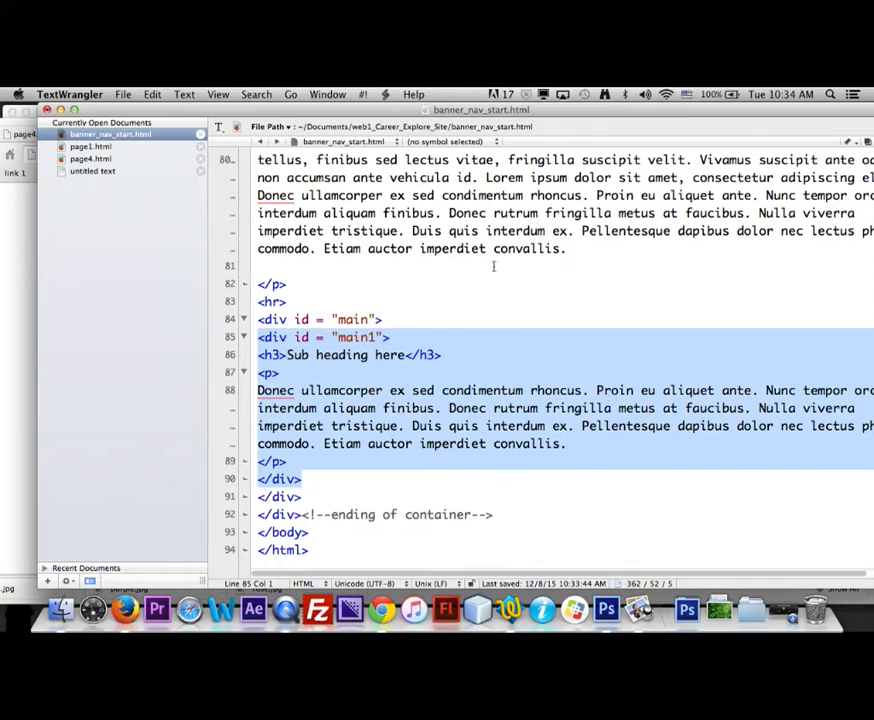
{"action": "left_click", "coordinate": [300, 480]}
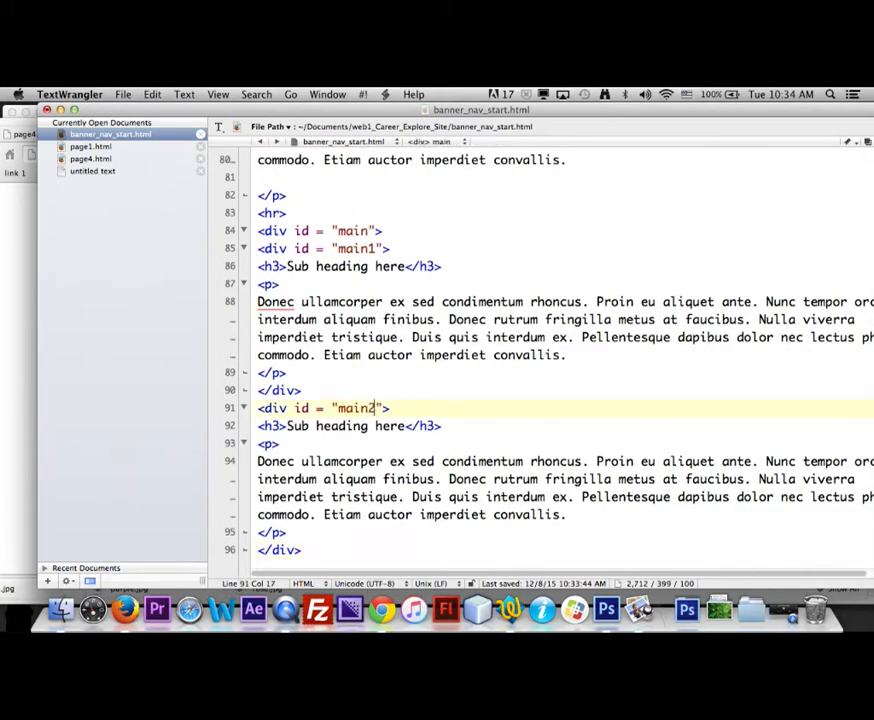
{"action": "scroll", "scroll_direction": "down", "scroll_amount": 3}
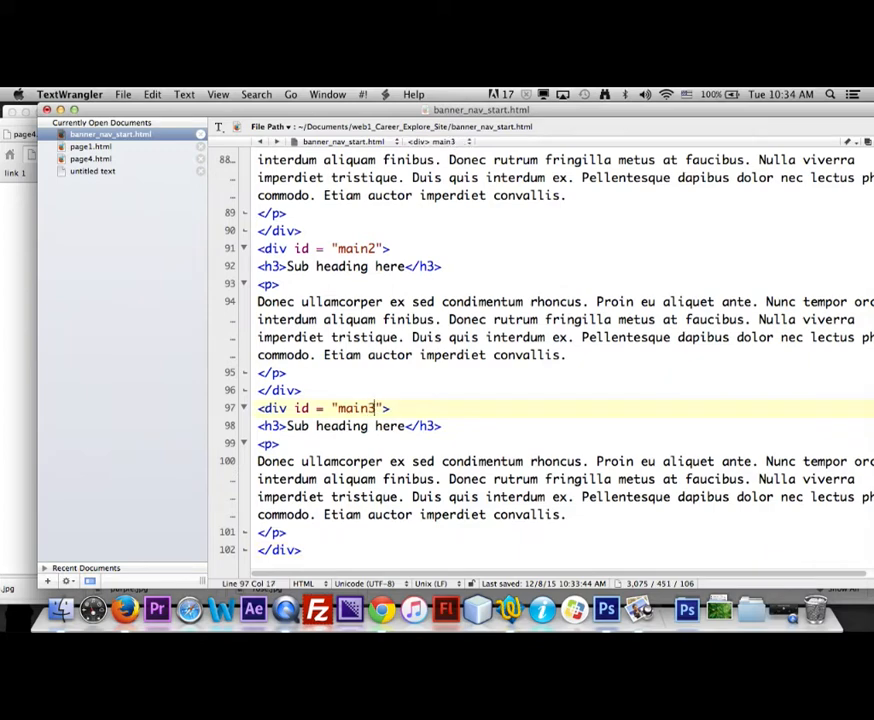
{"action": "scroll", "scroll_direction": "down", "scroll_amount": 3}
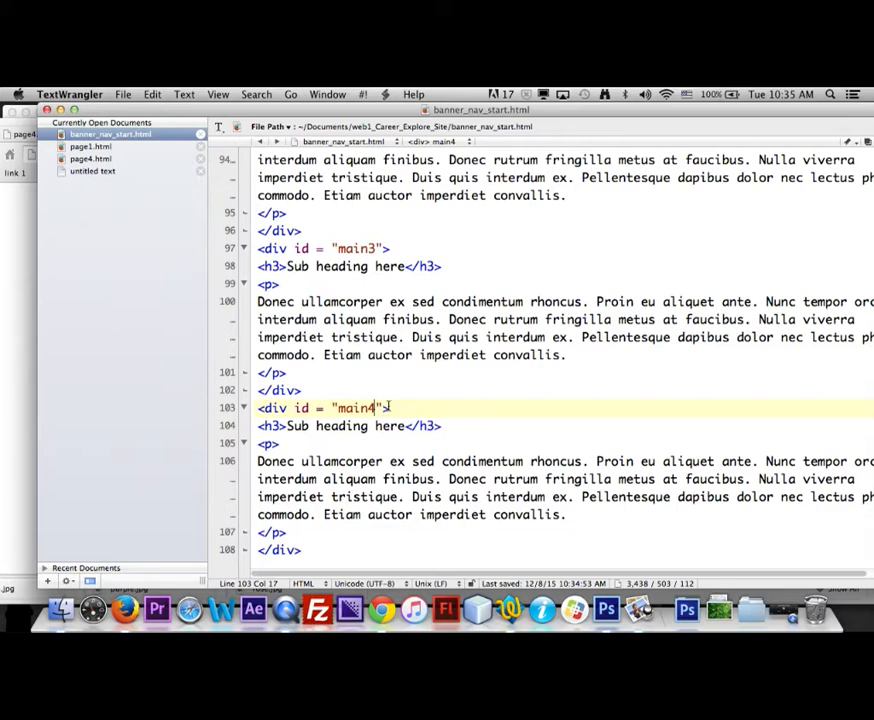
Add an empty <div id = "footer"></div> after the four columns, inside the container
{"action": "scroll", "scroll_direction": "down", "scroll_amount": 3}
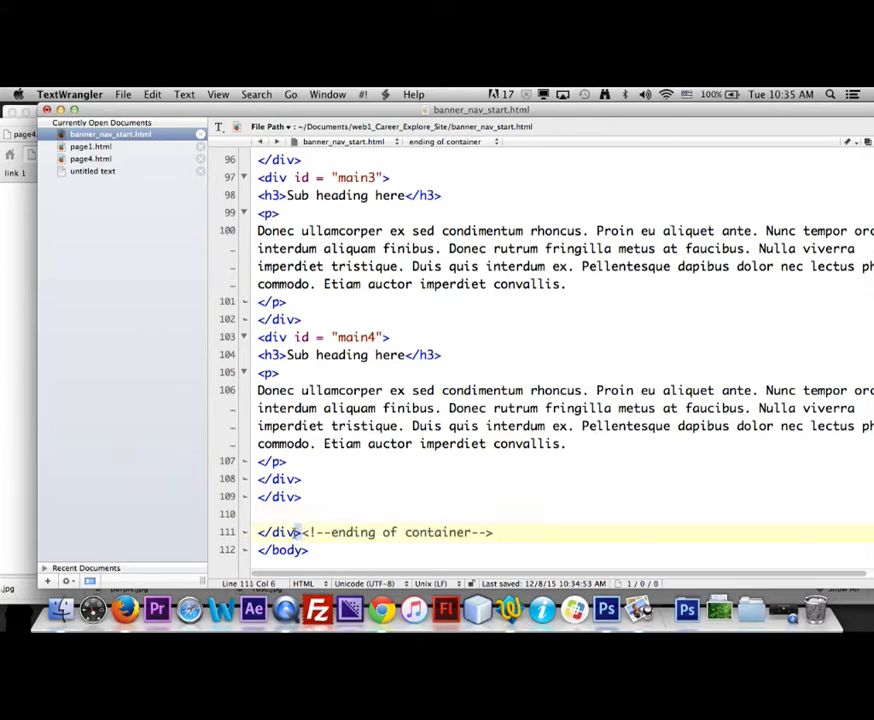
{"action": "left_click", "coordinate": [276, 514]}
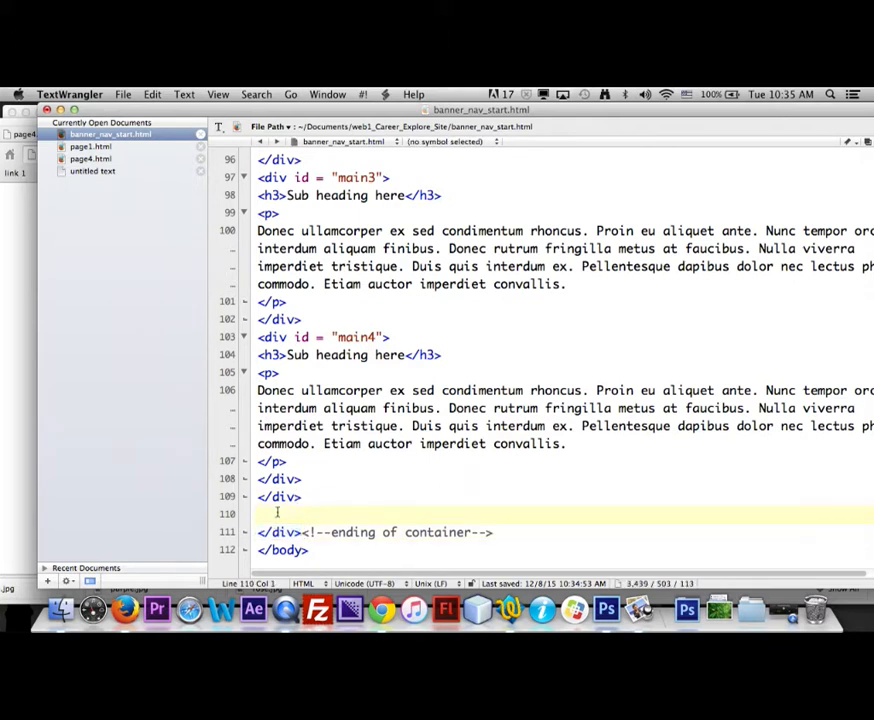
{"action": "type", "text": "<"}
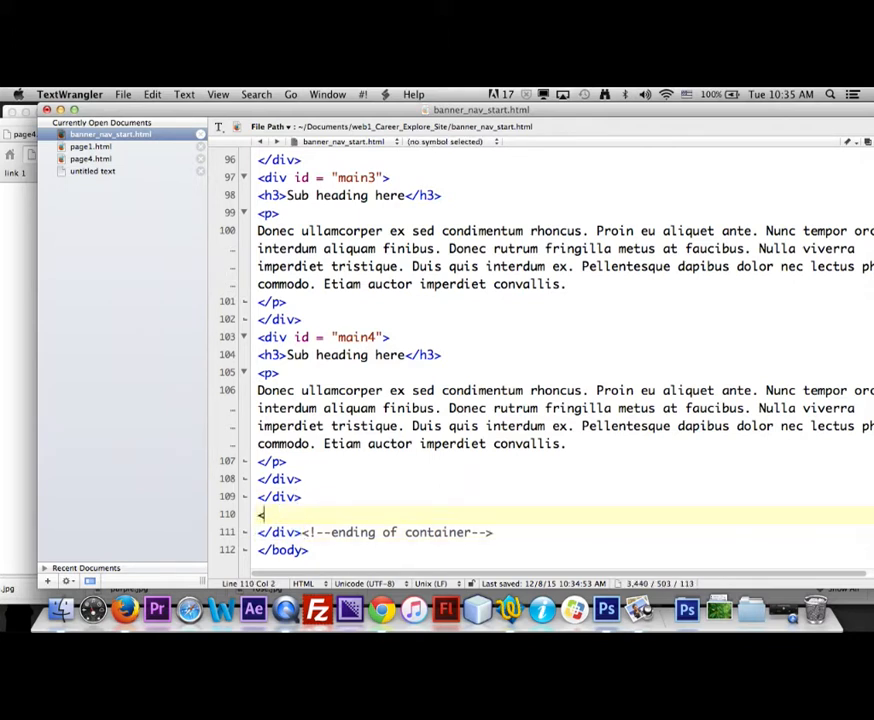
{"action": "type", "text": "<div"}
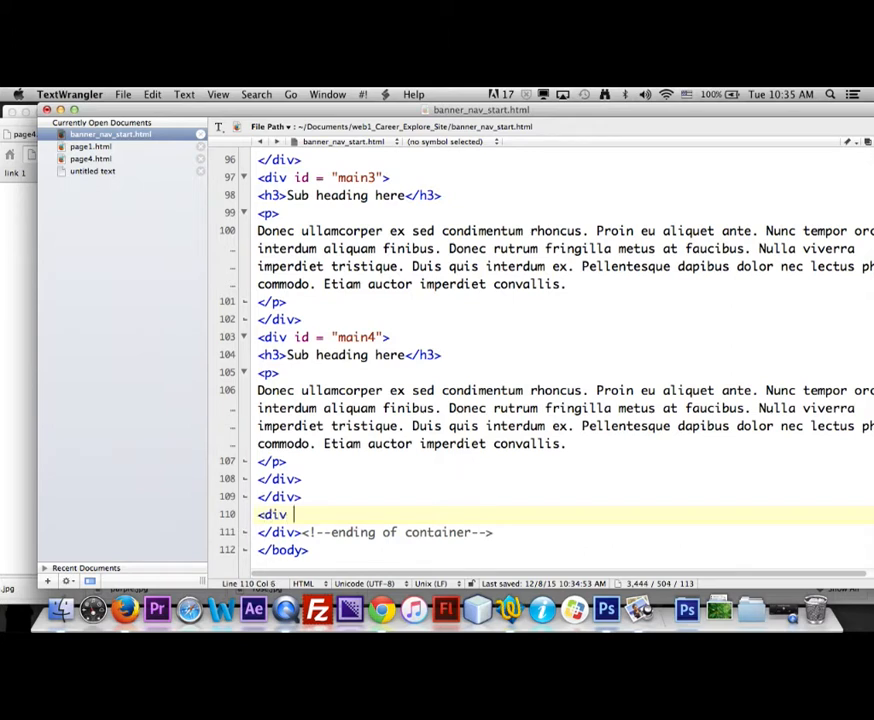
{"action": "type", "text": "id = \""}
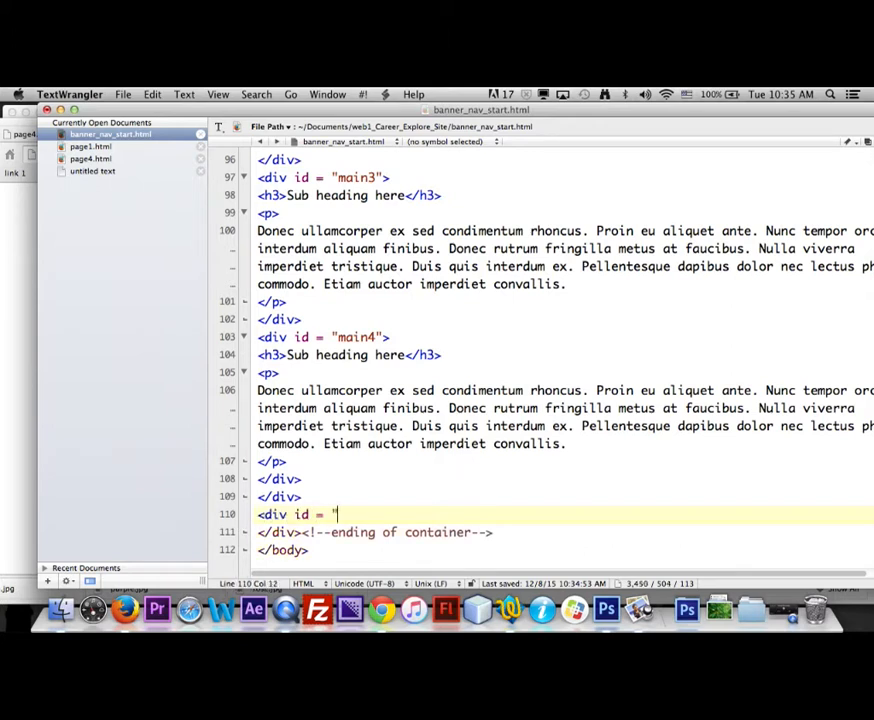
{"action": "type", "text": "footer\">"}
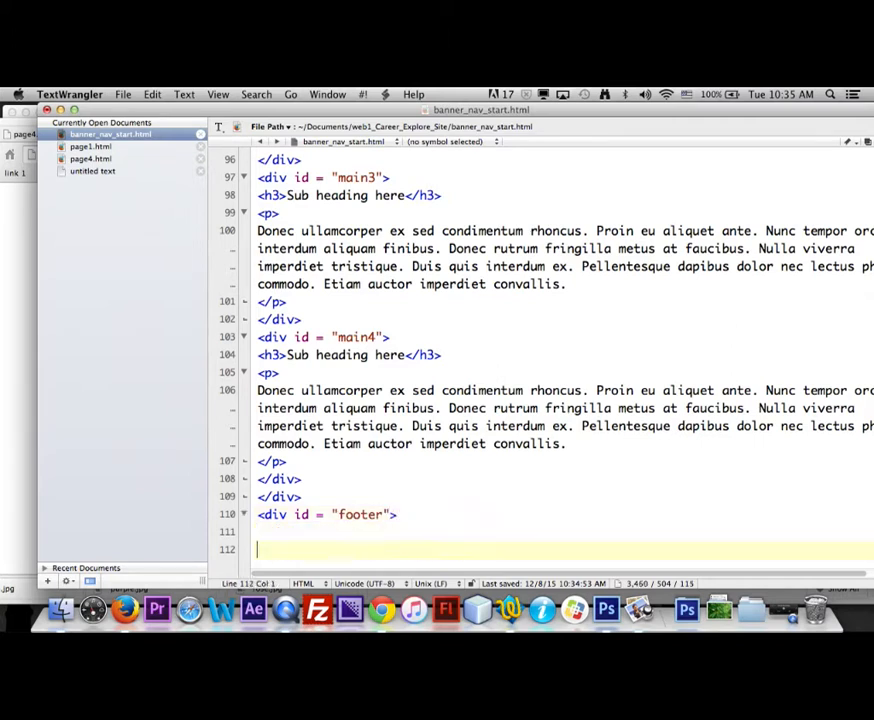
{"action": "type", "text": "</div"}
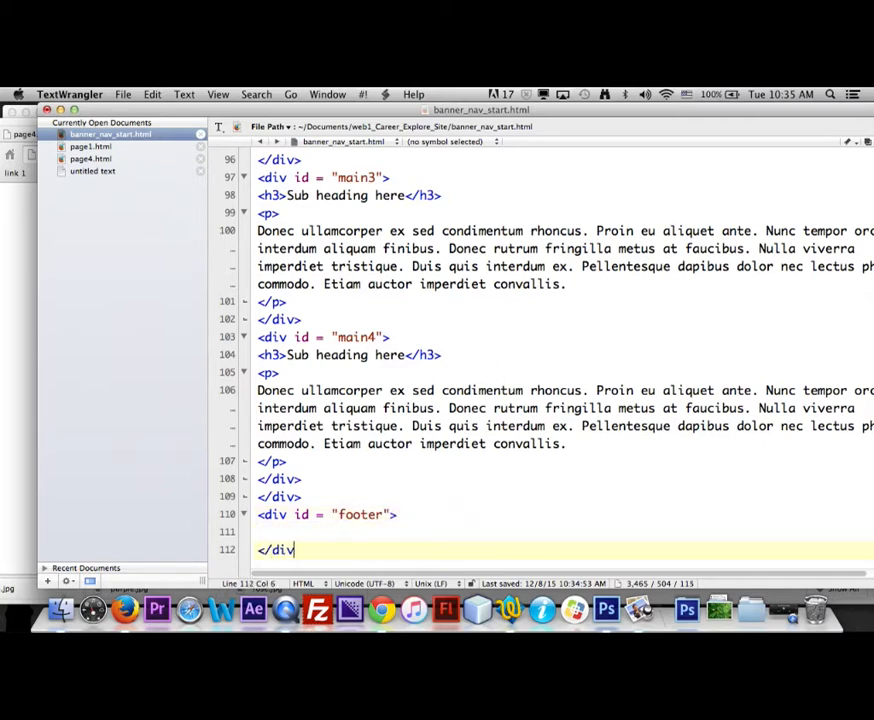
{"action": "type", "text": ">"}
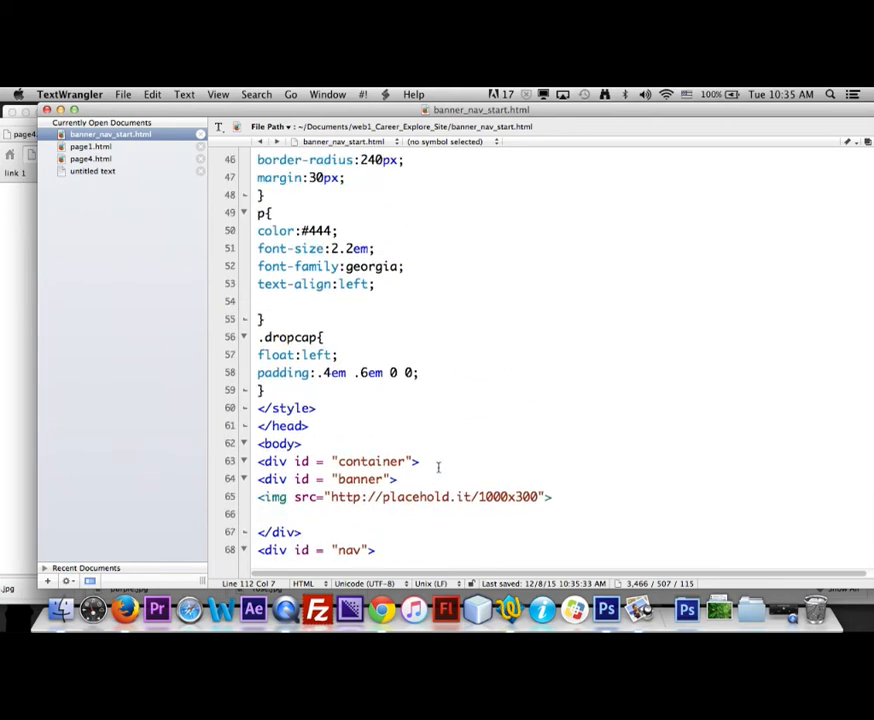
Start an hr rule after .dropcap with width:100%
{"action": "left_click", "coordinate": [264, 390]}
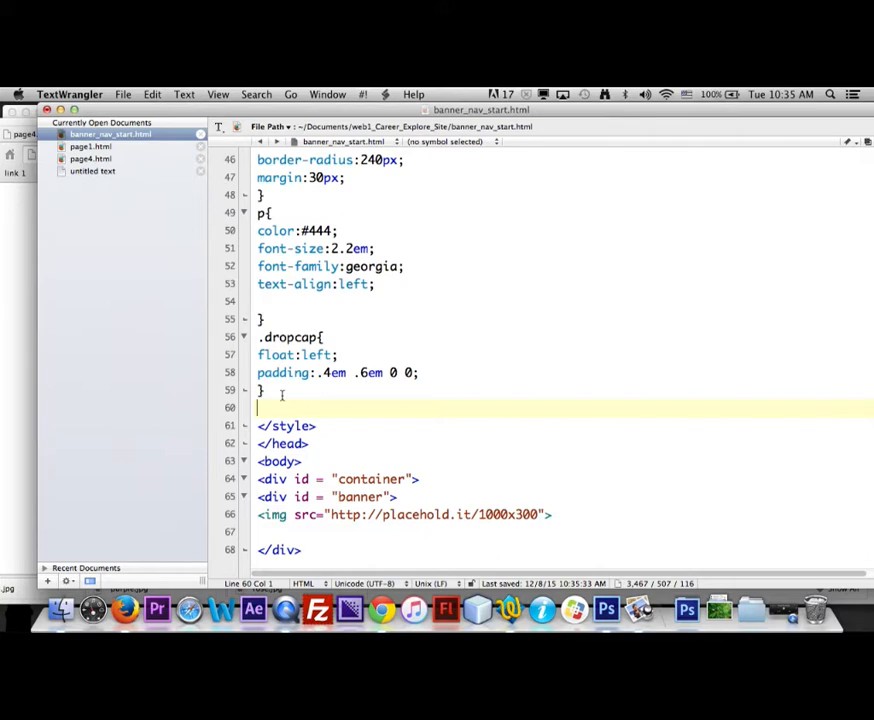
{"action": "type", "text": "H"}
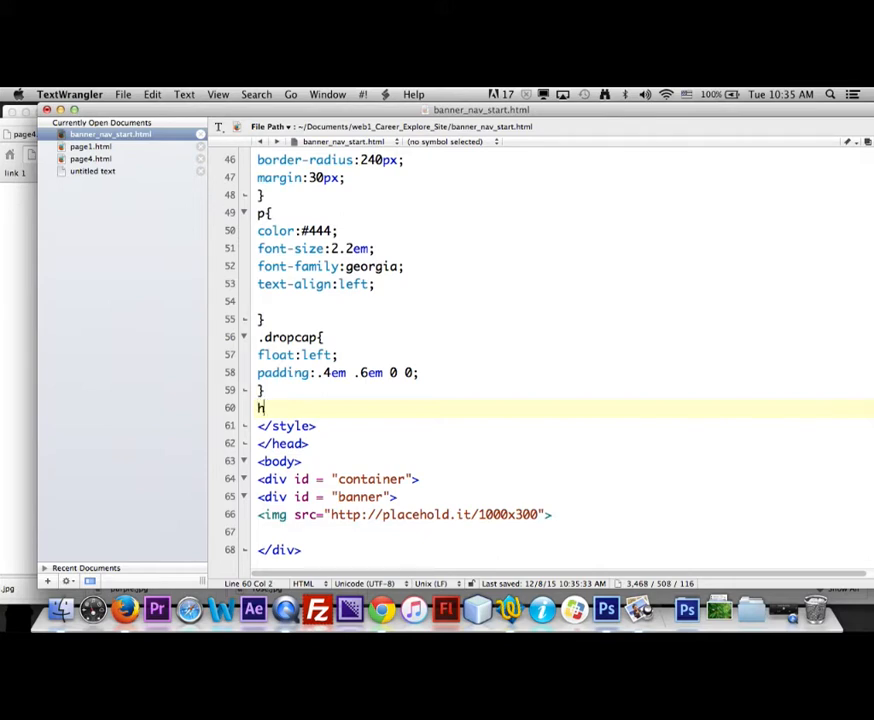
{"action": "type", "text": "r{"}
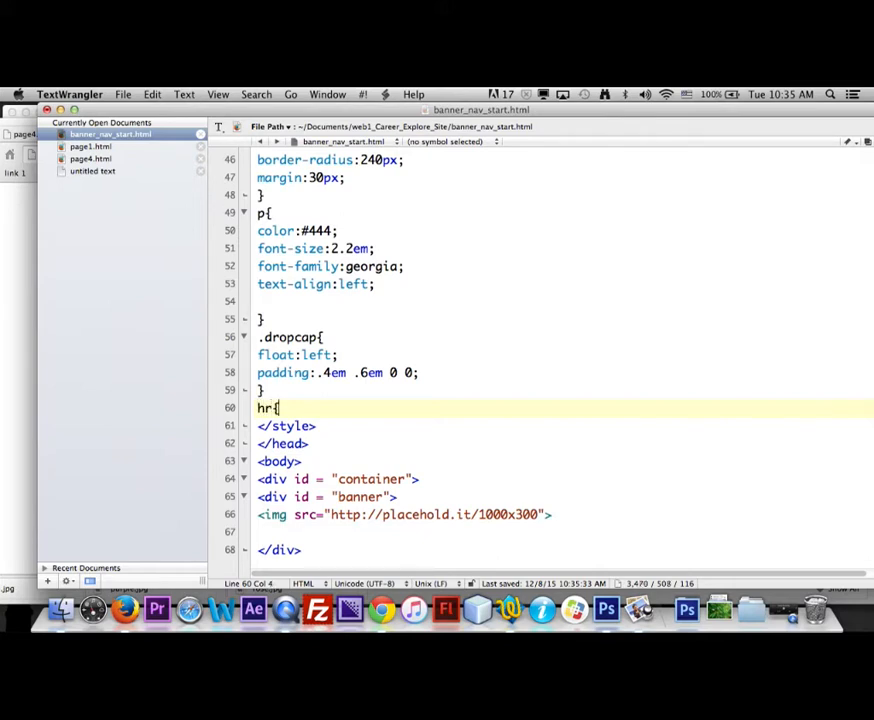
{"action": "key", "text": "Return"}
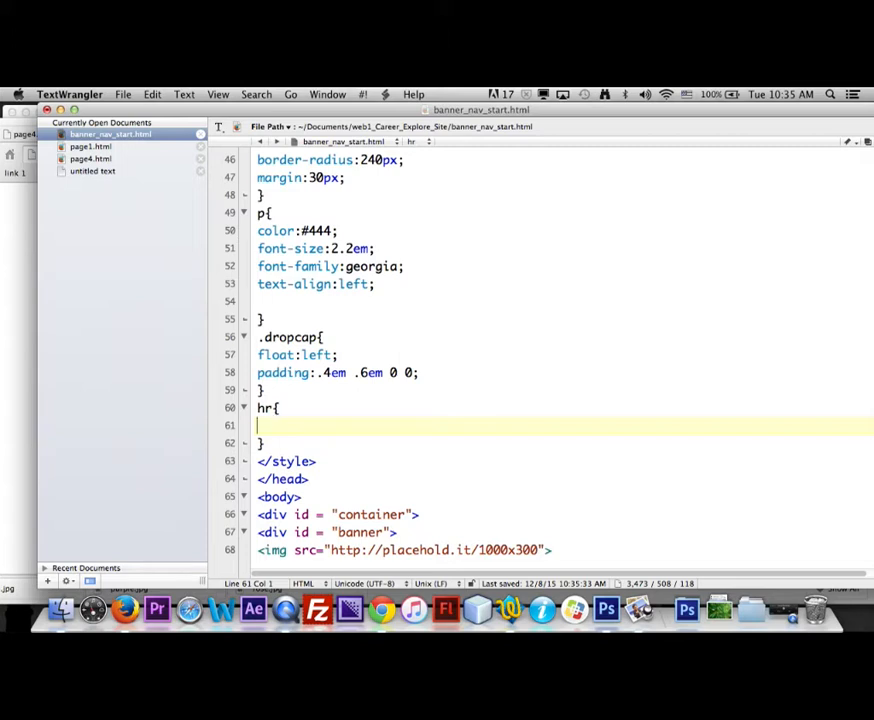
{"action": "type", "text": "width:"}
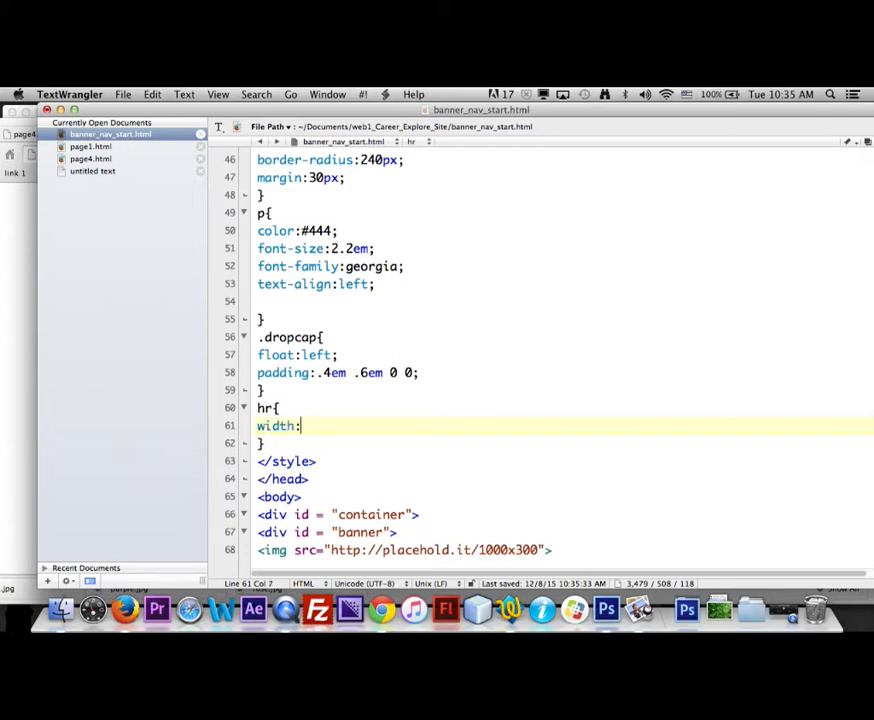
{"action": "type", "text": "1"}
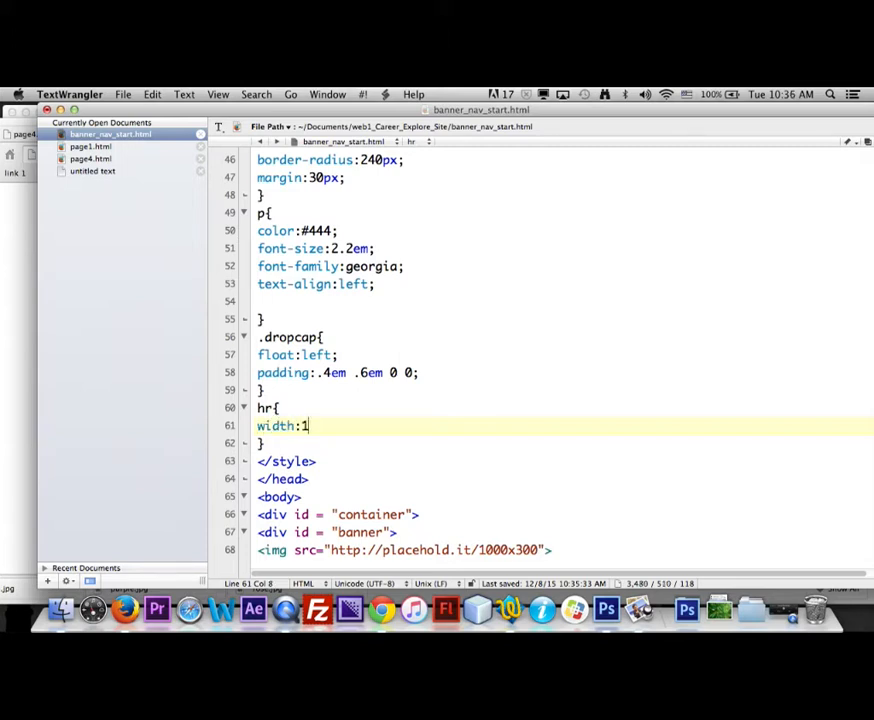
{"action": "type", "text": "00"}
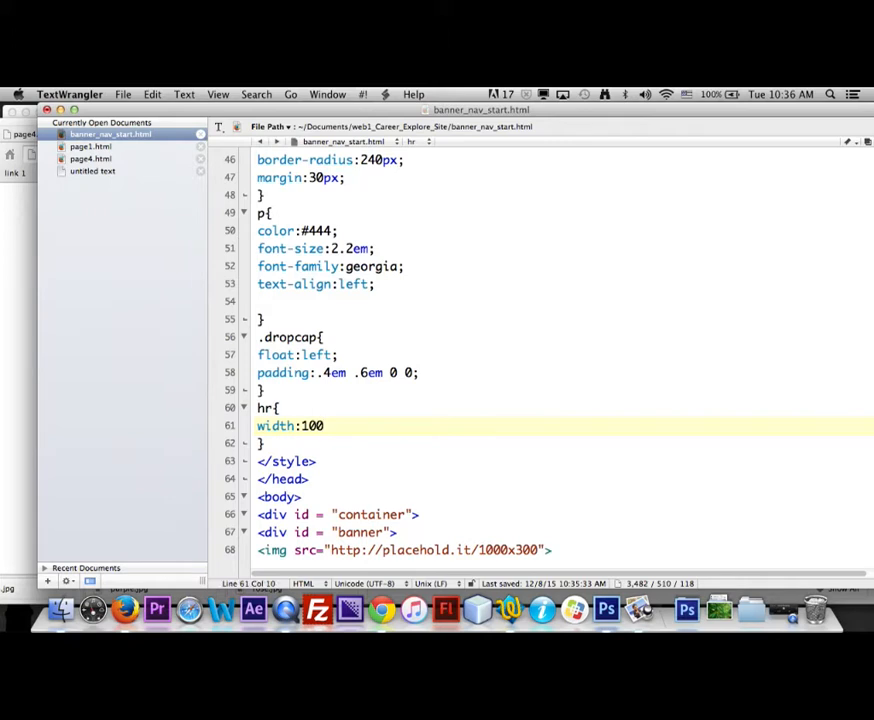
{"action": "type", "text": "%;"}
{"action": "type", "text": "h"}
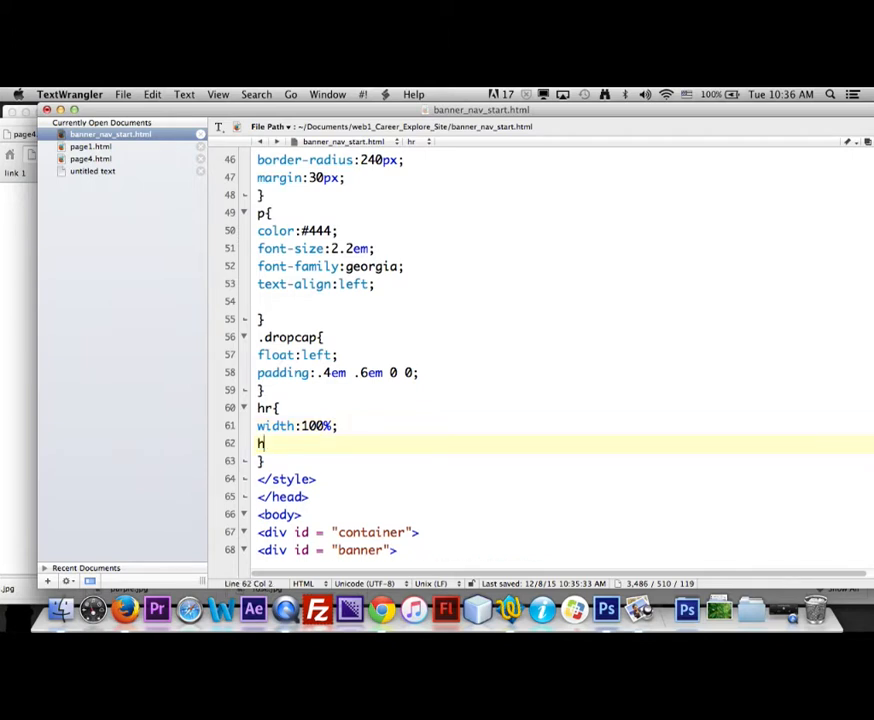
Complete the hr rule with its px height and #d0d0ae background, then save
{"action": "type", "text": "eight:"}
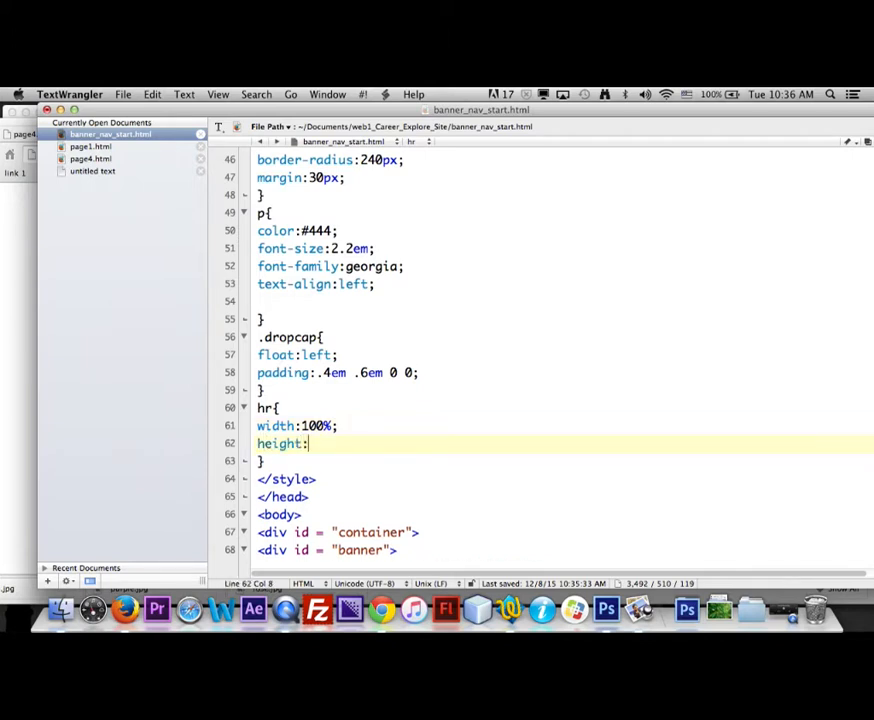
{"action": "type", "text": "3"}
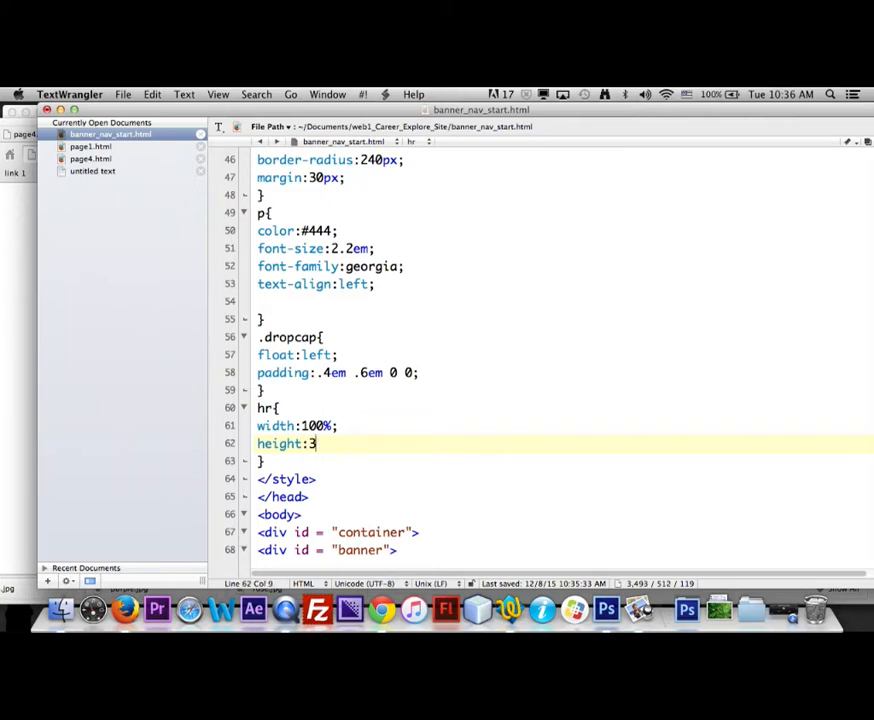
{"action": "type", "text": "0px;"}
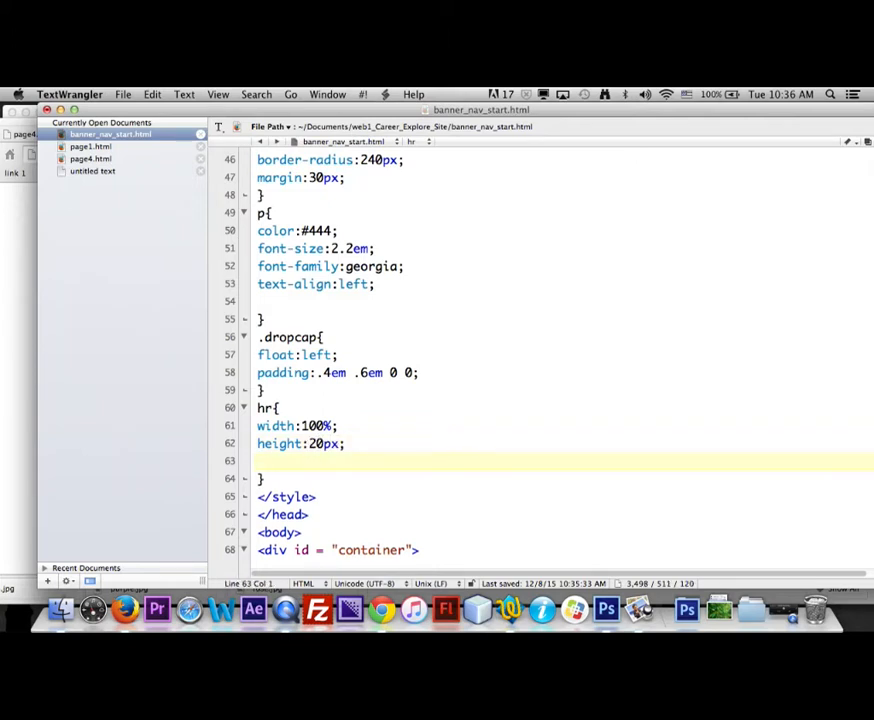
{"action": "type", "text": "backg"}
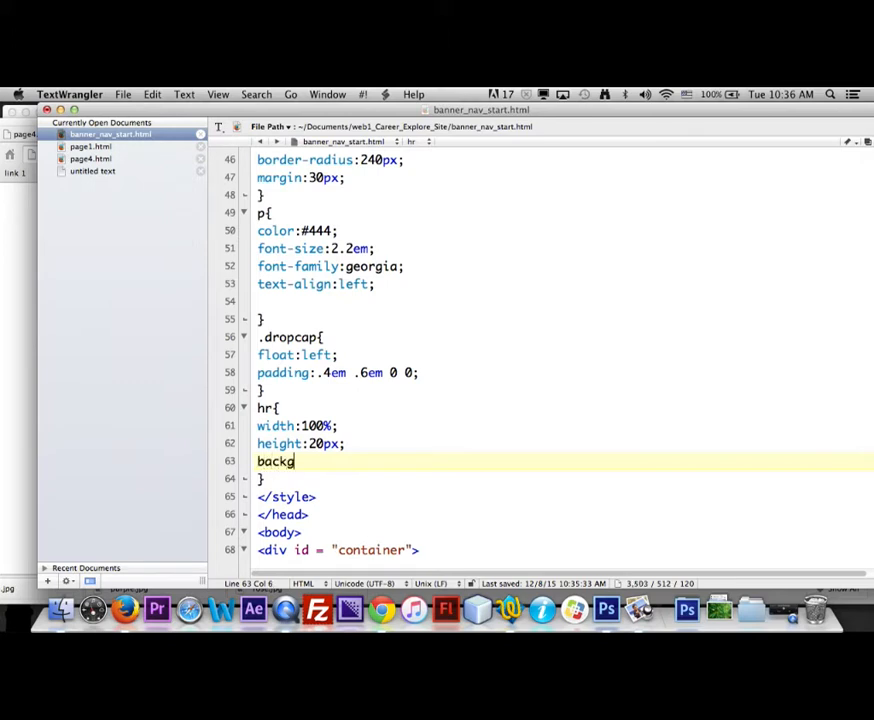
{"action": "type", "text": "round:"}
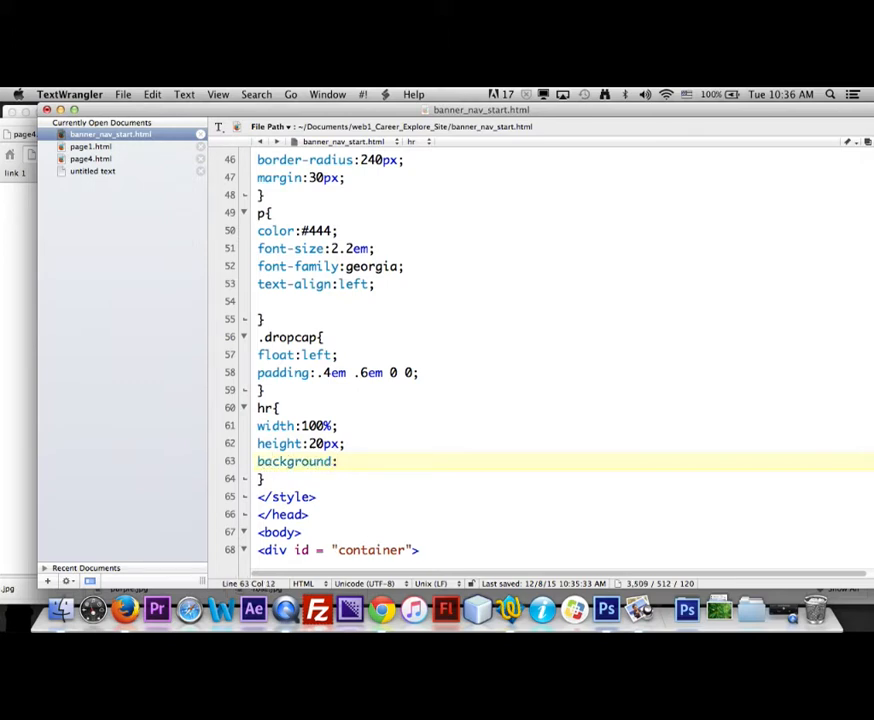
{"action": "type", "text": "#"}
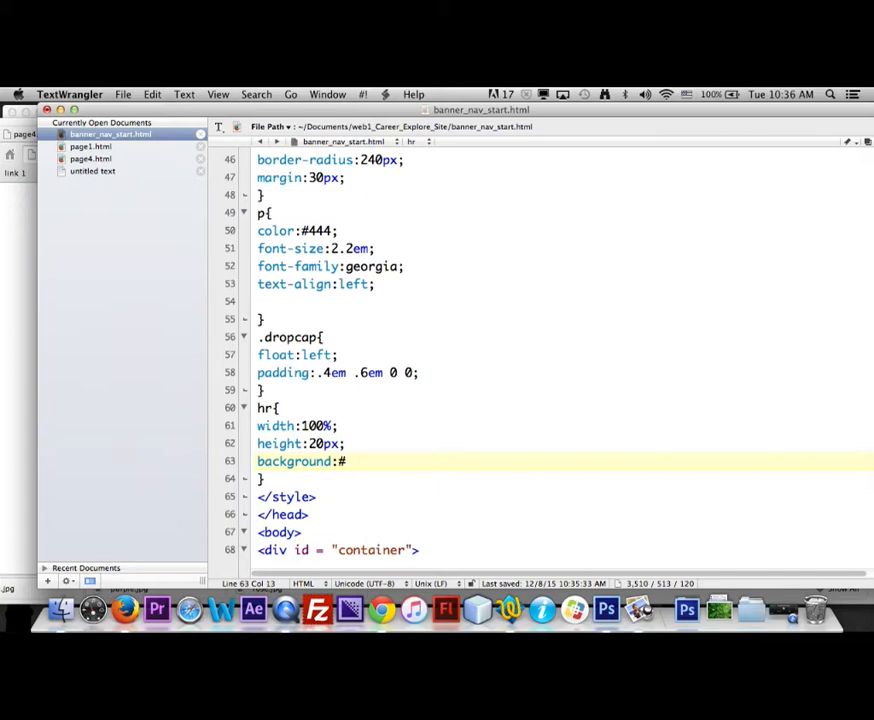
{"action": "type", "text": "d0d"}
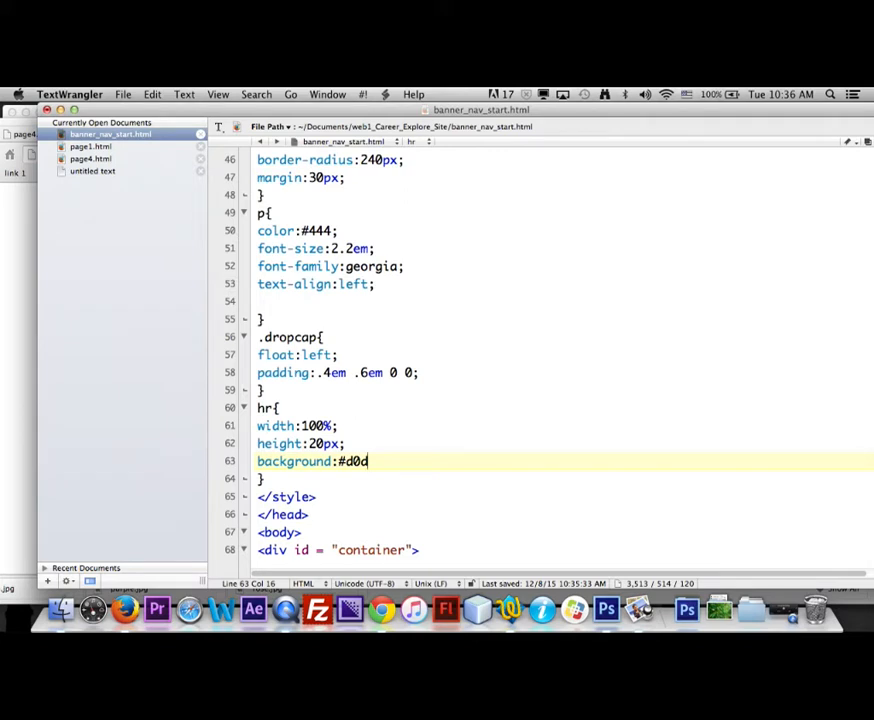
{"action": "type", "text": "ae"}
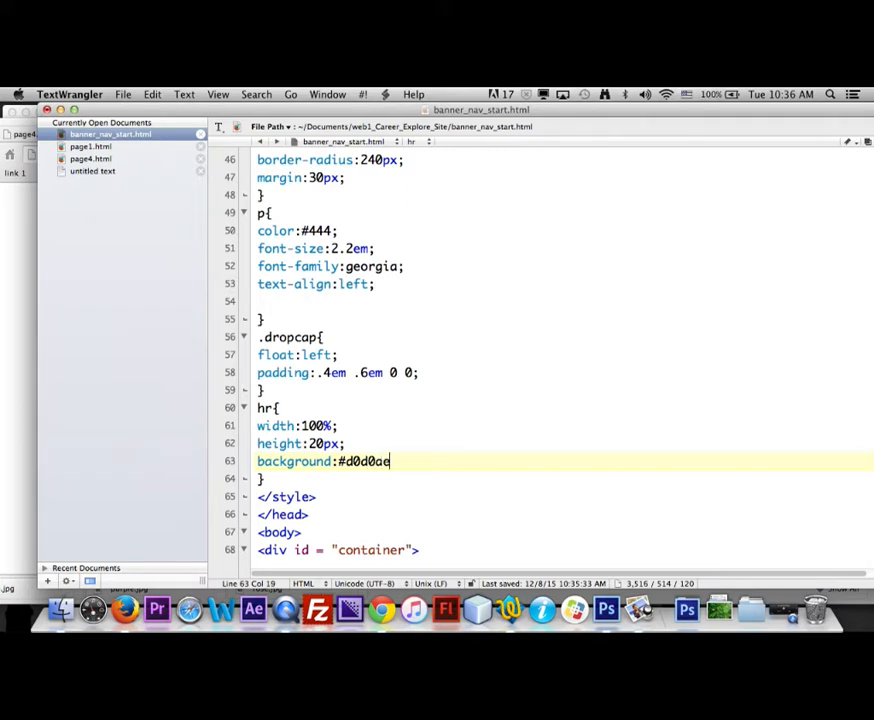
{"action": "type", "text": ";"}
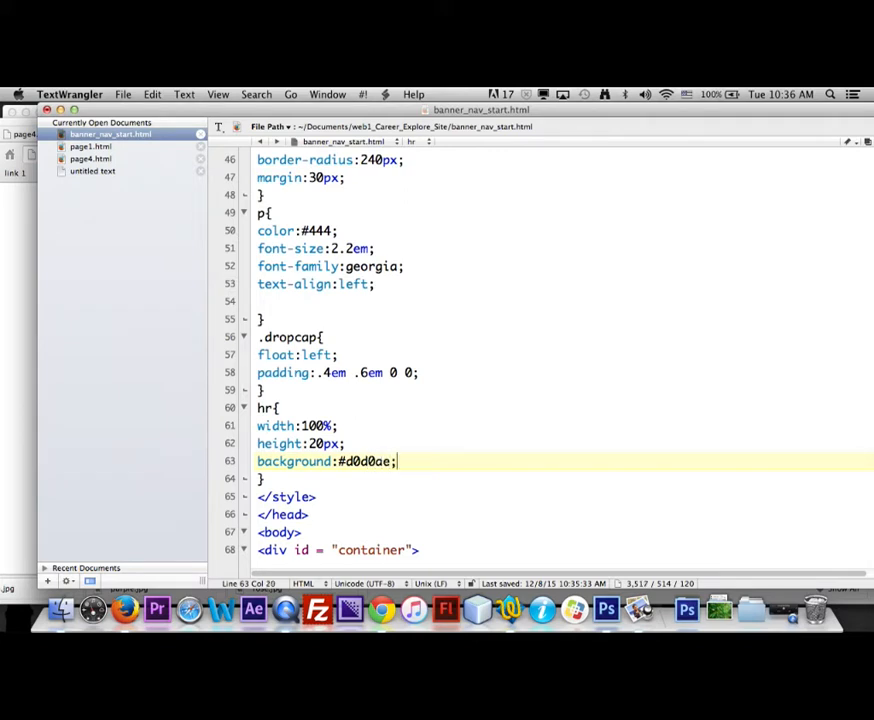
{"action": "key", "text": "cmd+s"}
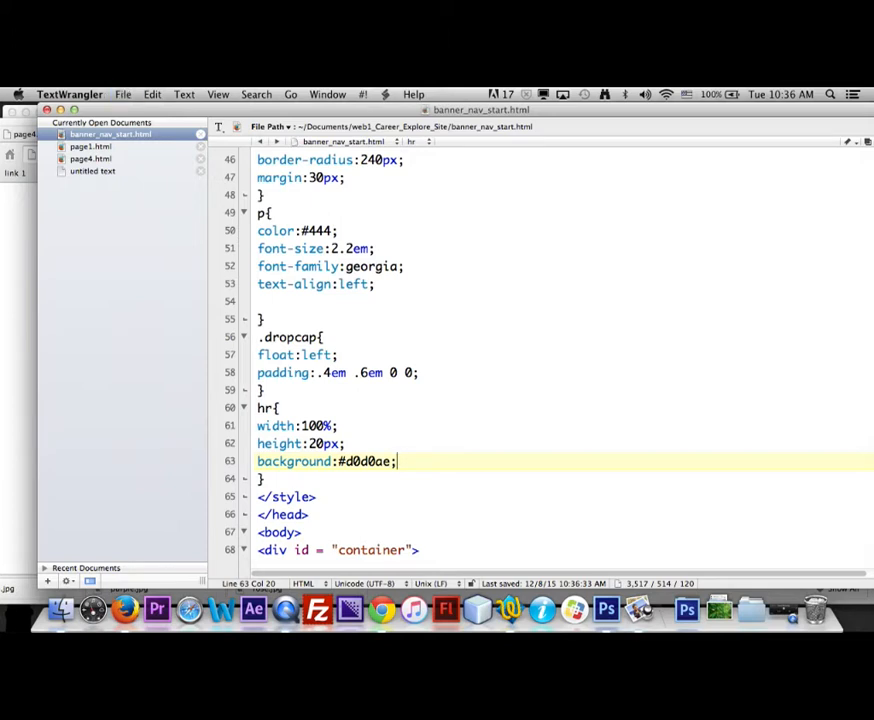
{"action": "mouse_move", "coordinate": [380, 608]}
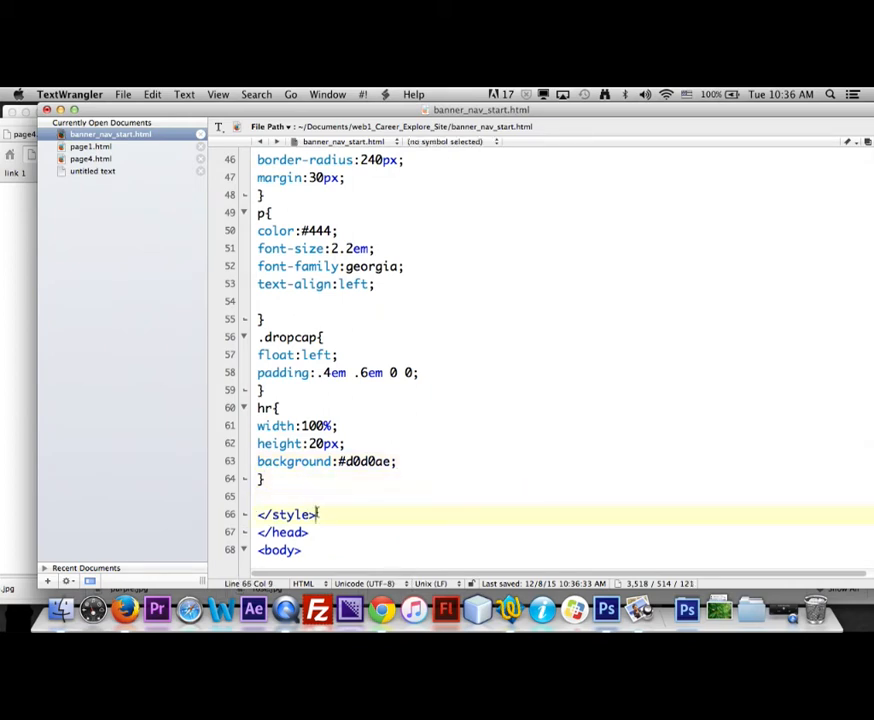
Add a #main rule below hr holding width:100%
{"action": "left_click", "coordinate": [260, 496]}
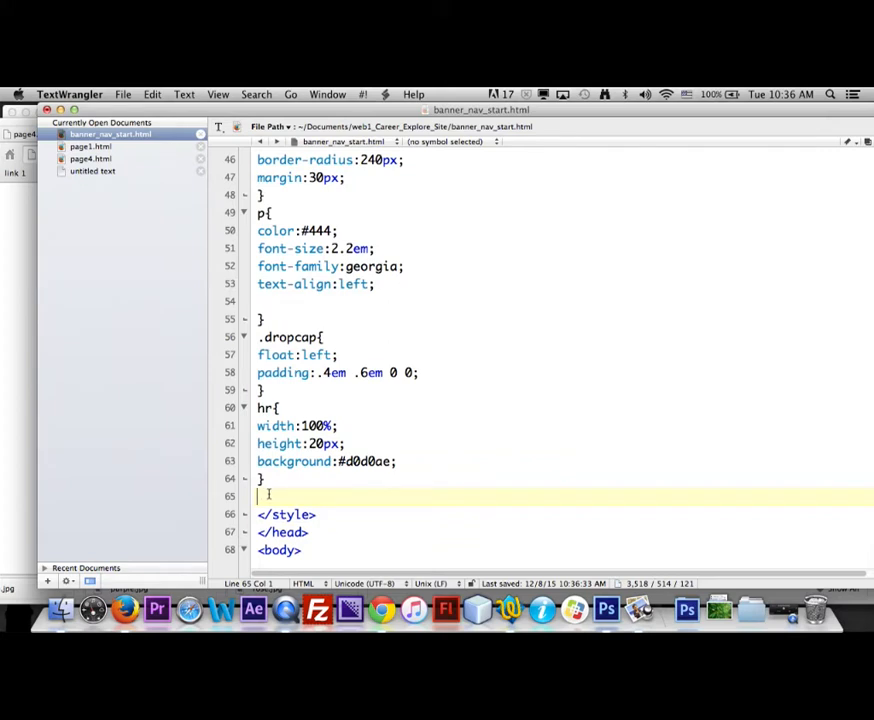
{"action": "type", "text": "#"}
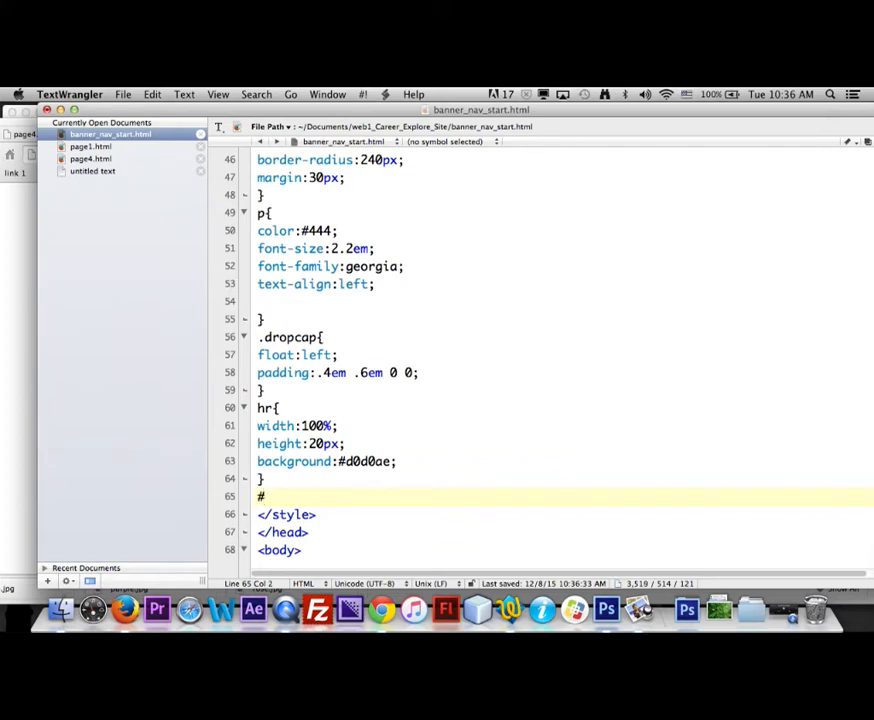
{"action": "type", "text": "m"}
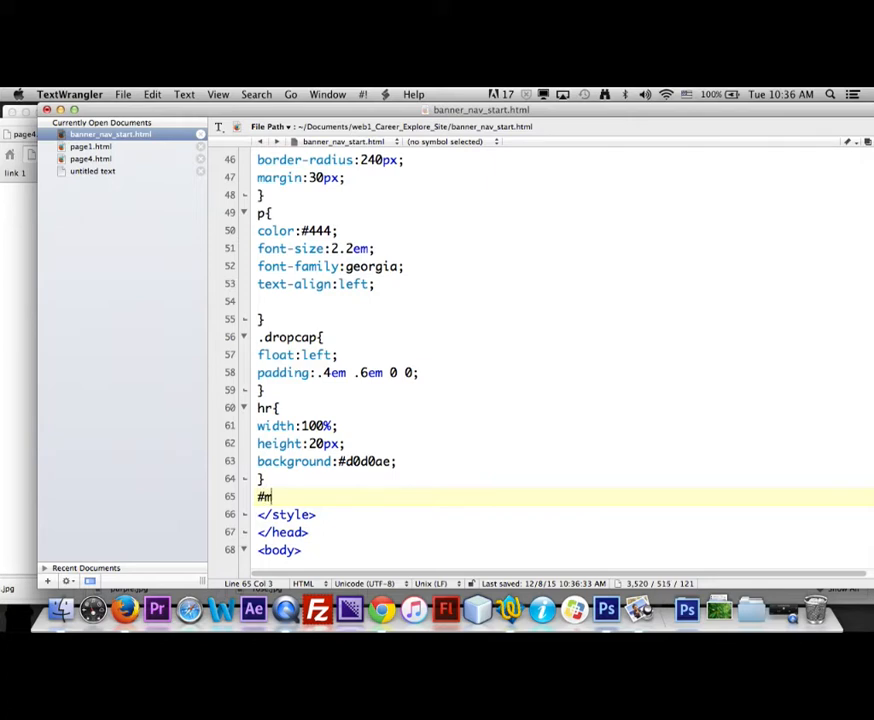
{"action": "type", "text": "ain"}
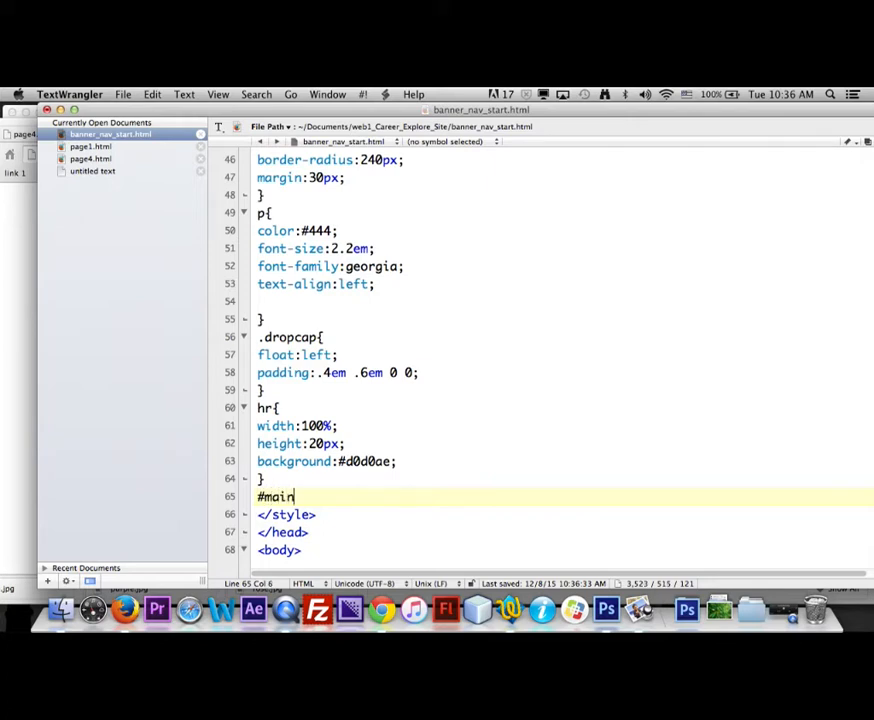
{"action": "type", "text": "{"}
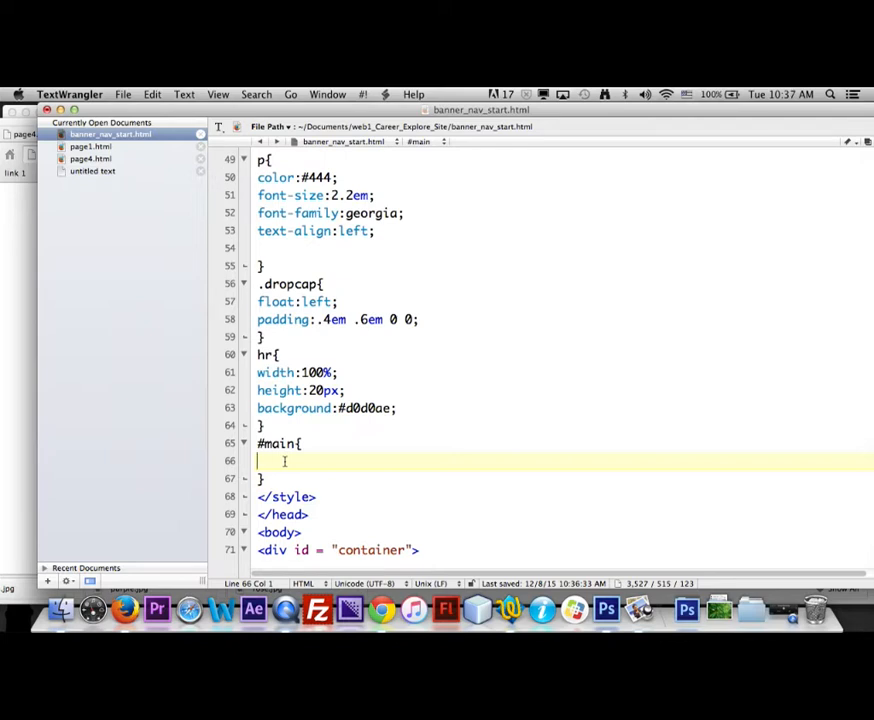
{"action": "type", "text": "width:"}
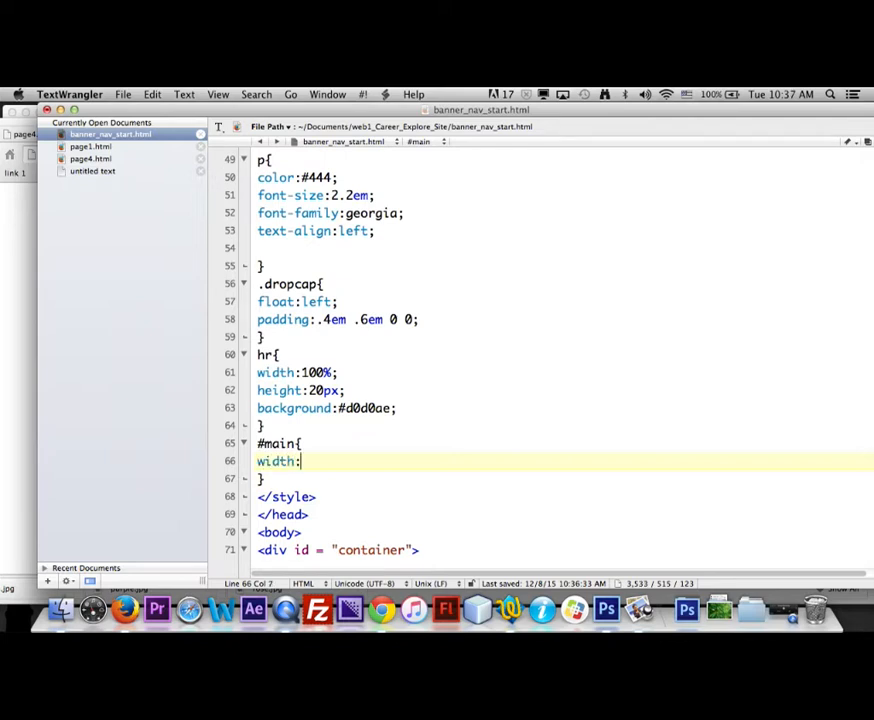
{"action": "type", "text": "100"}
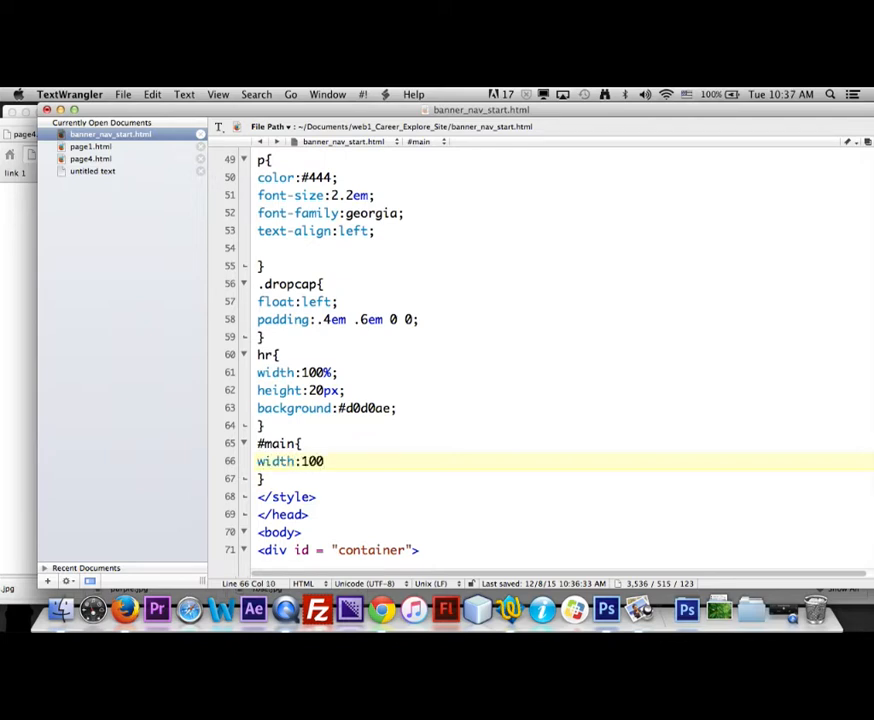
{"action": "type", "text": "%;"}
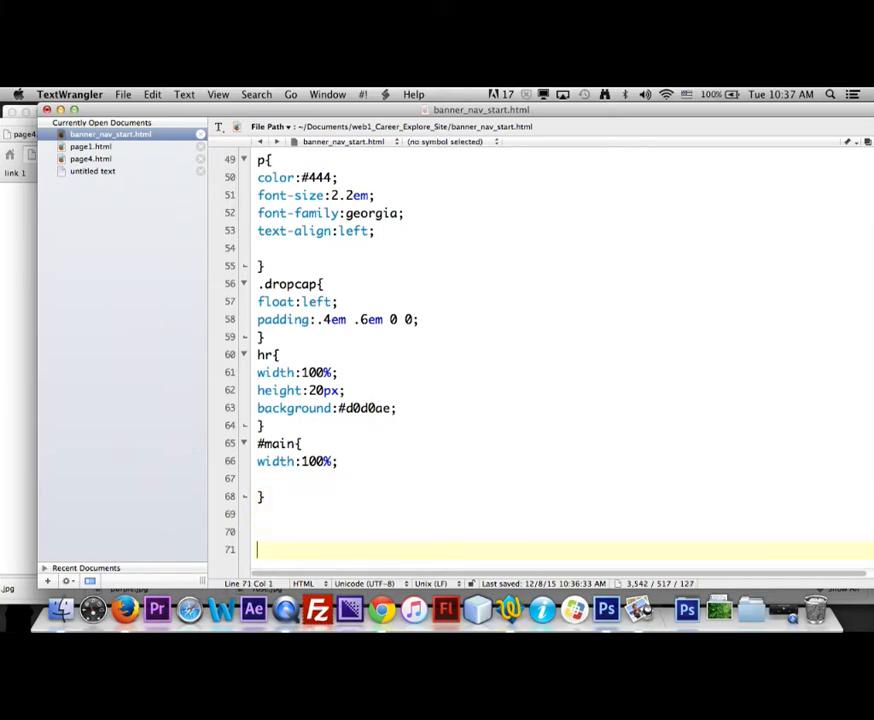
{"action": "mouse_move", "coordinate": [342, 460]}
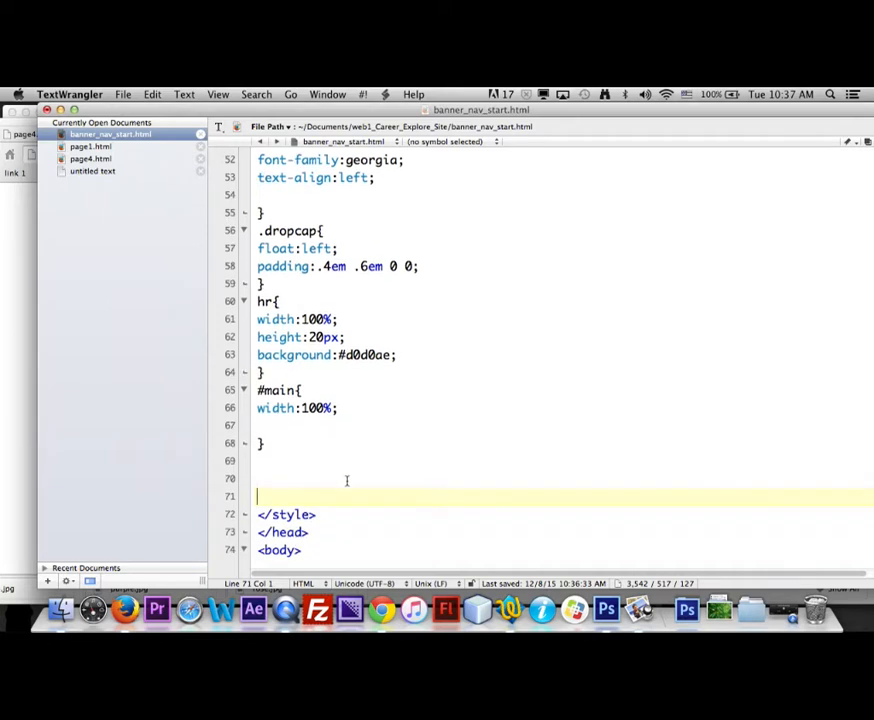
Write the grouped selector "#main1, #main2, #main3, #main4{" with its closing brace after the #main rule
{"action": "left_click", "coordinate": [272, 464]}
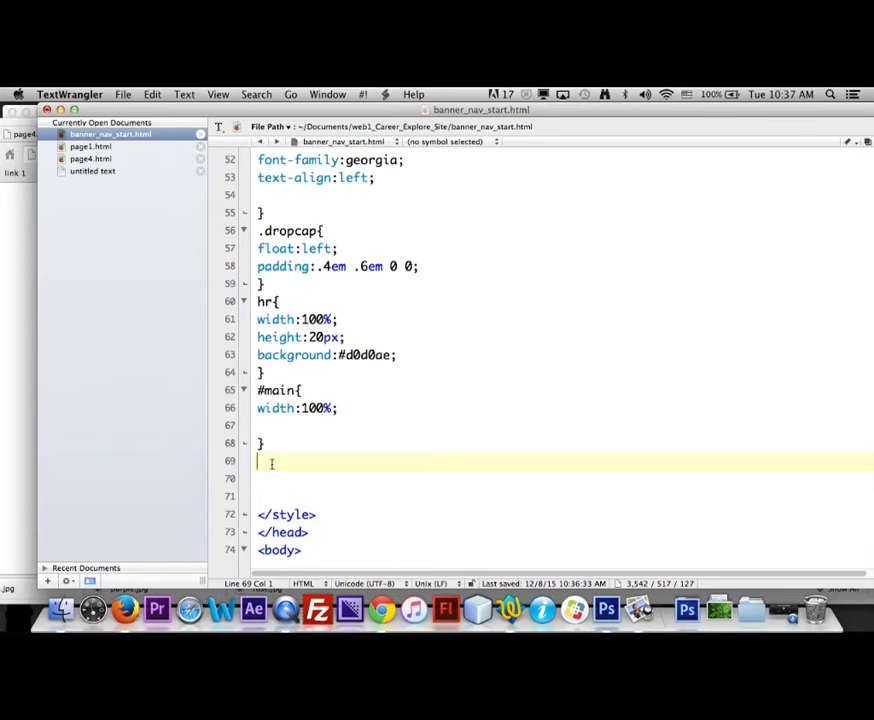
{"action": "type", "text": "#m"}
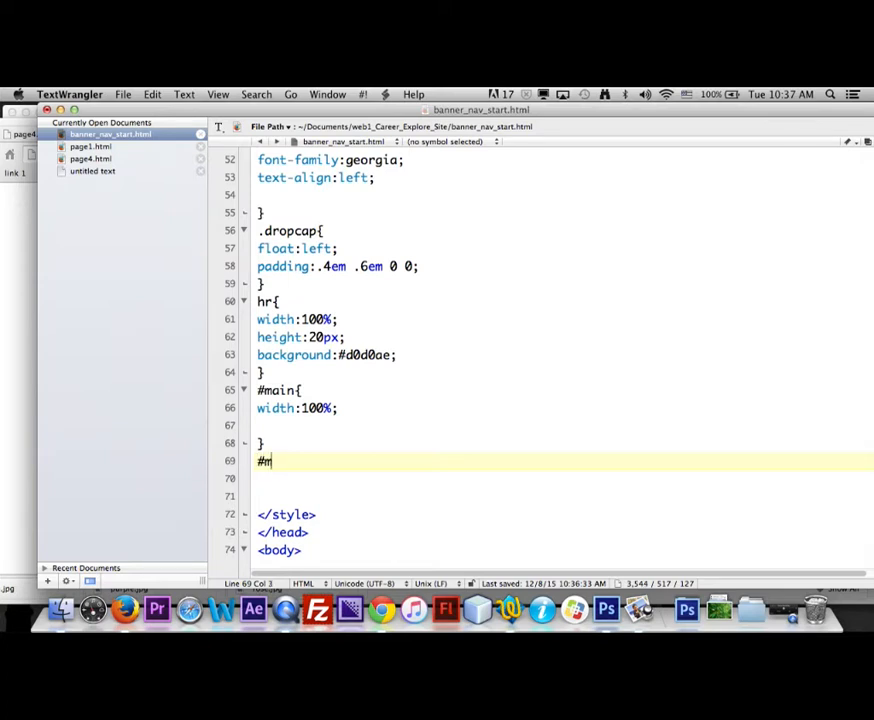
{"action": "type", "text": "ain1,"}
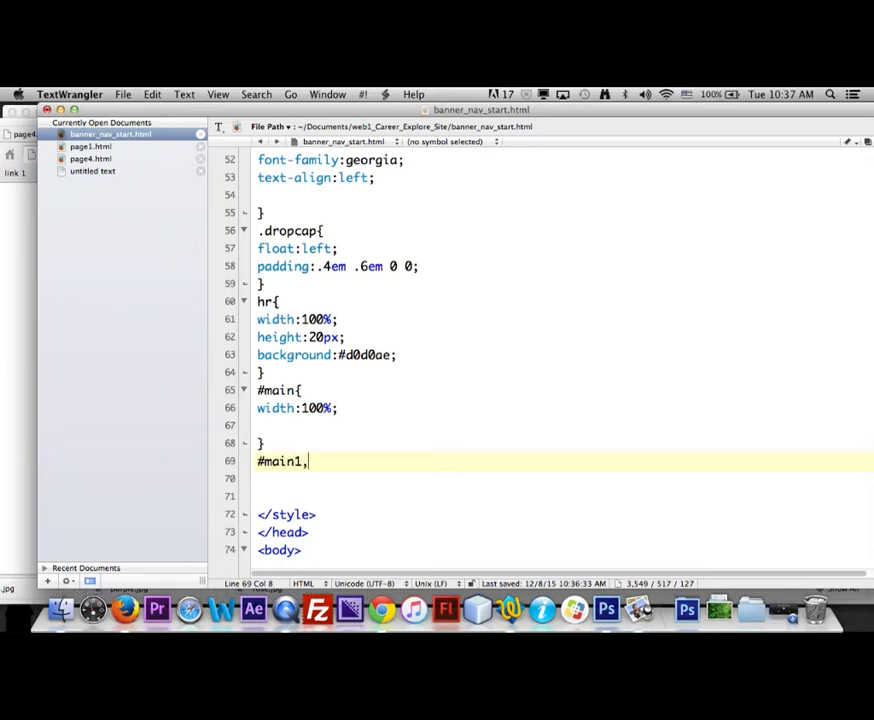
{"action": "type", "text": "#"}
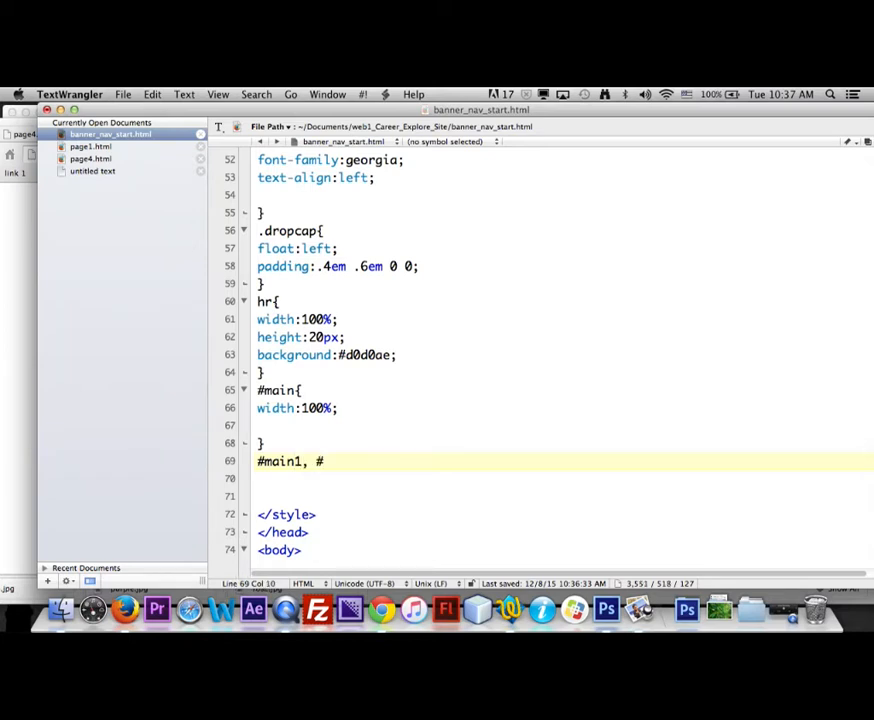
{"action": "type", "text": "main2"}
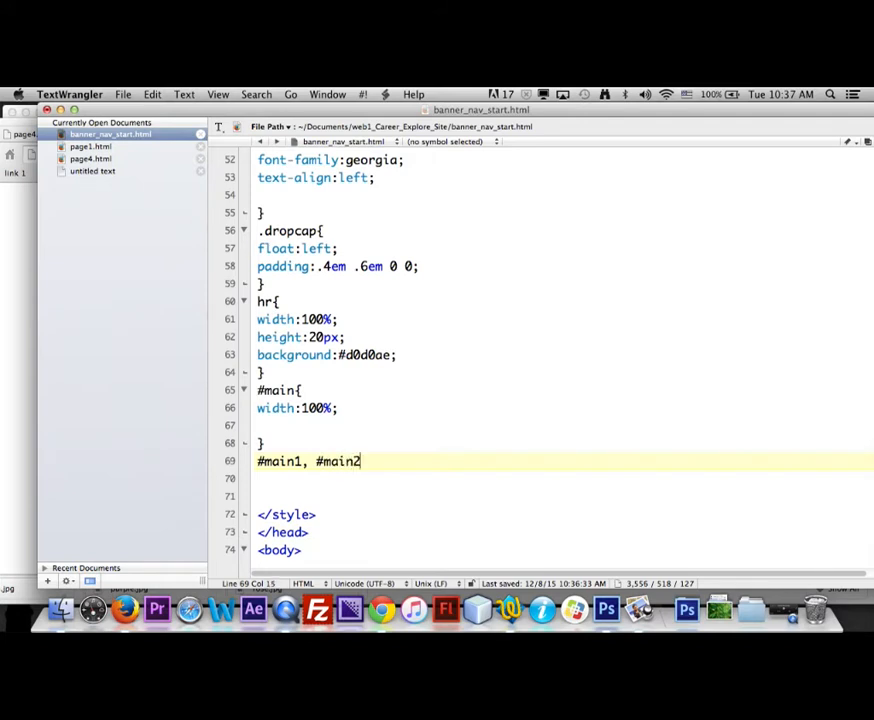
{"action": "type", "text": ", #"}
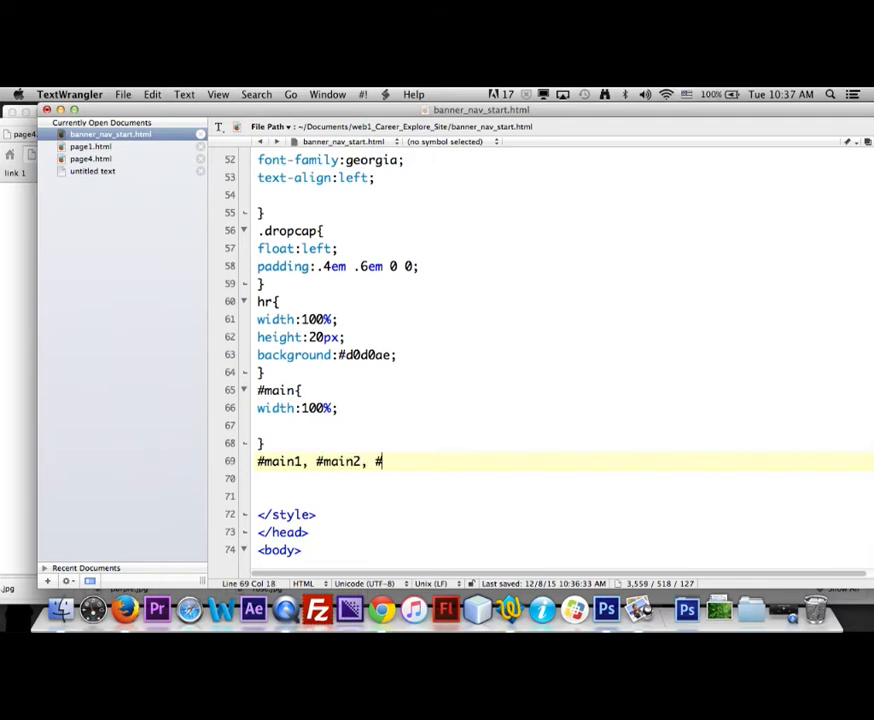
{"action": "type", "text": "main3"}
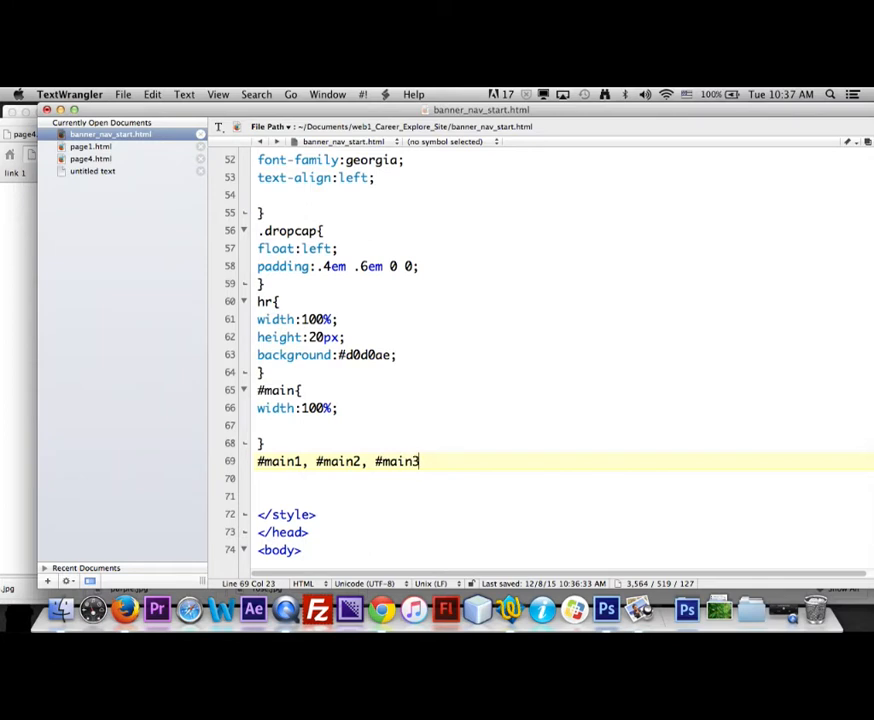
{"action": "type", "text": ", #"}
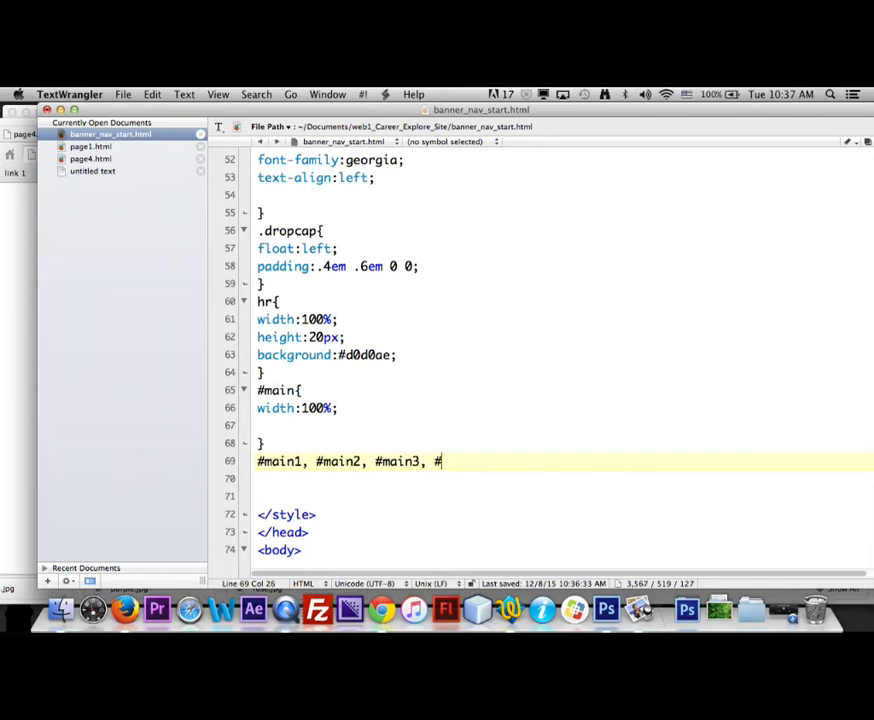
{"action": "type", "text": "main4{"}
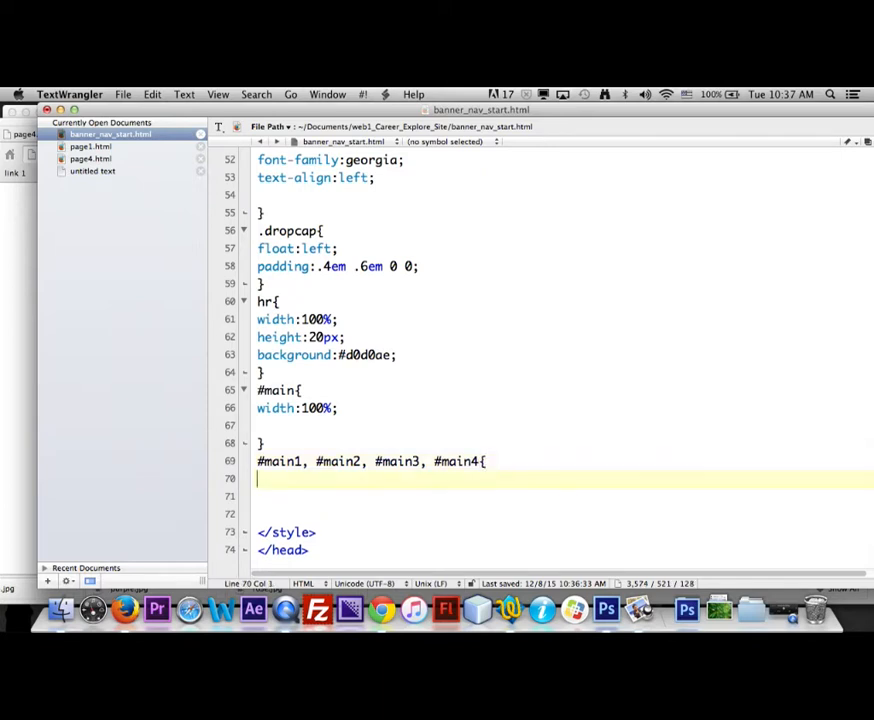
{"action": "type", "text": "}"}
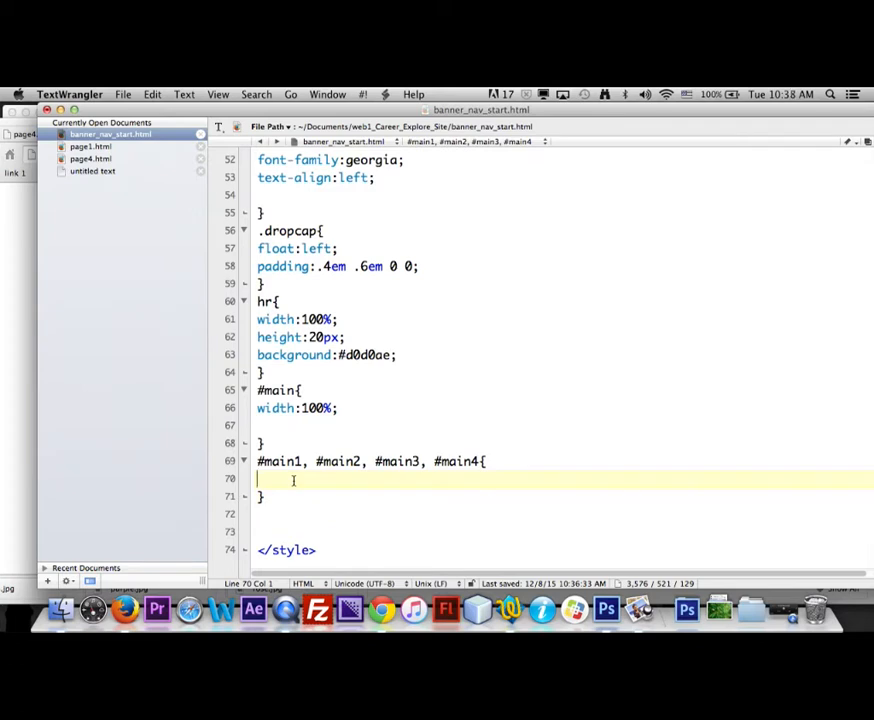
Declare width:23% and float:left inside the grouped column rule
{"action": "type", "text": "wi"}
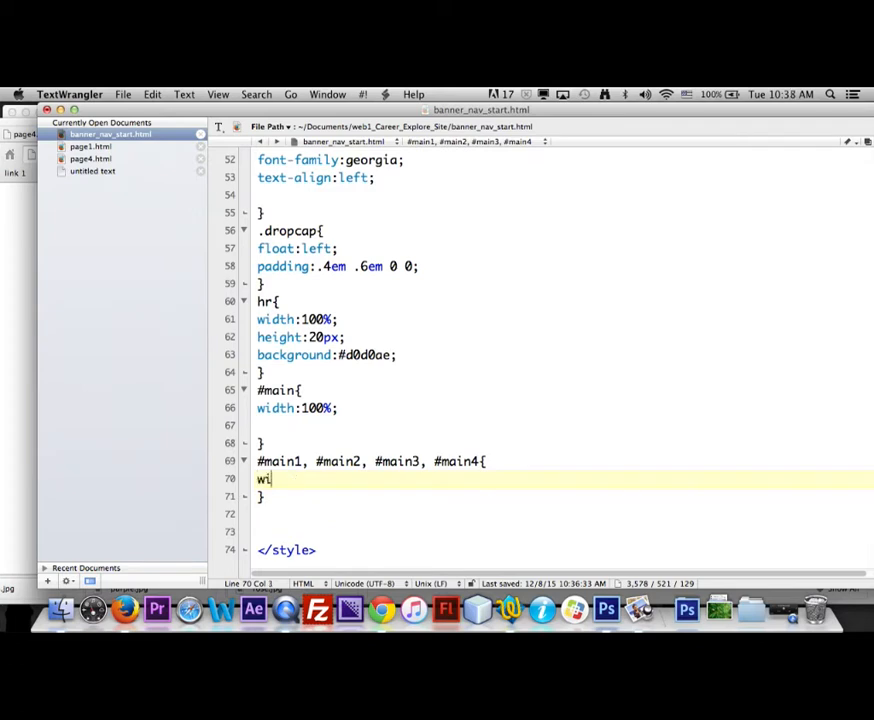
{"action": "type", "text": "dth:23%"}
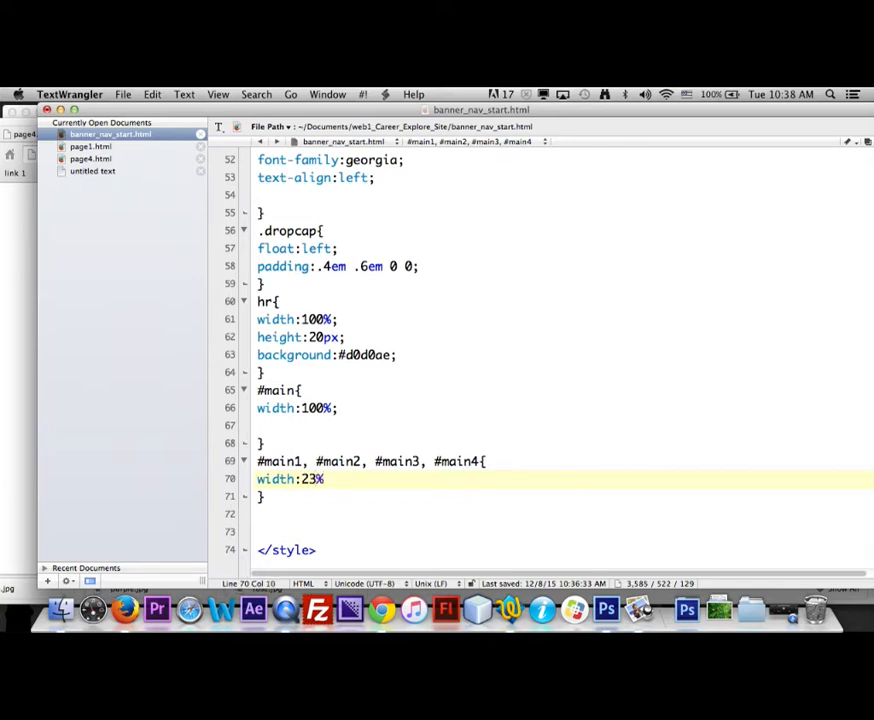
{"action": "type", "text": ";"}
{"action": "type", "text": "float"}
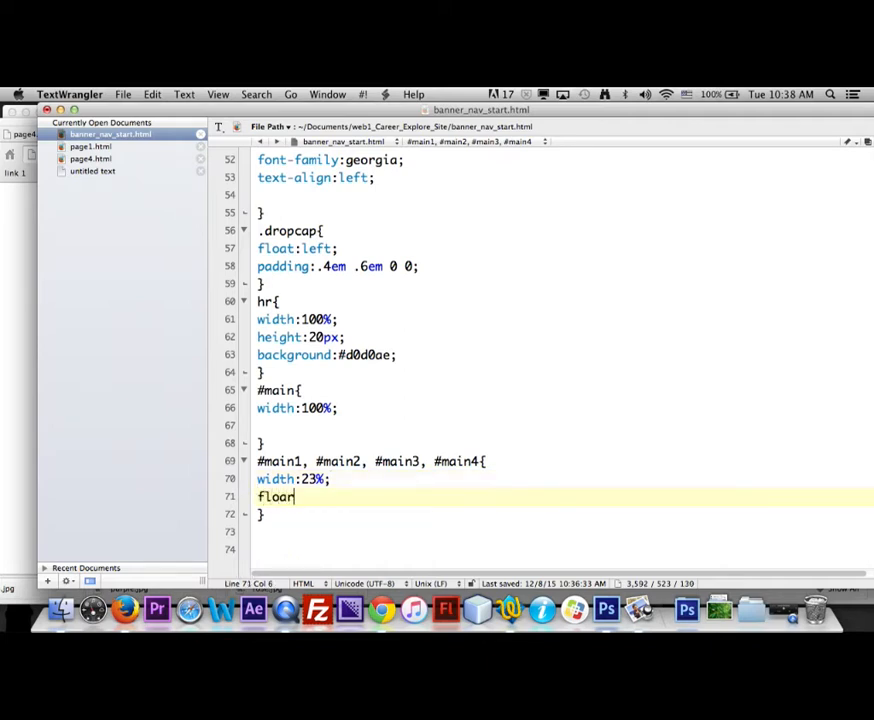
{"action": "type", "text": ":"}
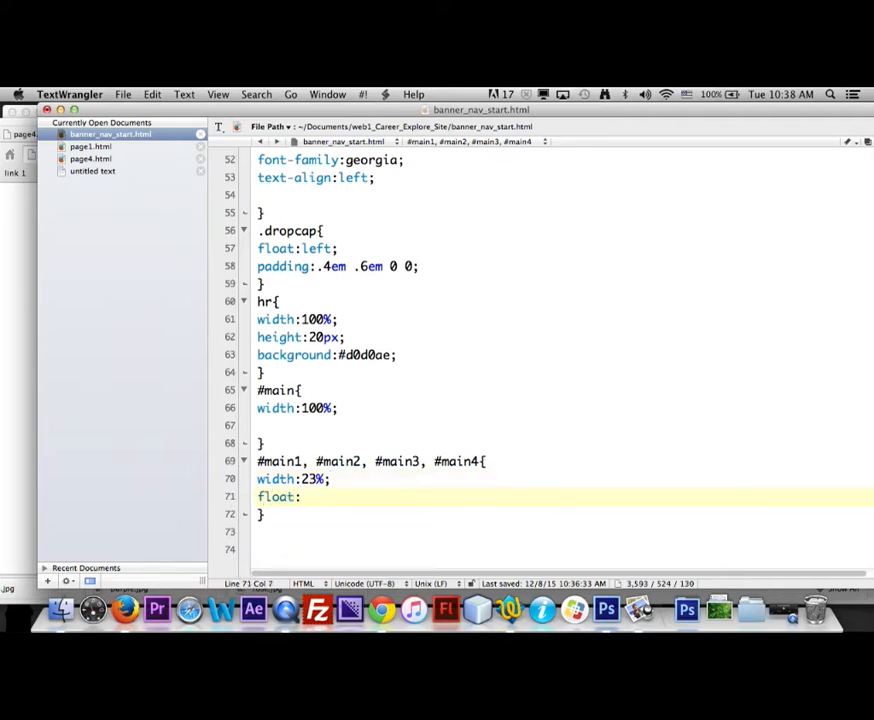
{"action": "type", "text": "left"}
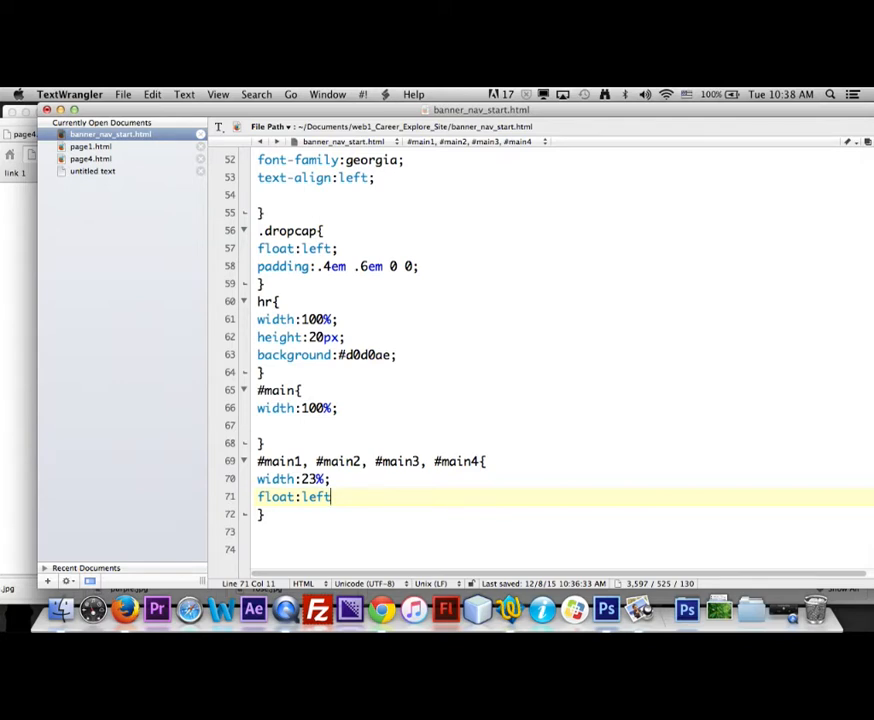
{"action": "type", "text": ";"}
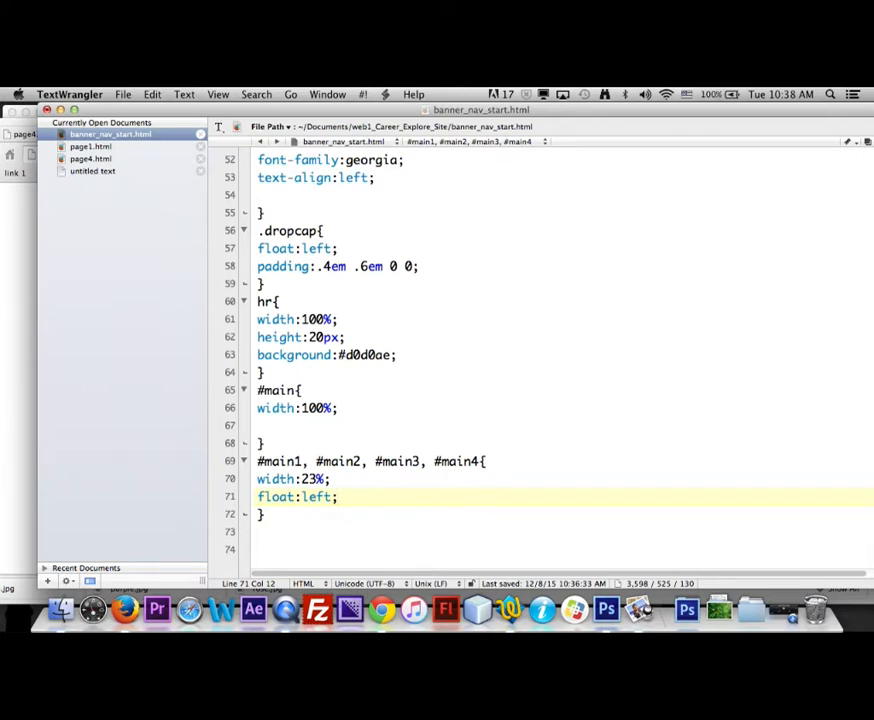
Add color:#00282C and padding:1% to the grouped column rule
{"action": "type", "text": "co"}
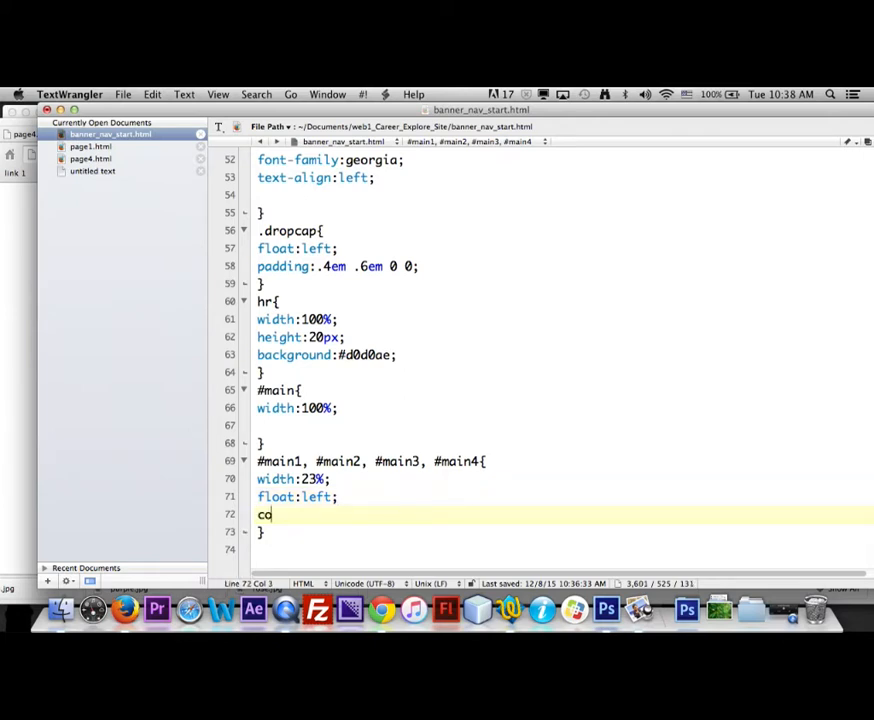
{"action": "type", "text": "lor"}
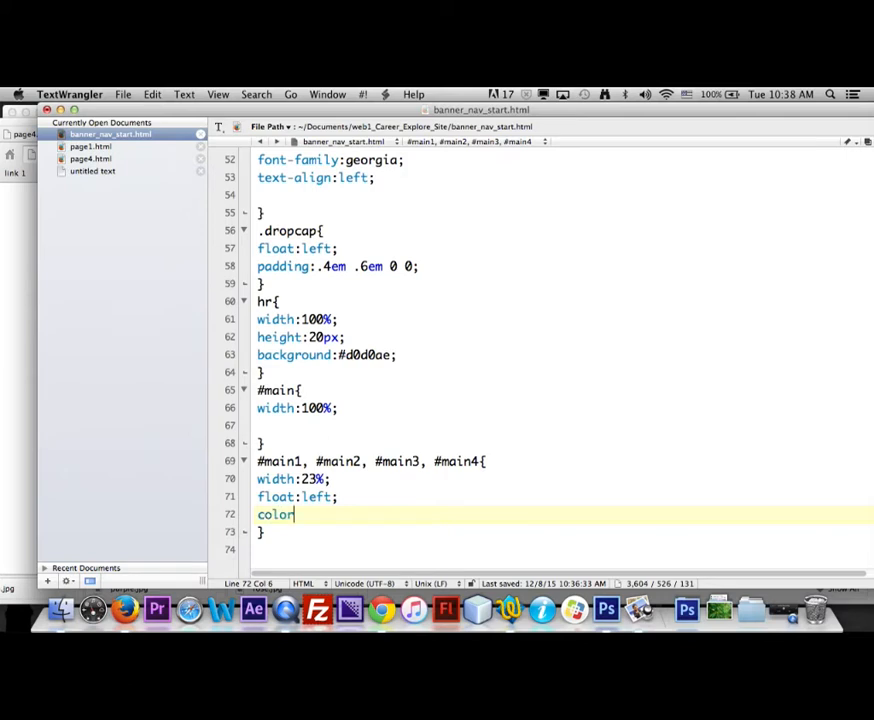
{"action": "type", "text": ":#"}
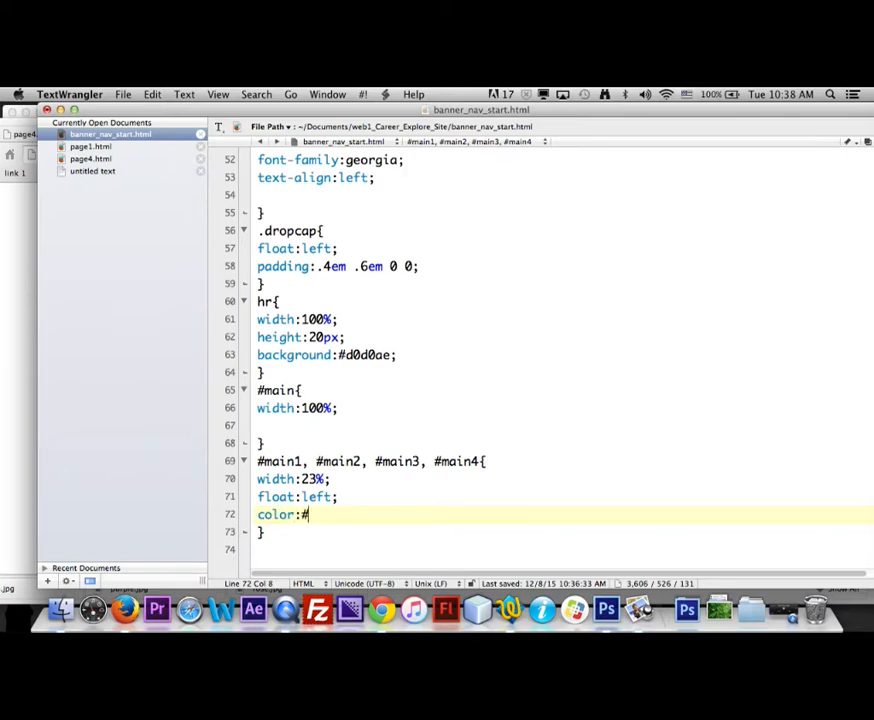
{"action": "type", "text": "00"}
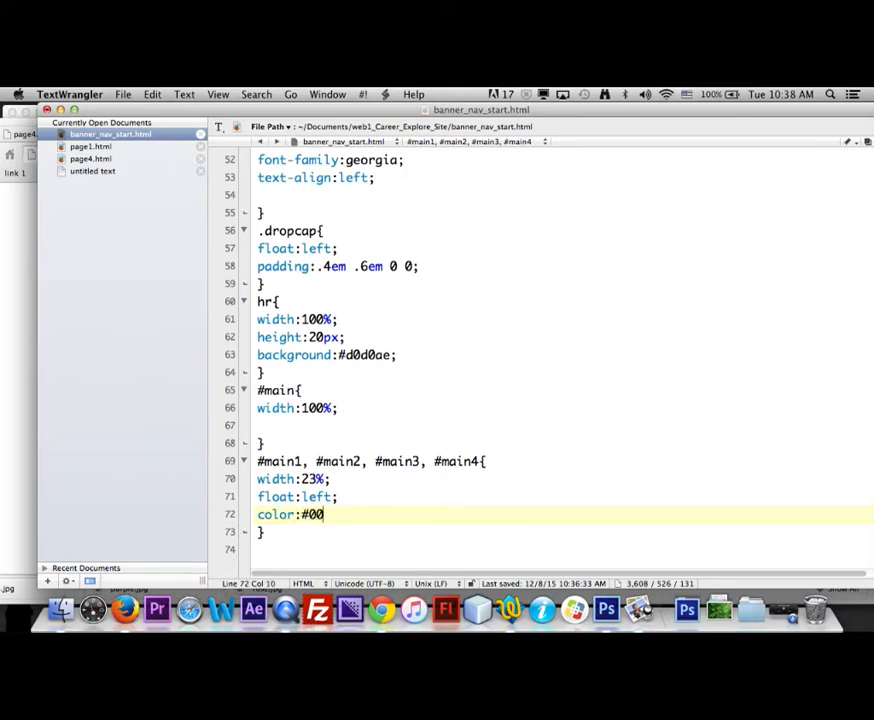
{"action": "type", "text": "2"}
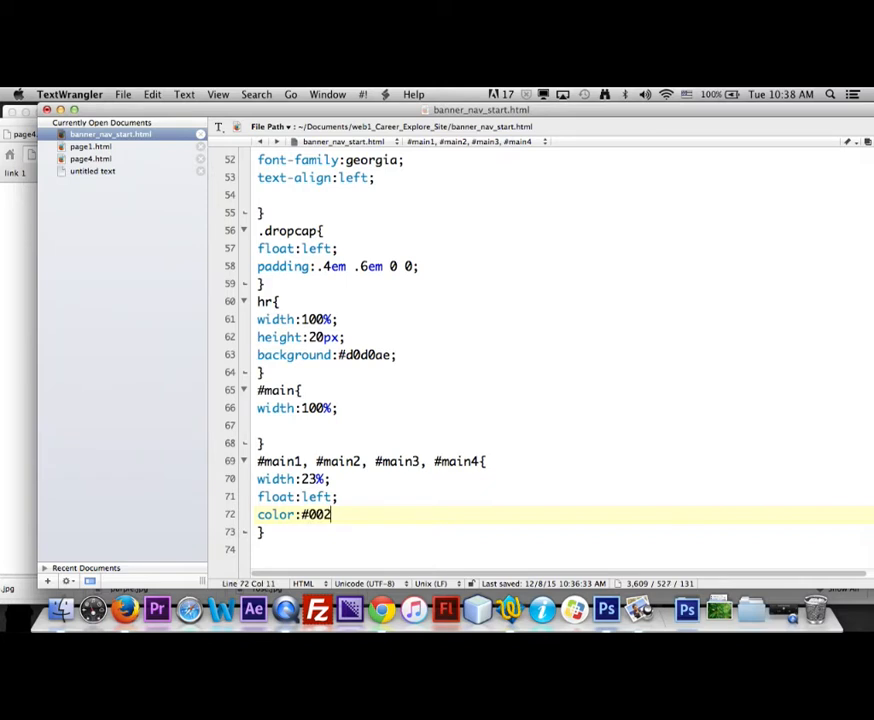
{"action": "type", "text": "82"}
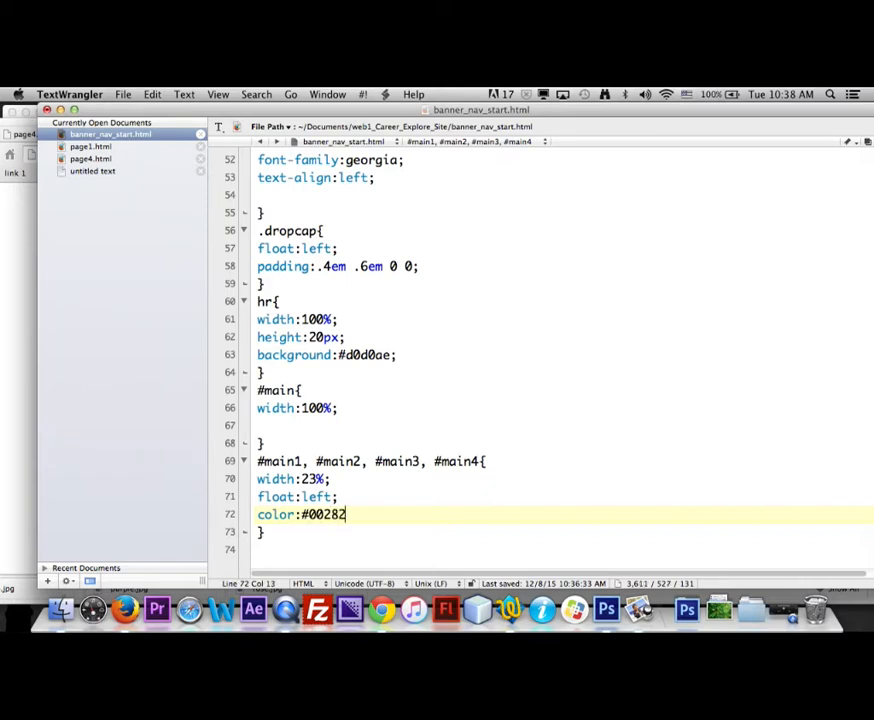
{"action": "type", "text": "C;"}
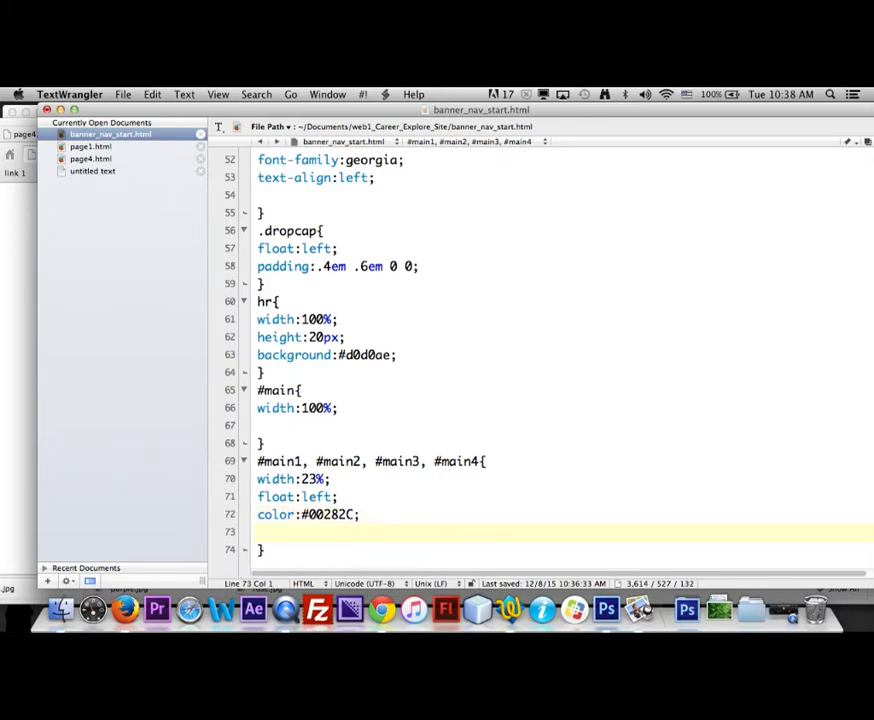
{"action": "type", "text": "padding"}
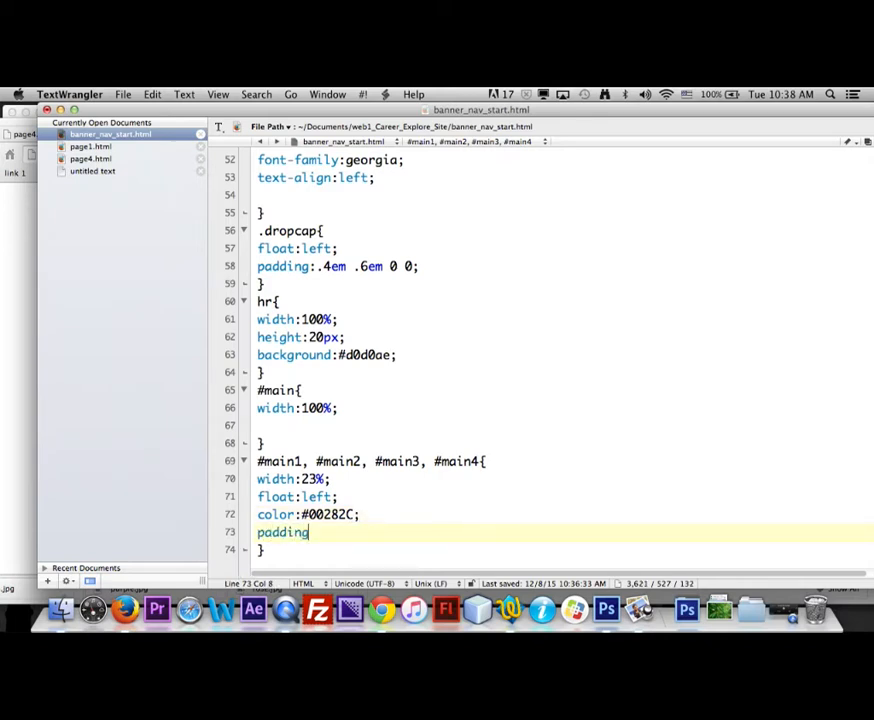
{"action": "type", "text": ":"}
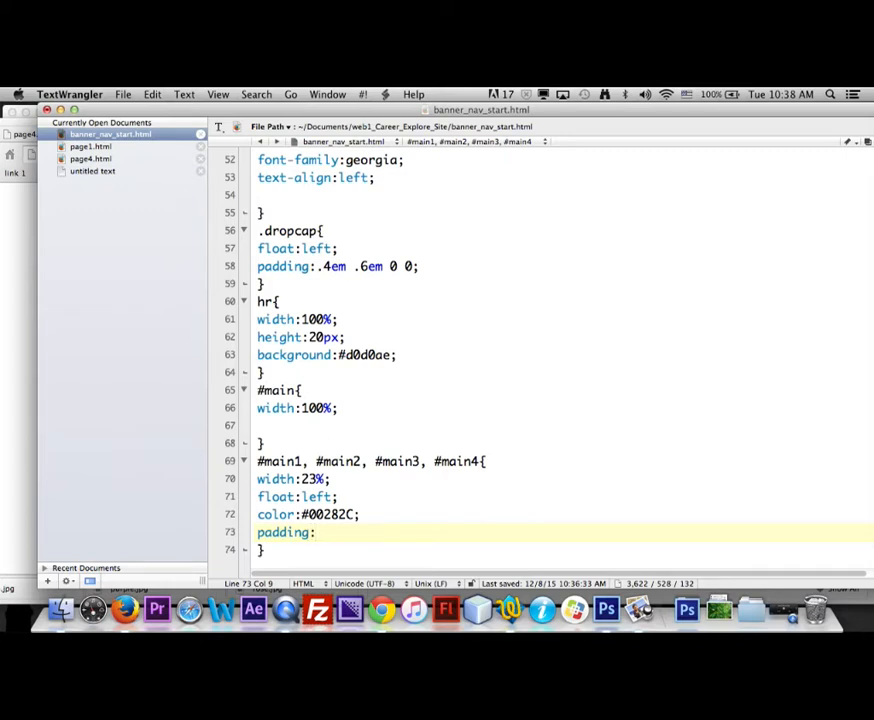
{"action": "type", "text": "1"}
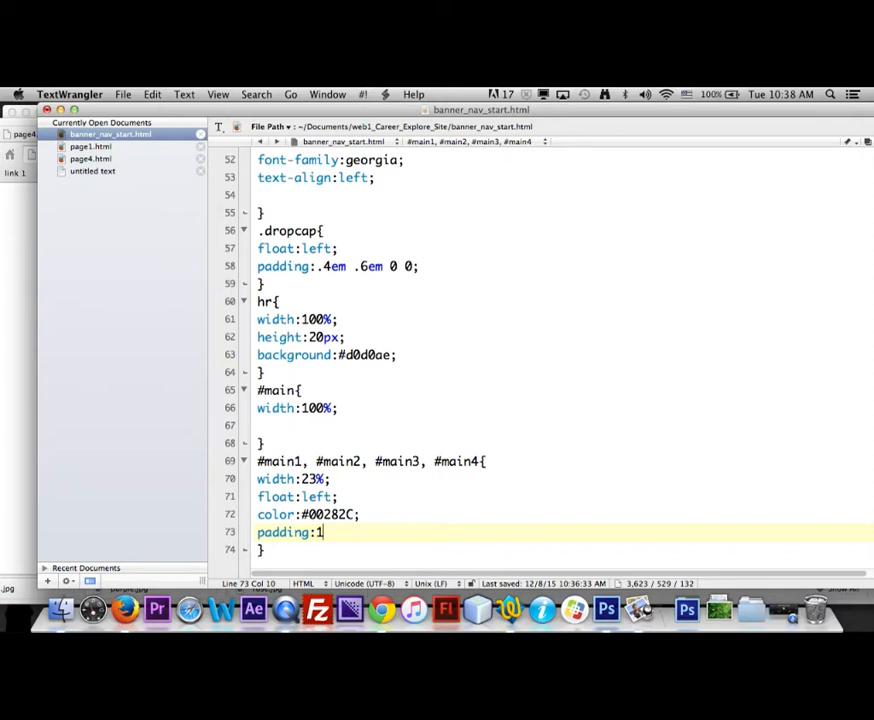
{"action": "type", "text": "%;"}
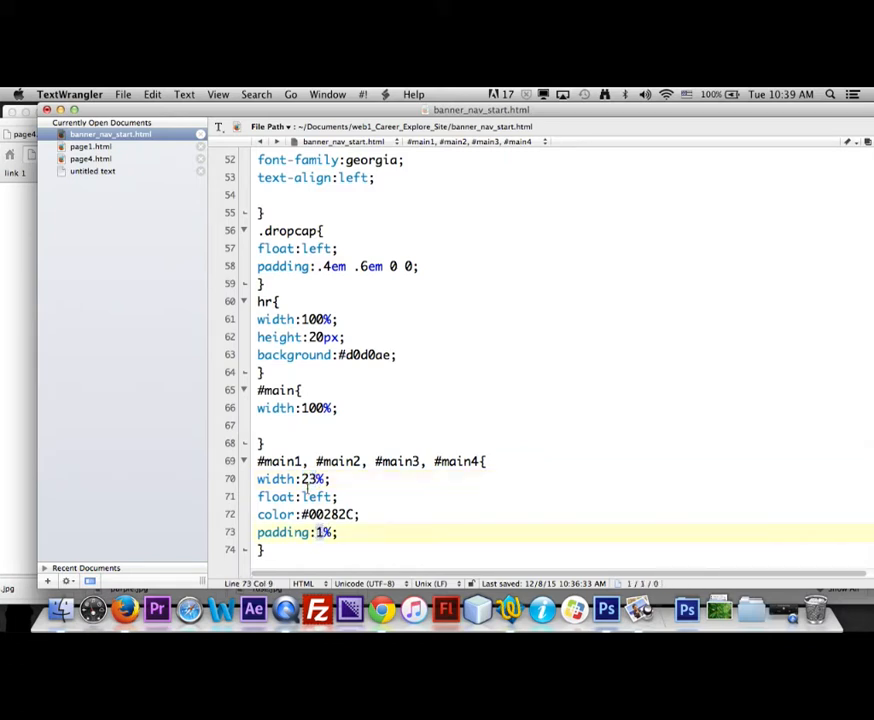
{"action": "left_click", "coordinate": [324, 532]}
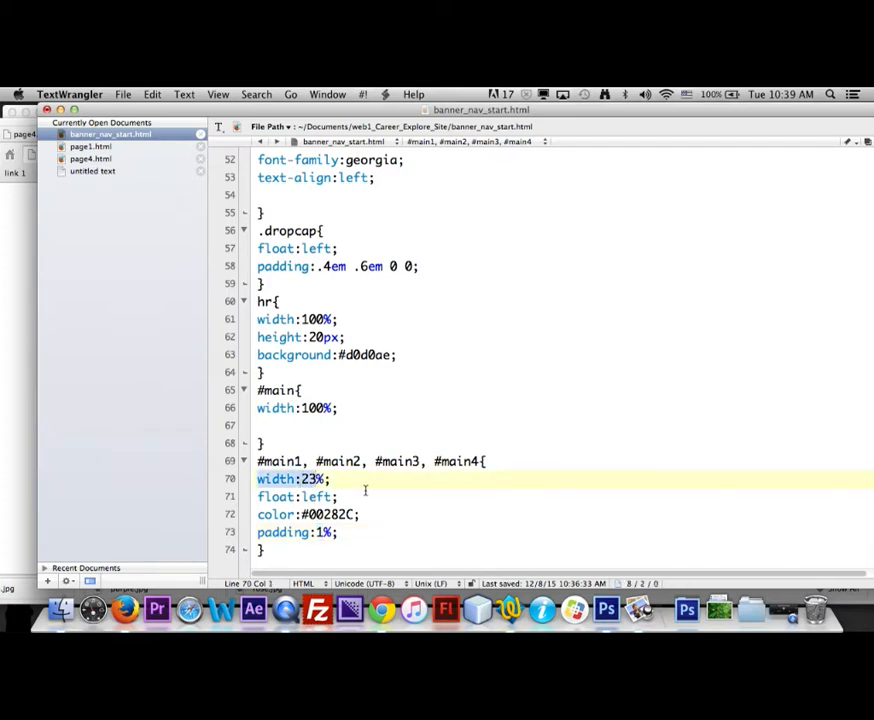
{"action": "left_click", "coordinate": [338, 496]}
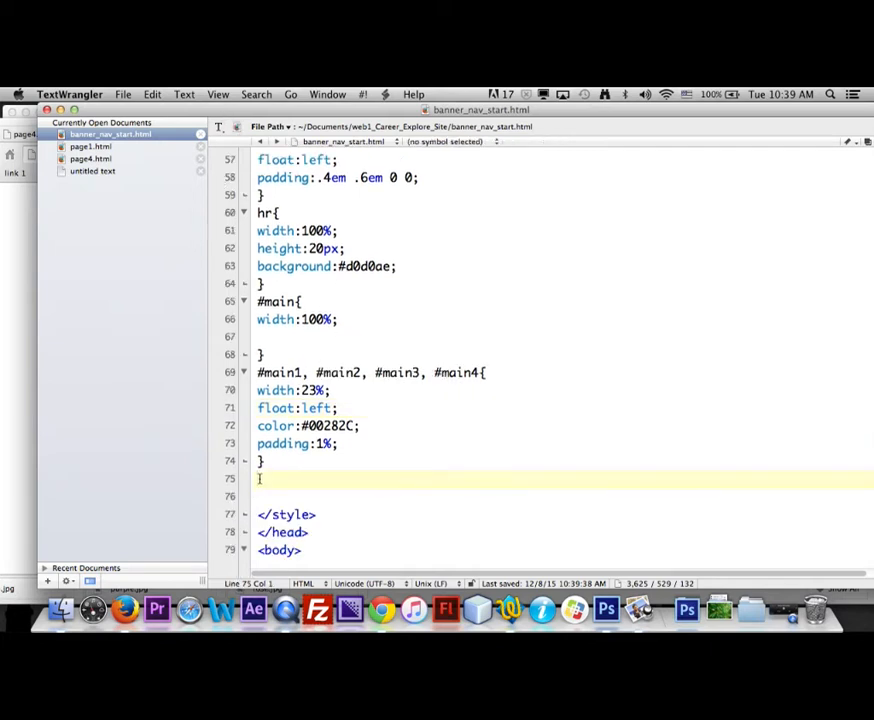
Start a #footer rule with braces and set width:100%
{"action": "type", "text": "#"}
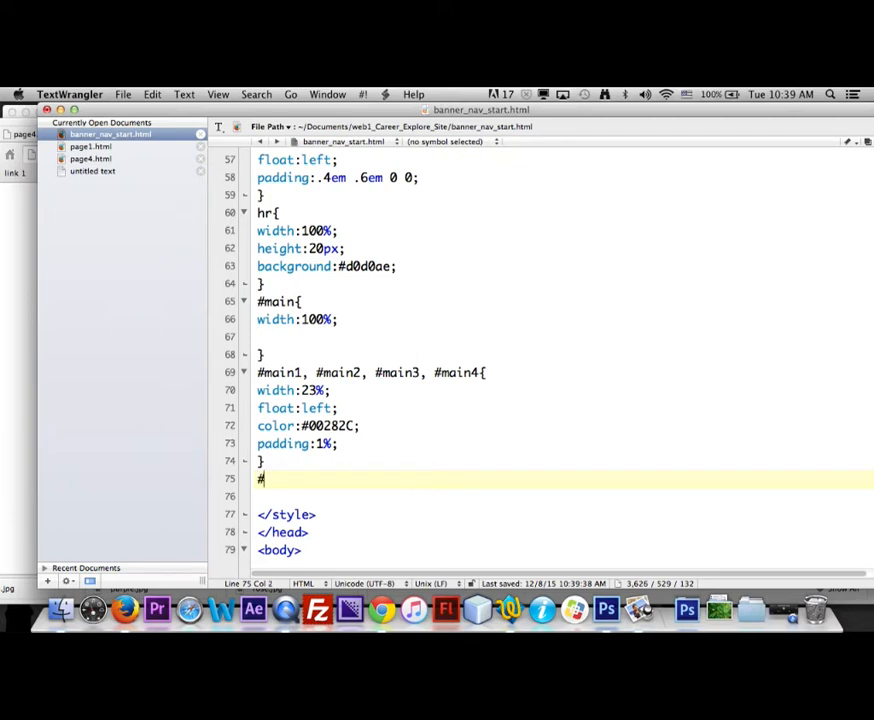
{"action": "type", "text": "foote"}
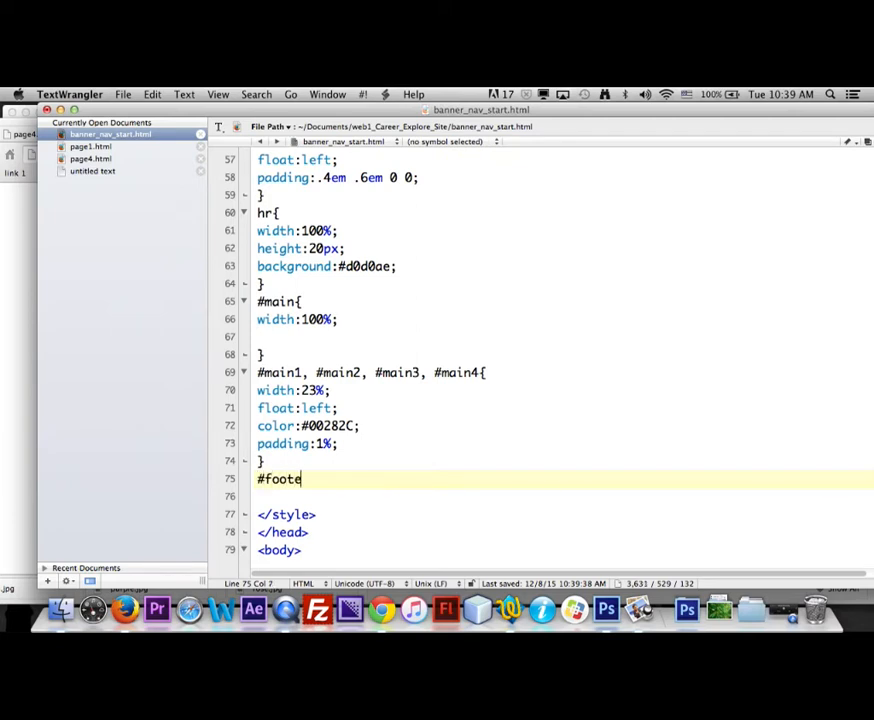
{"action": "type", "text": "r{"}
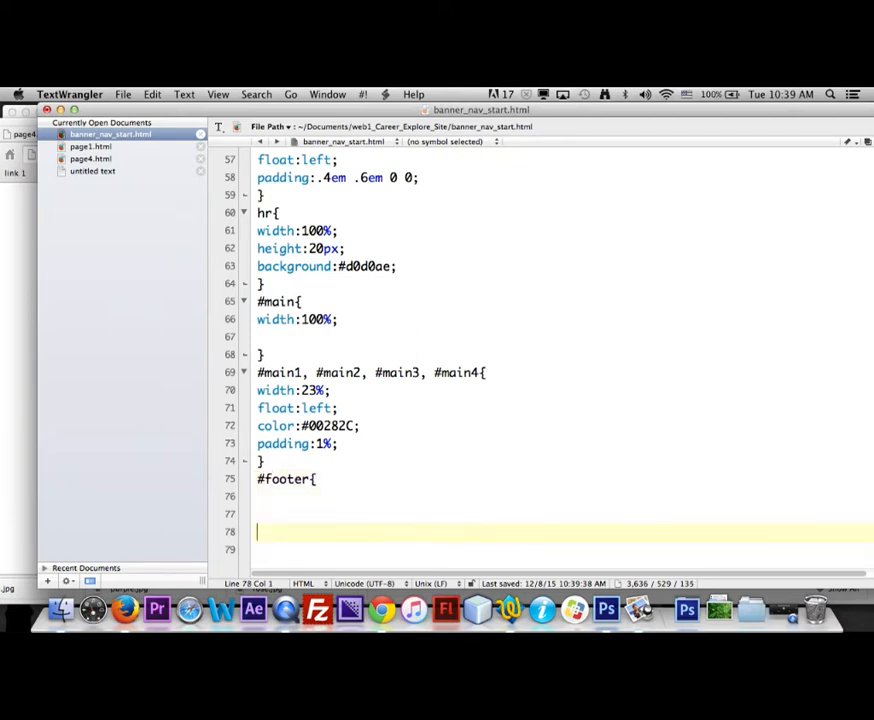
{"action": "type", "text": "}"}
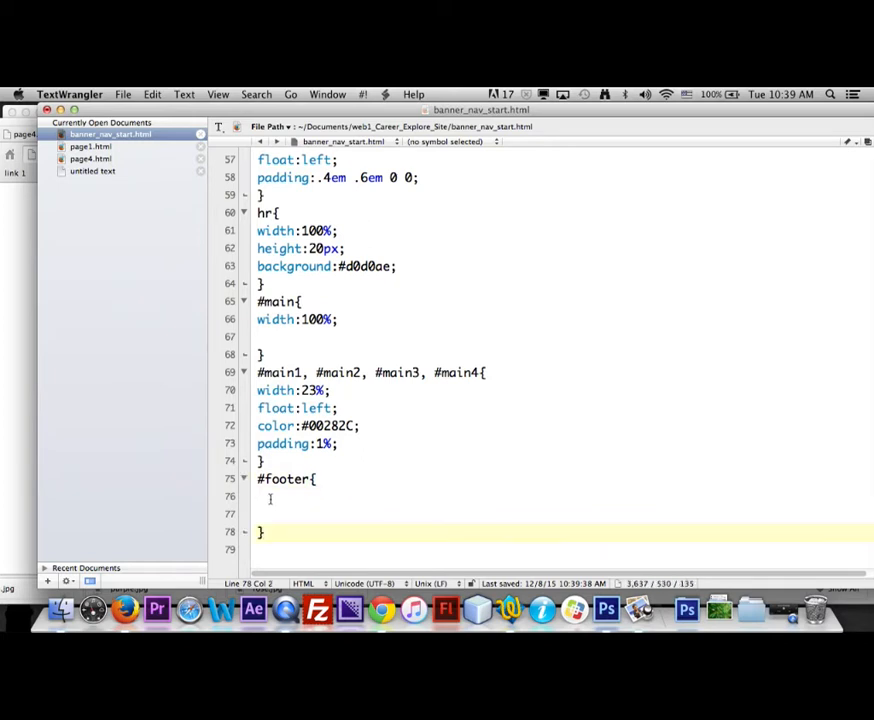
{"action": "type", "text": "width:"}
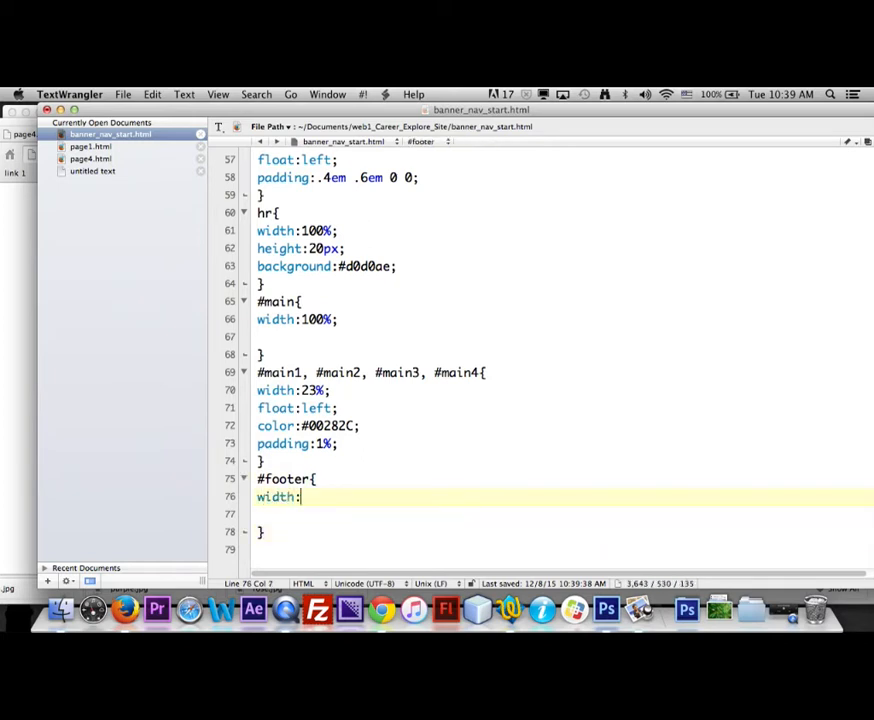
{"action": "type", "text": "100%"}
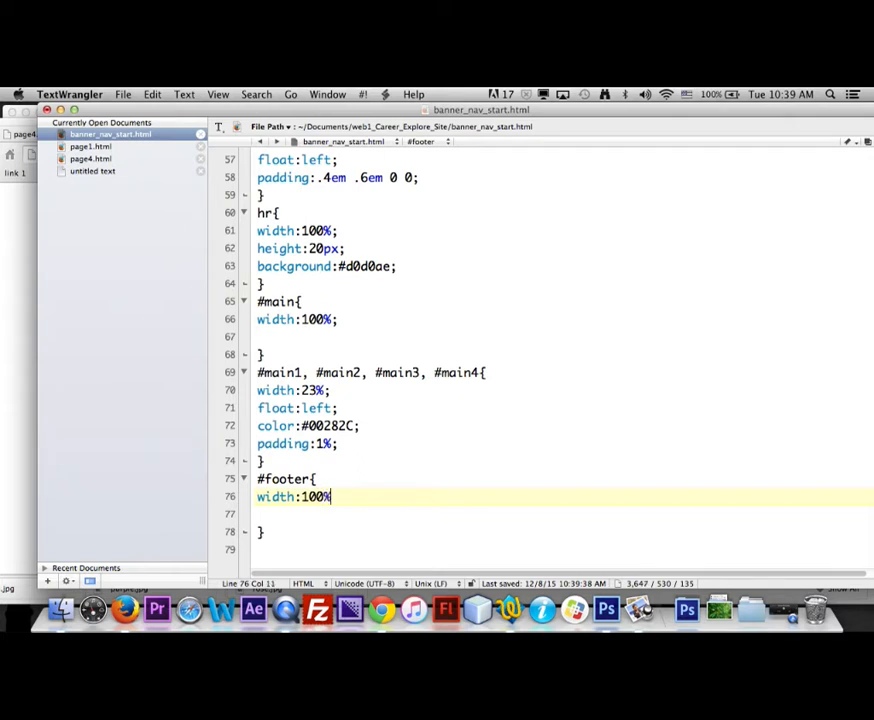
Give #footer height:30px and background:#444
{"action": "type", "text": "hei"}
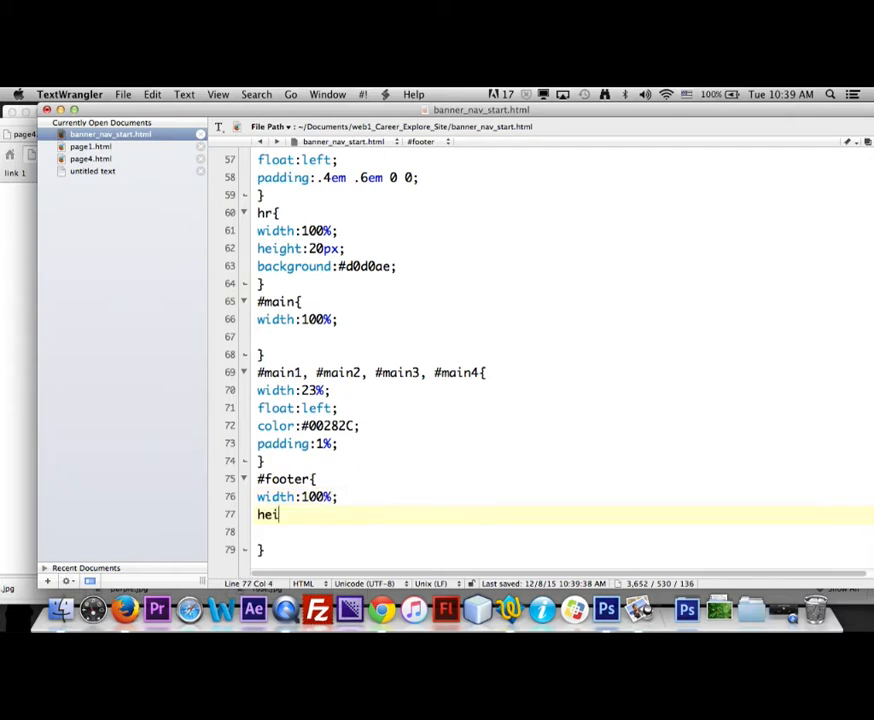
{"action": "type", "text": "ght:3"}
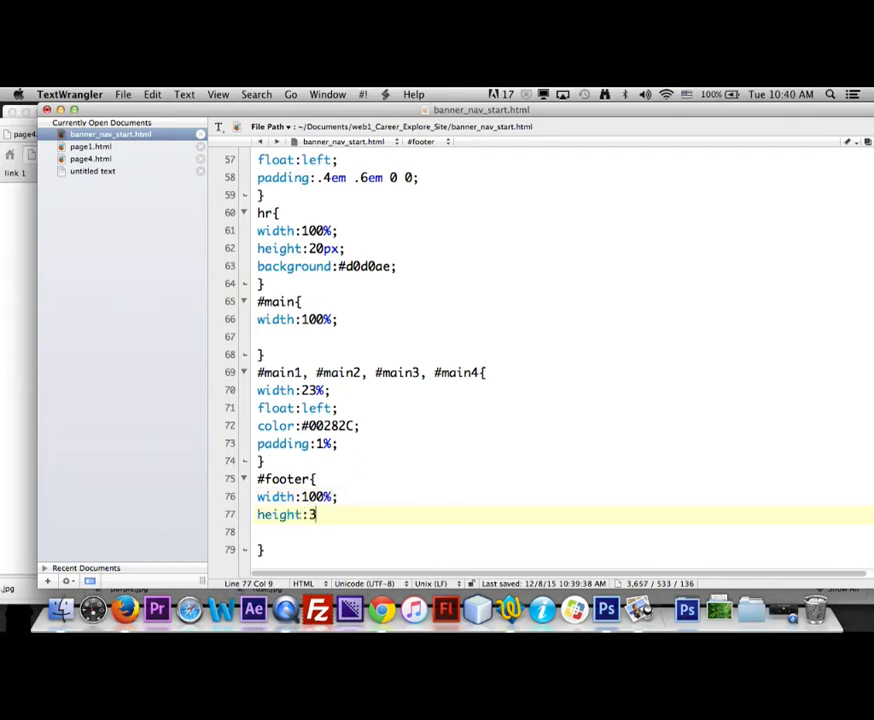
{"action": "type", "text": "0px;"}
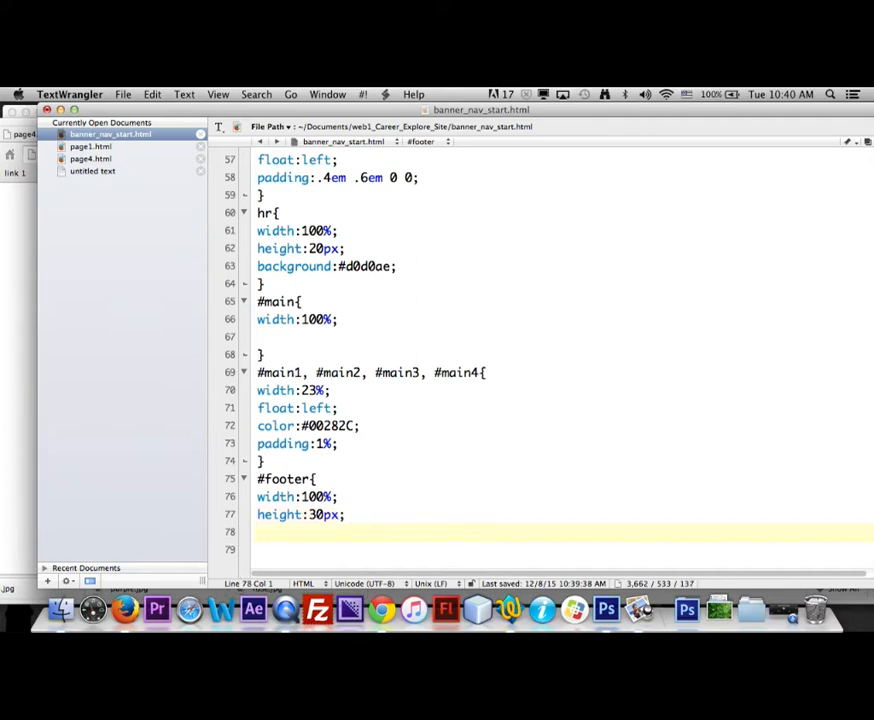
{"action": "type", "text": "backgrou"}
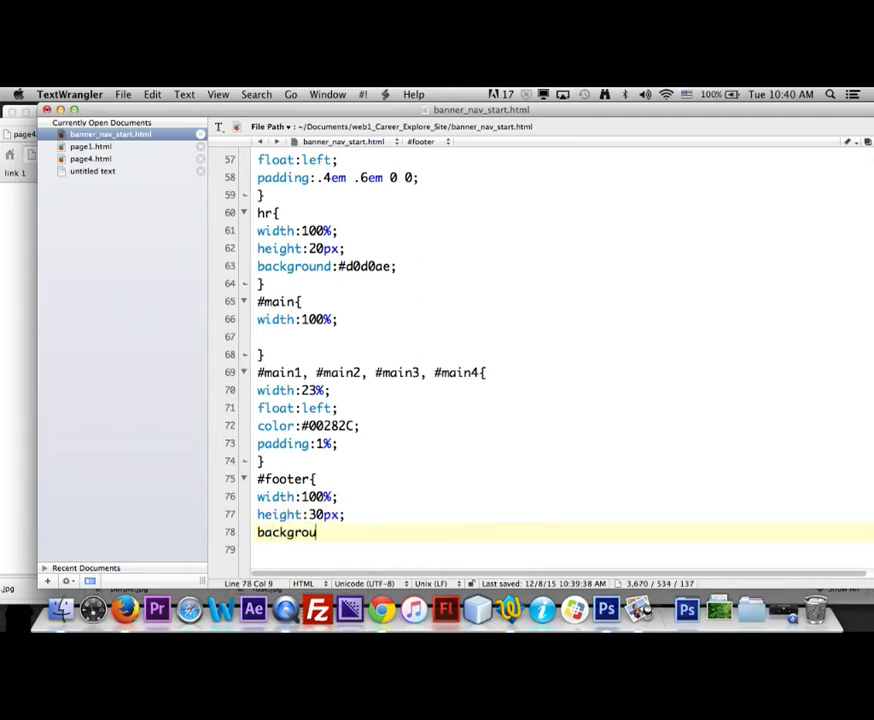
{"action": "type", "text": "nd:"}
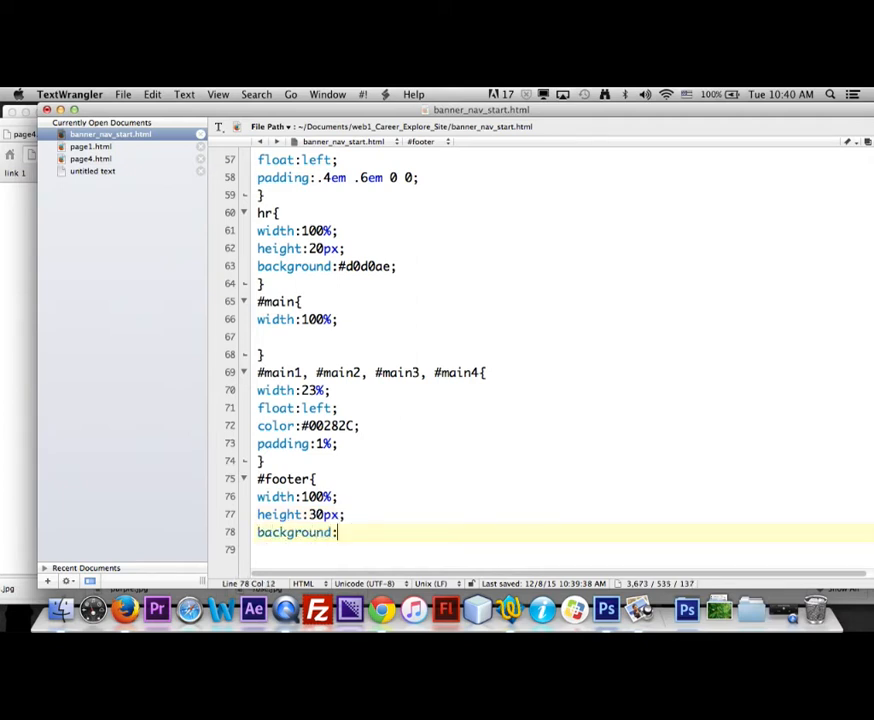
{"action": "type", "text": "#4"}
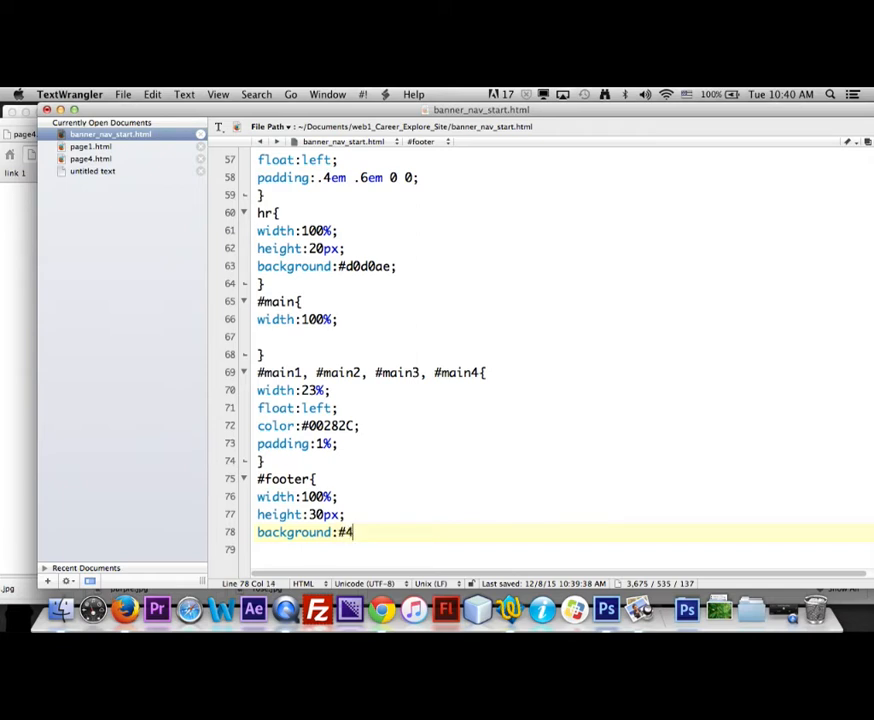
{"action": "type", "text": "44;"}
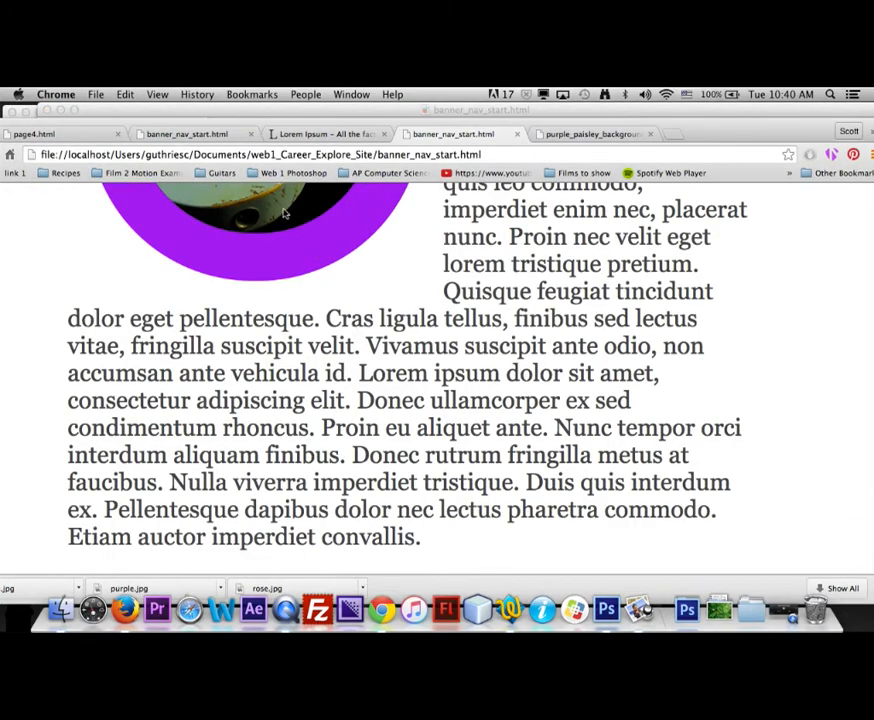
{"action": "right_click", "coordinate": [284, 212]}
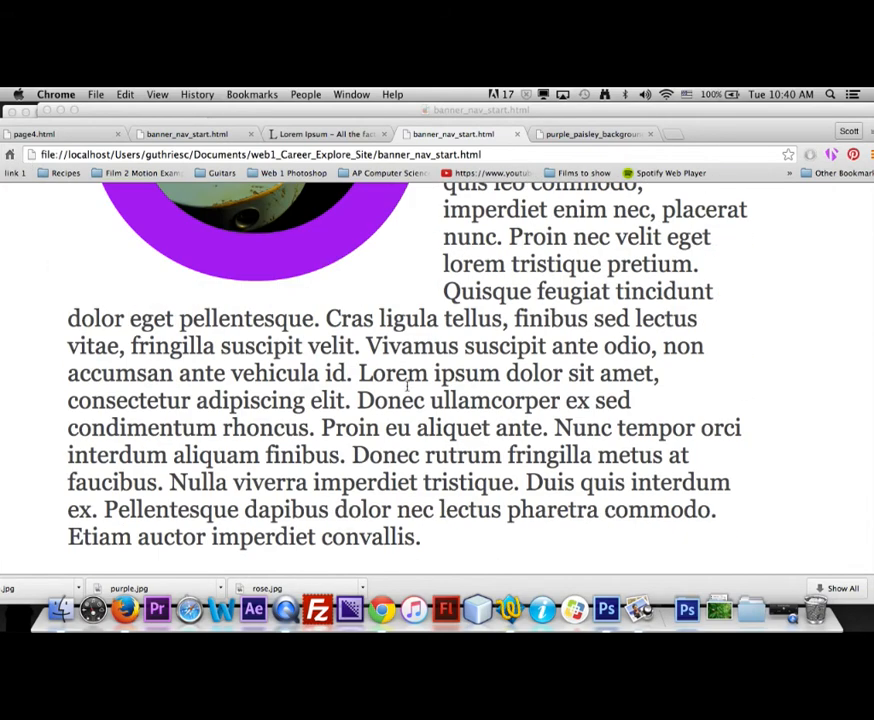
{"action": "scroll", "scroll_direction": "down", "scroll_amount": 3}
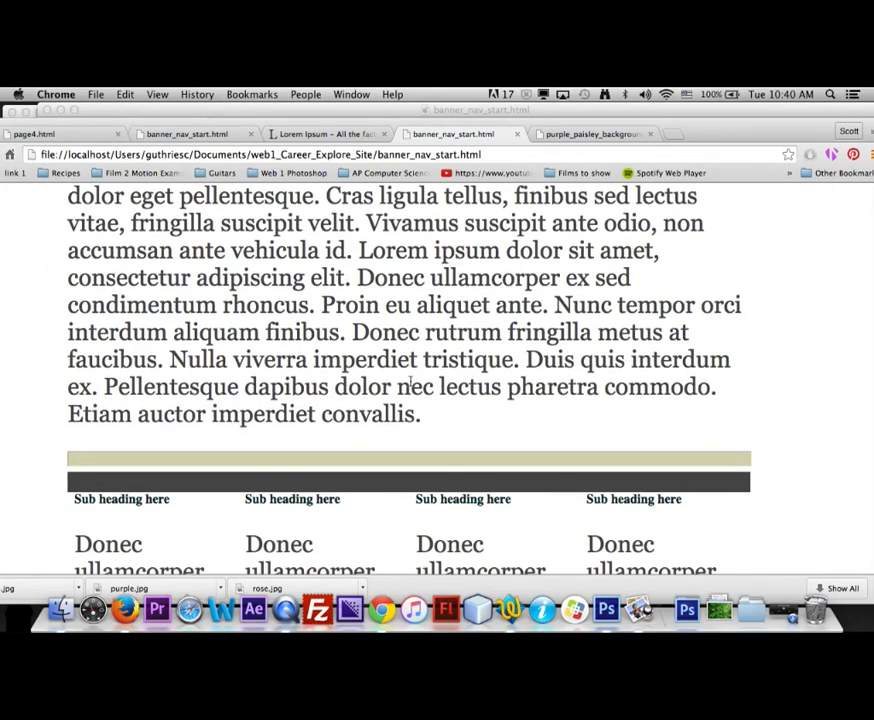
{"action": "scroll", "scroll_direction": "down", "scroll_amount": 3}
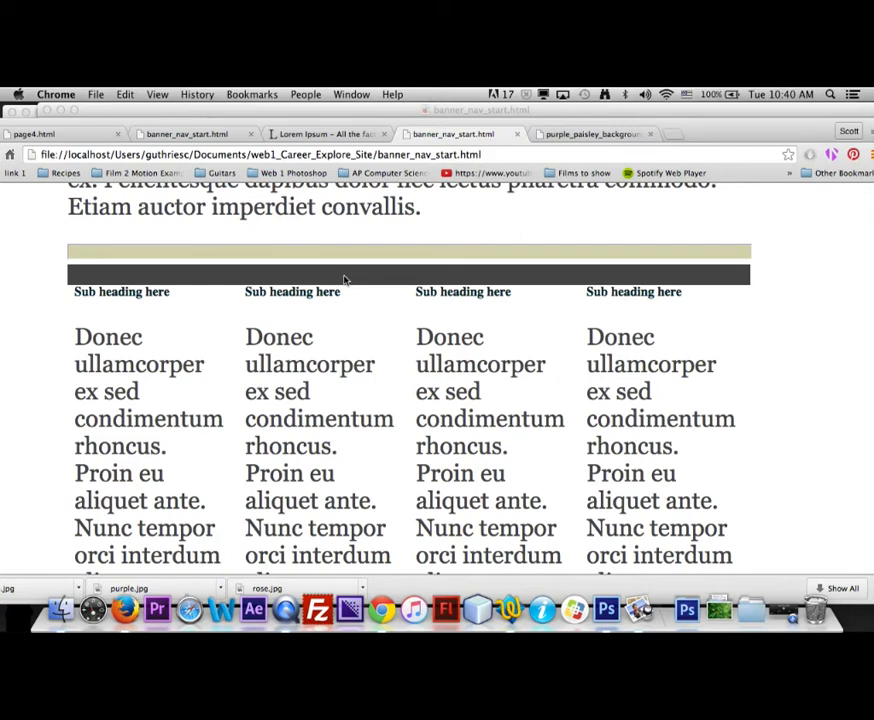
{"action": "scroll", "scroll_direction": "down", "scroll_amount": 3}
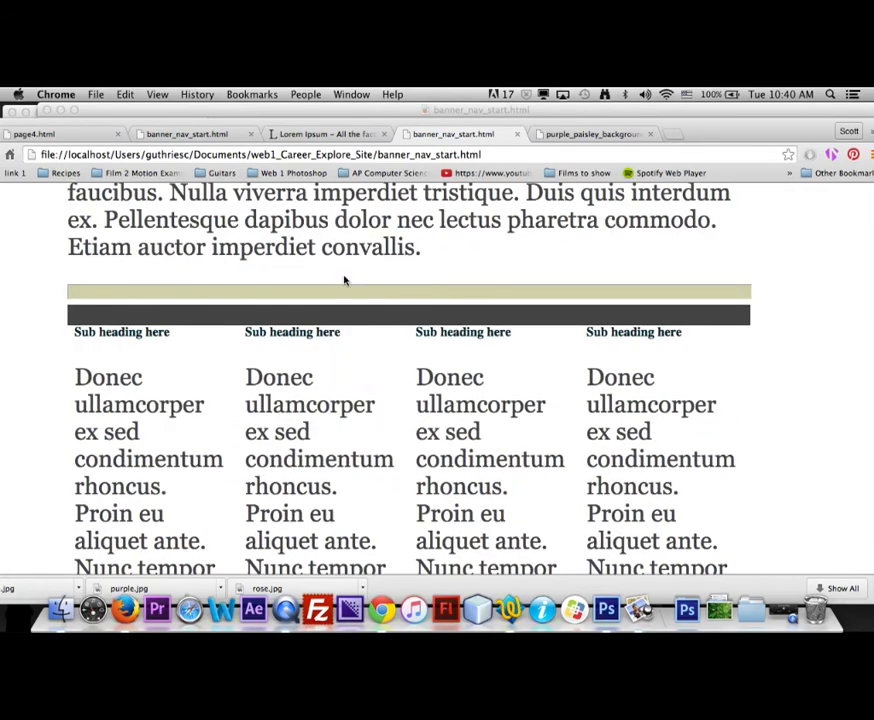
{"action": "scroll", "scroll_direction": "down", "scroll_amount": 3}
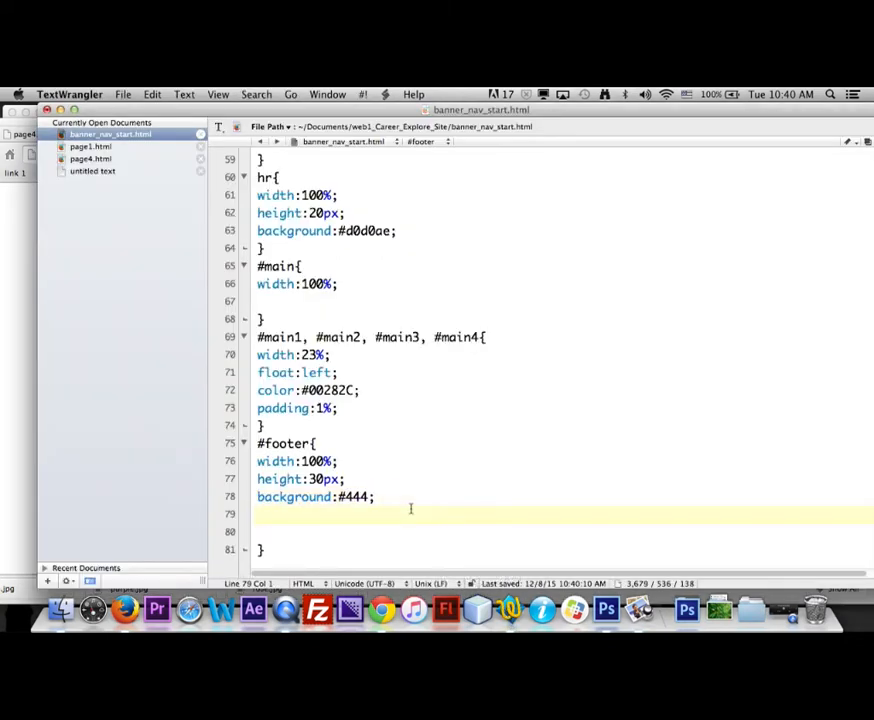
Add clear:both to #footer, then begin a new #main selector above the footer rule
{"action": "type", "text": "clear:"}
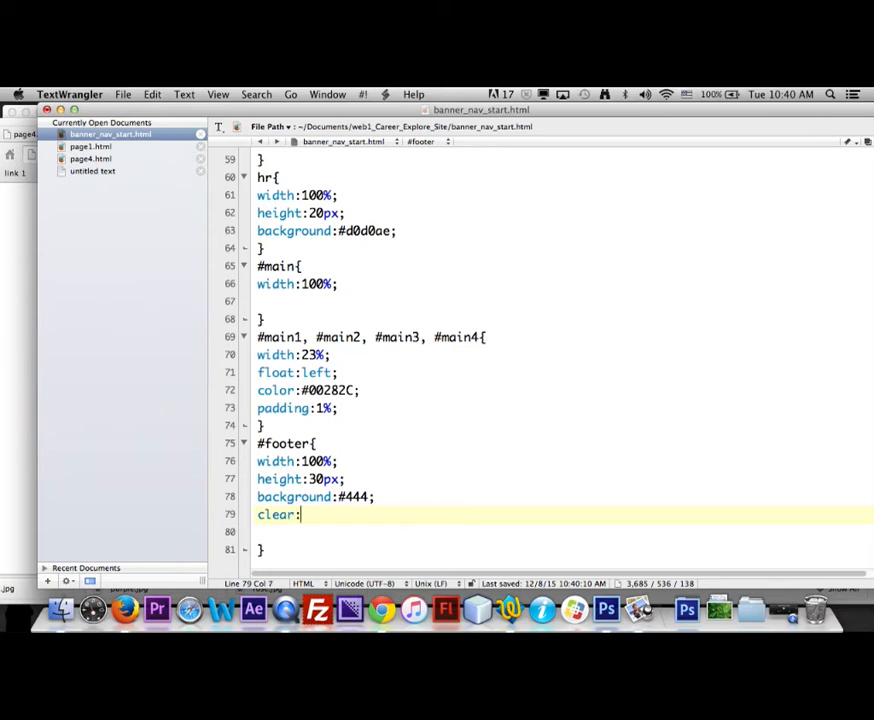
{"action": "type", "text": "both;"}
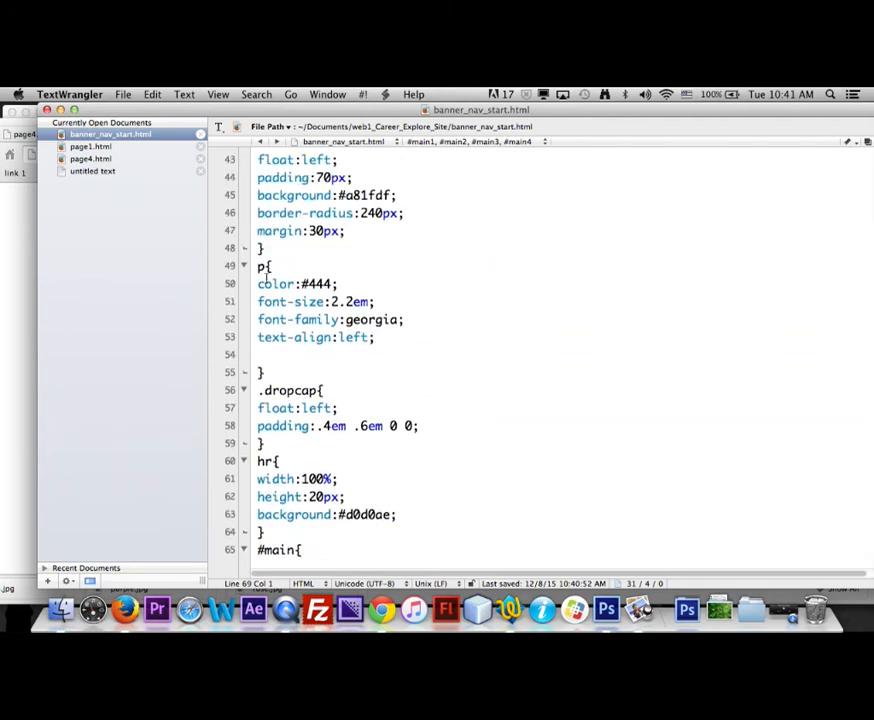
{"action": "scroll", "scroll_direction": "down", "scroll_amount": 3}
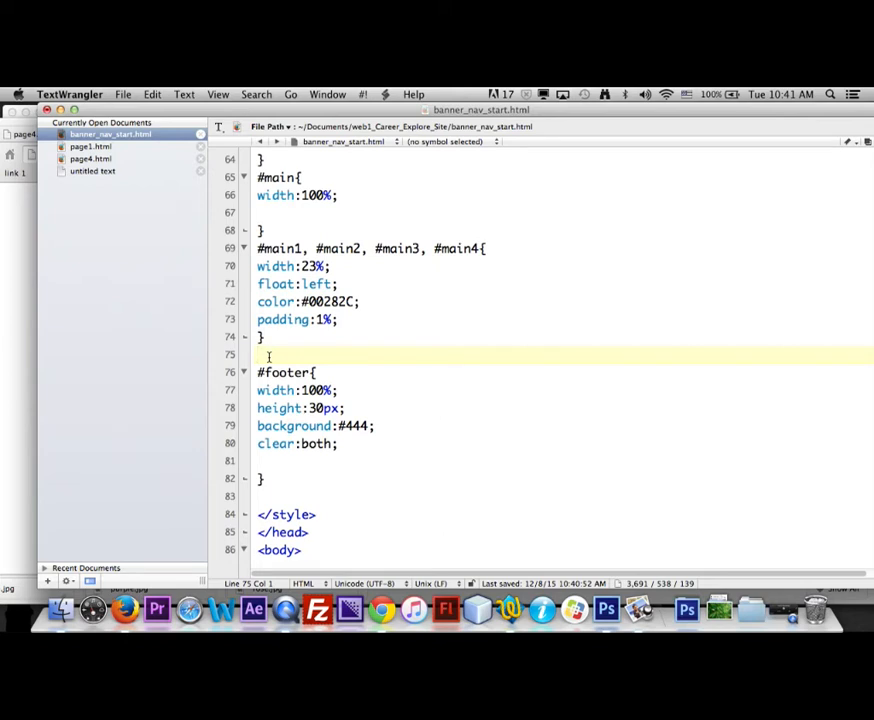
{"action": "type", "text": "#"}
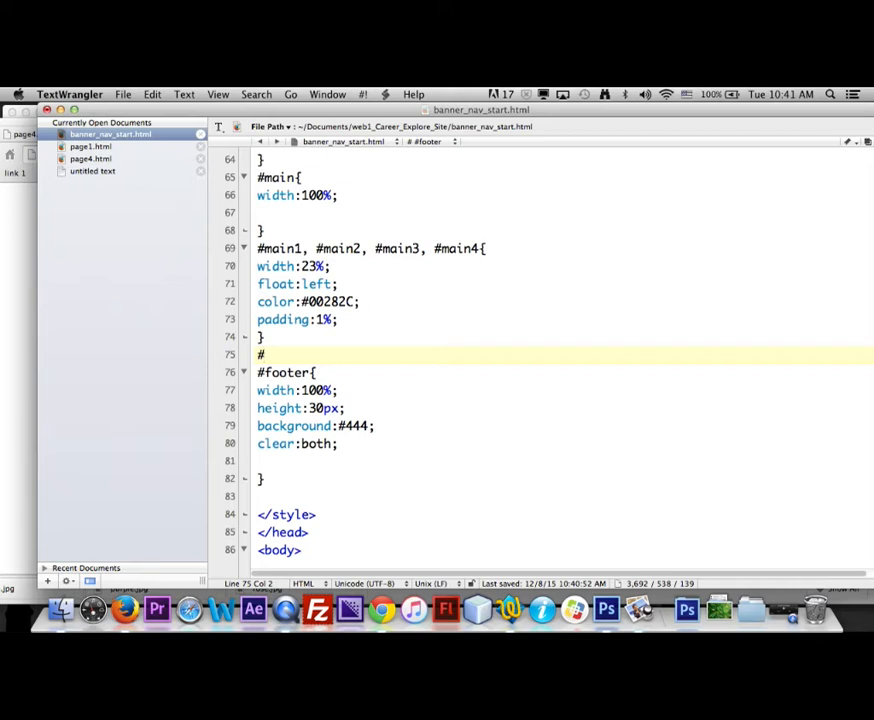
{"action": "type", "text": "main p{"}
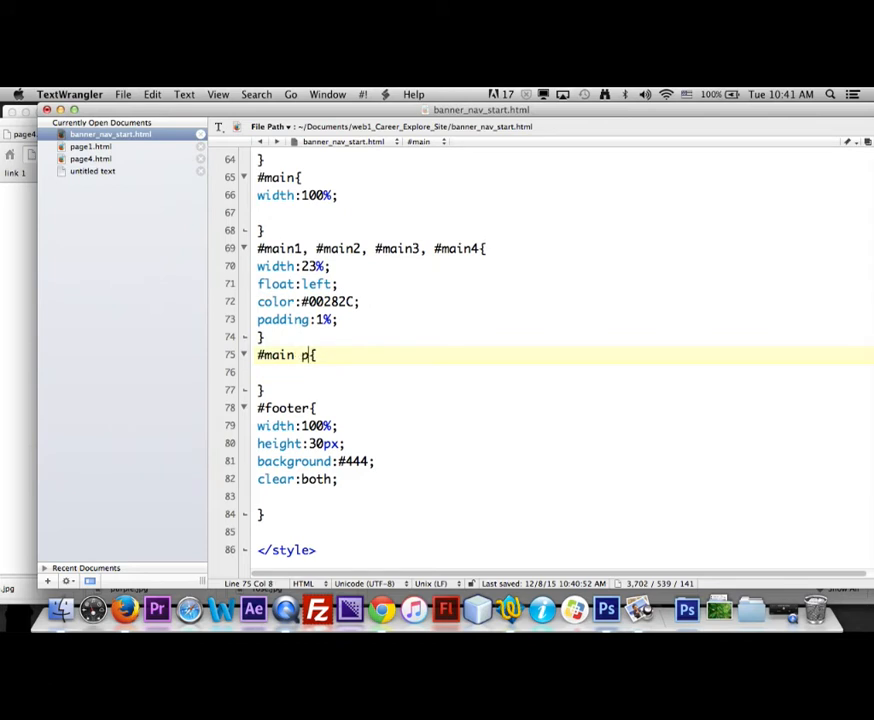
Declare color:purple and font-size:1.3em in the #main p rule
{"action": "key", "text": "enter"}
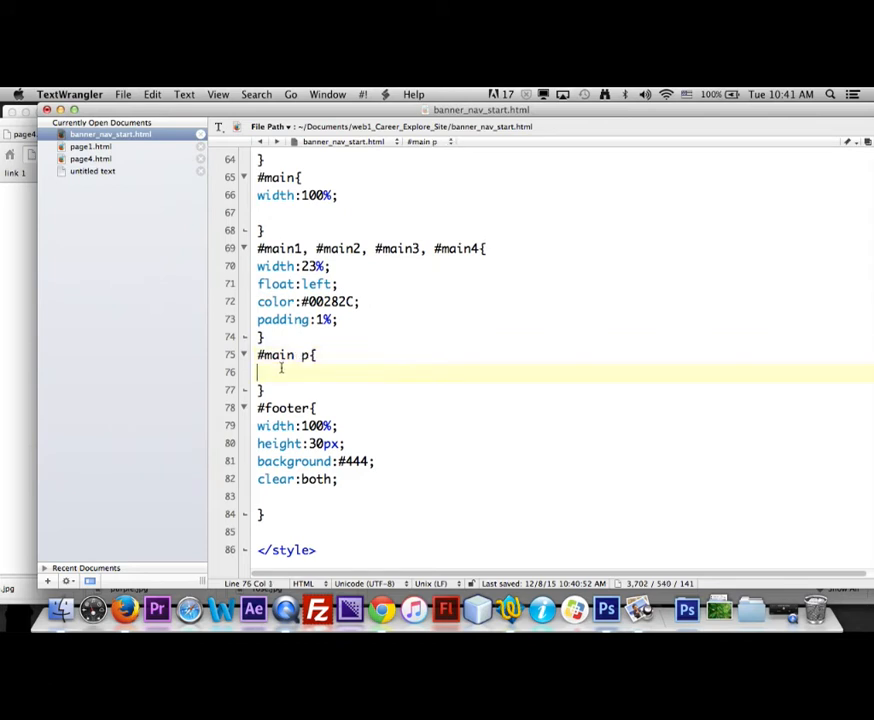
{"action": "type", "text": "co"}
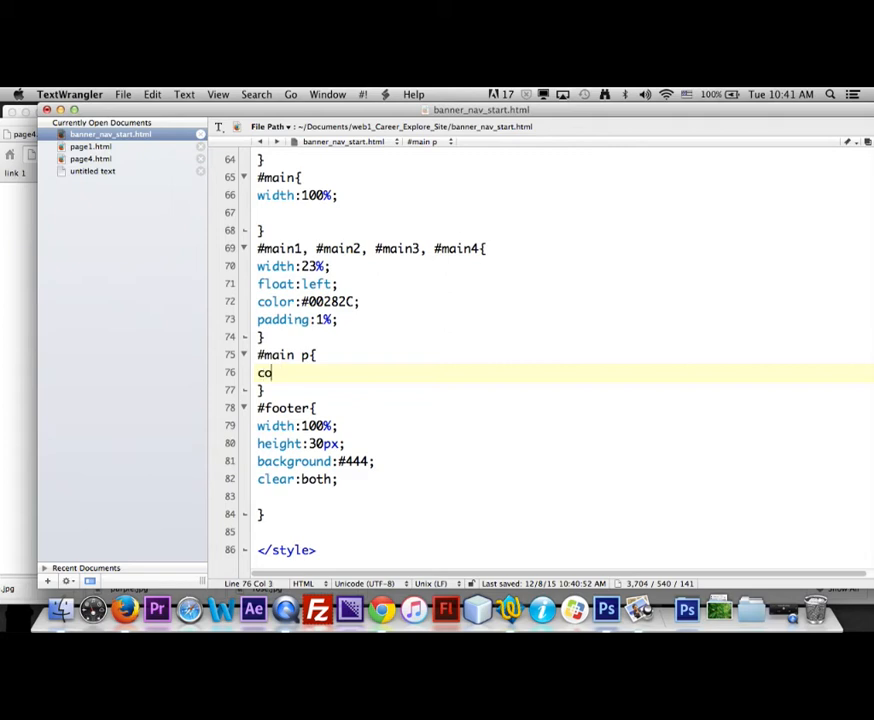
{"action": "type", "text": "lor:"}
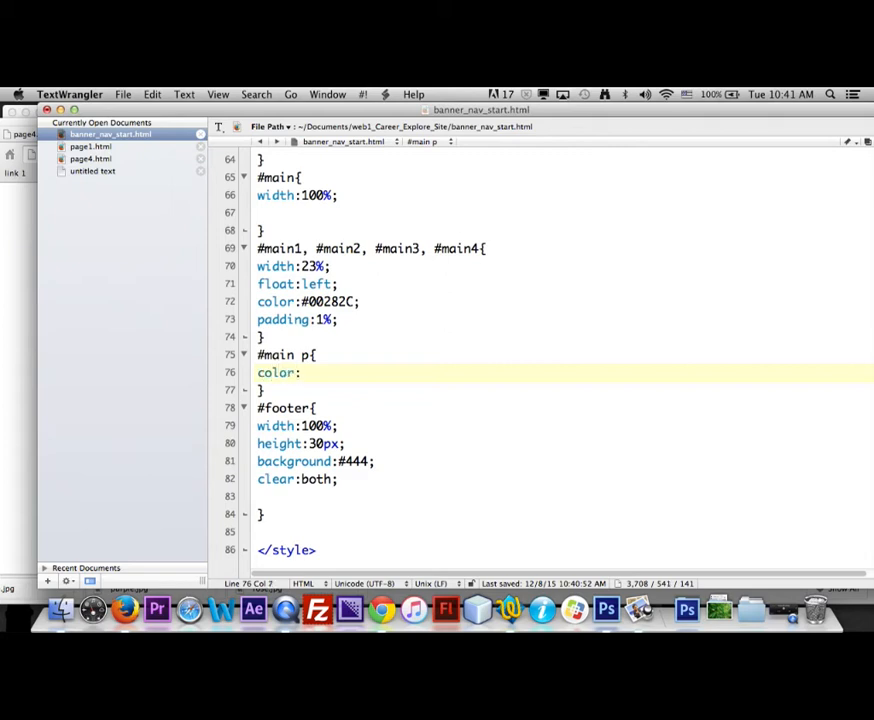
{"action": "type", "text": "purb"}
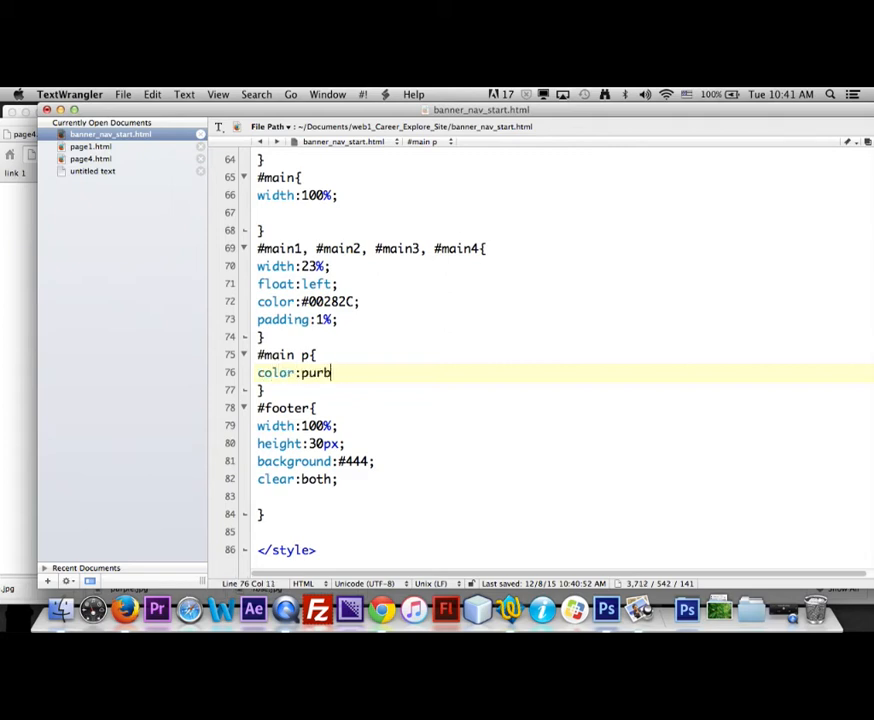
{"action": "type", "text": "le;"}
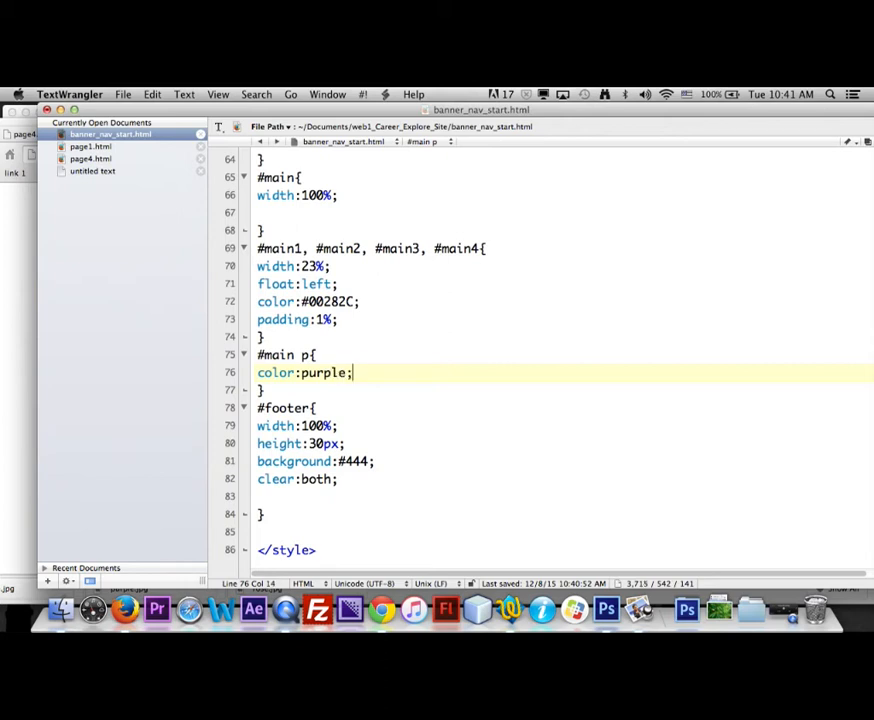
{"action": "type", "text": "fo"}
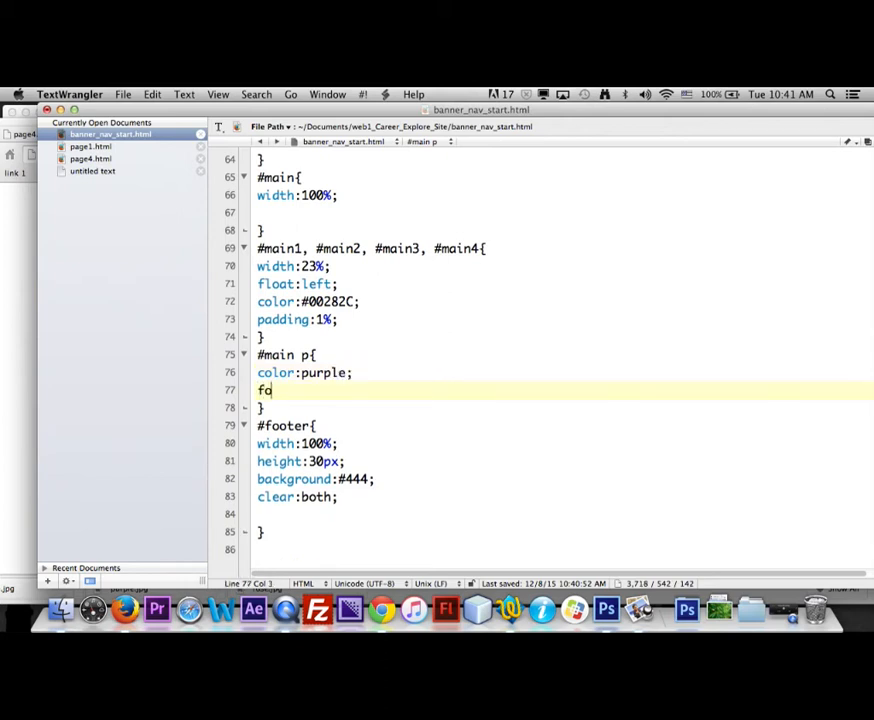
{"action": "type", "text": "nt-siz"}
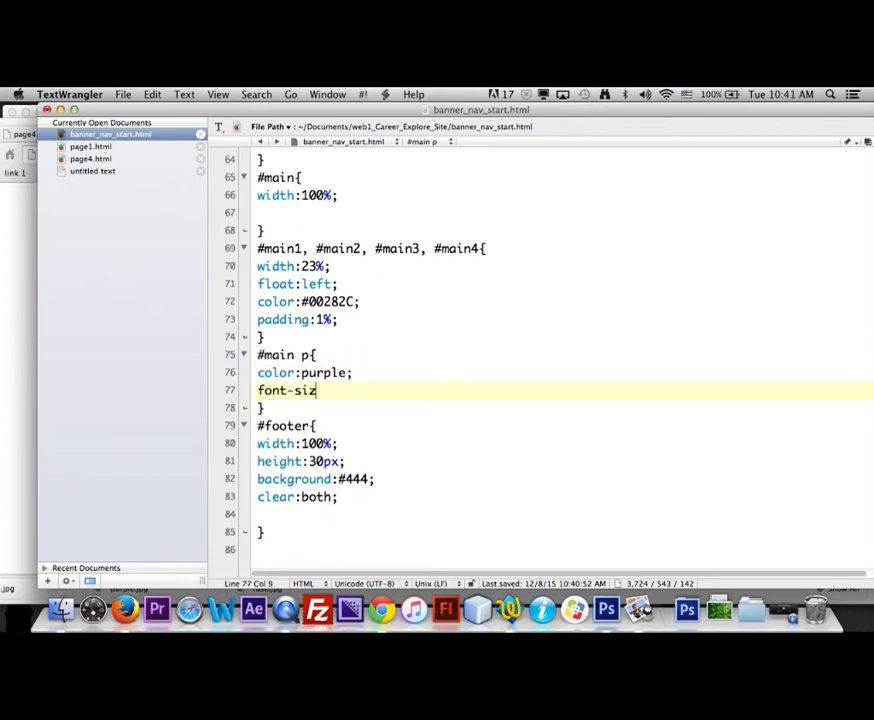
{"action": "type", "text": ":1.3em;"}
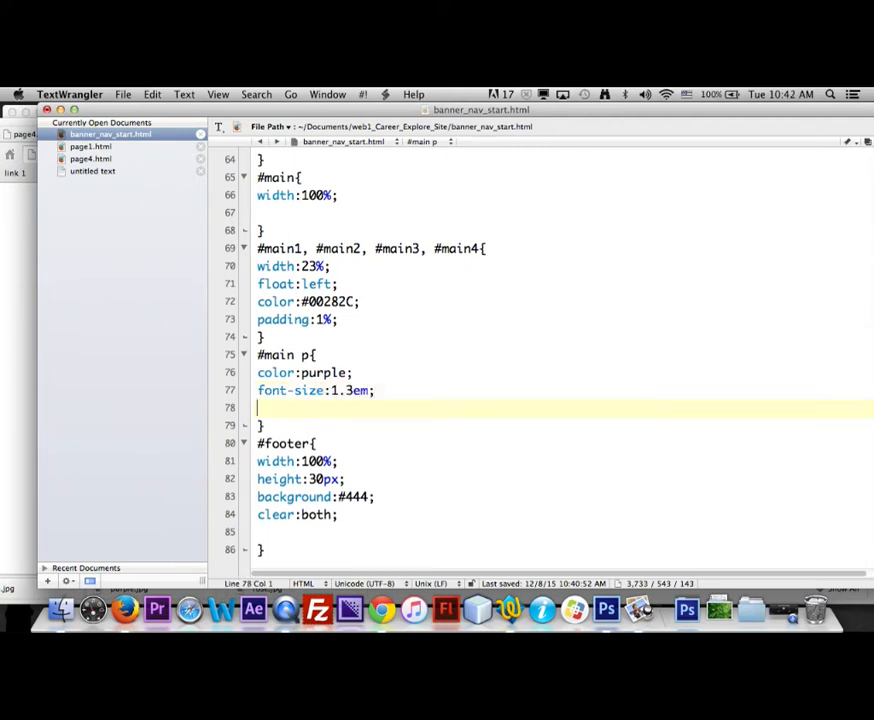
Add text-align:justify to #main p and move to the end of the rule
{"action": "type", "text": "f"}
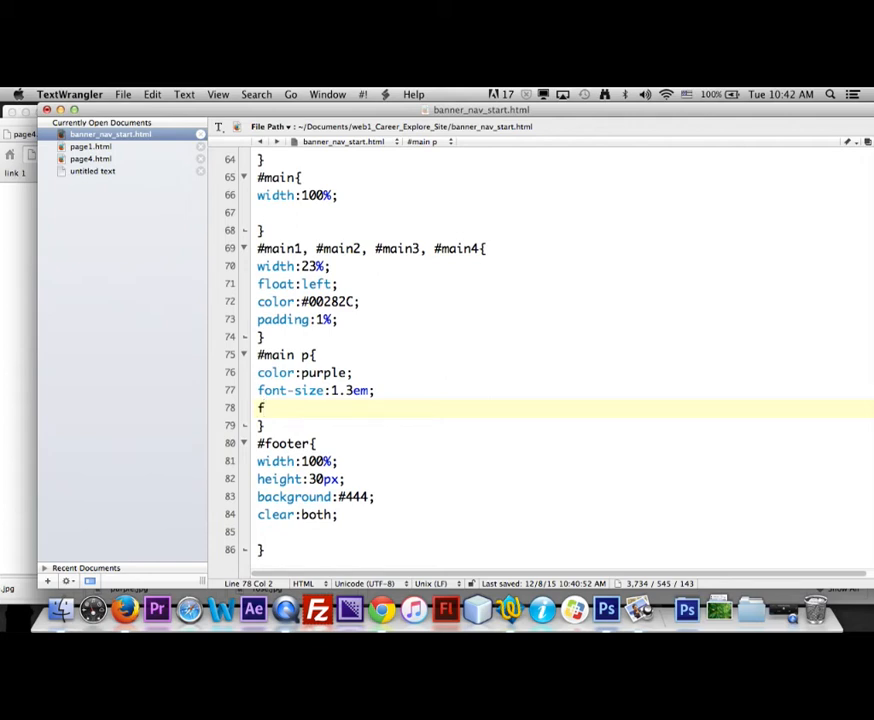
{"action": "key", "text": "Backspace"}
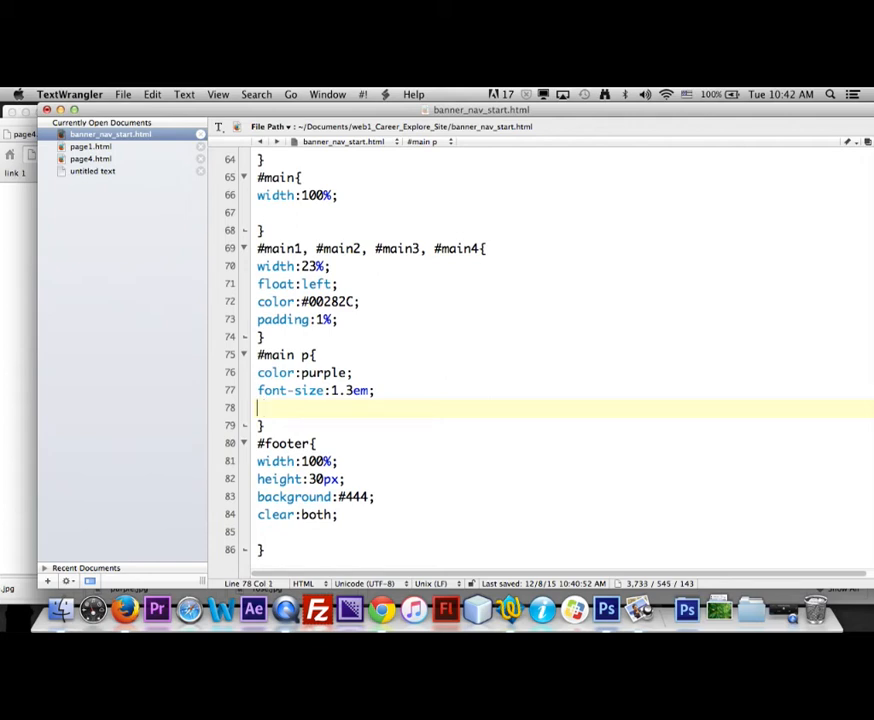
{"action": "type", "text": "text-d"}
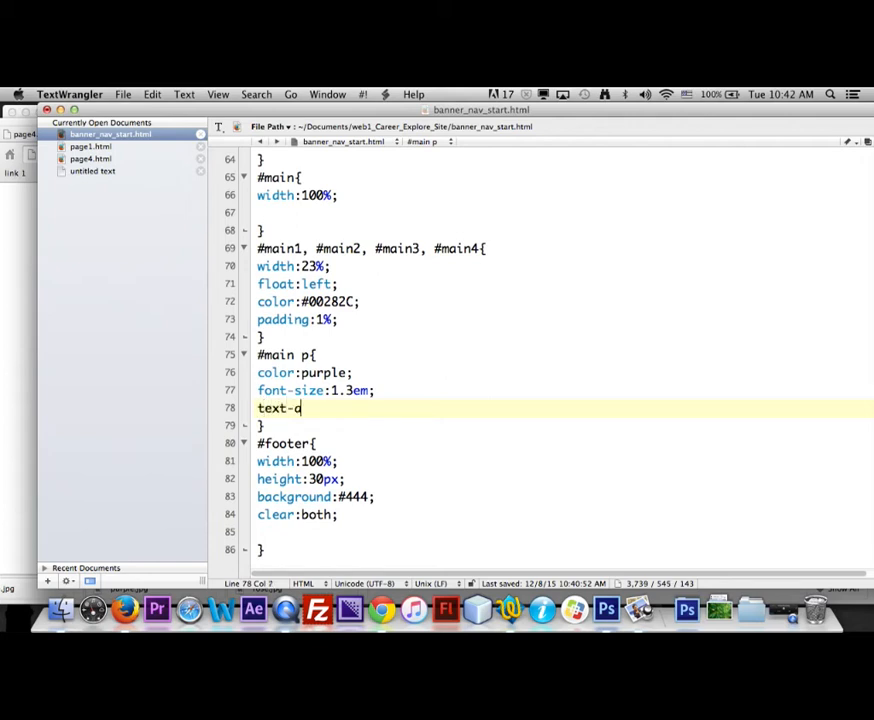
{"action": "type", "text": "lign:"}
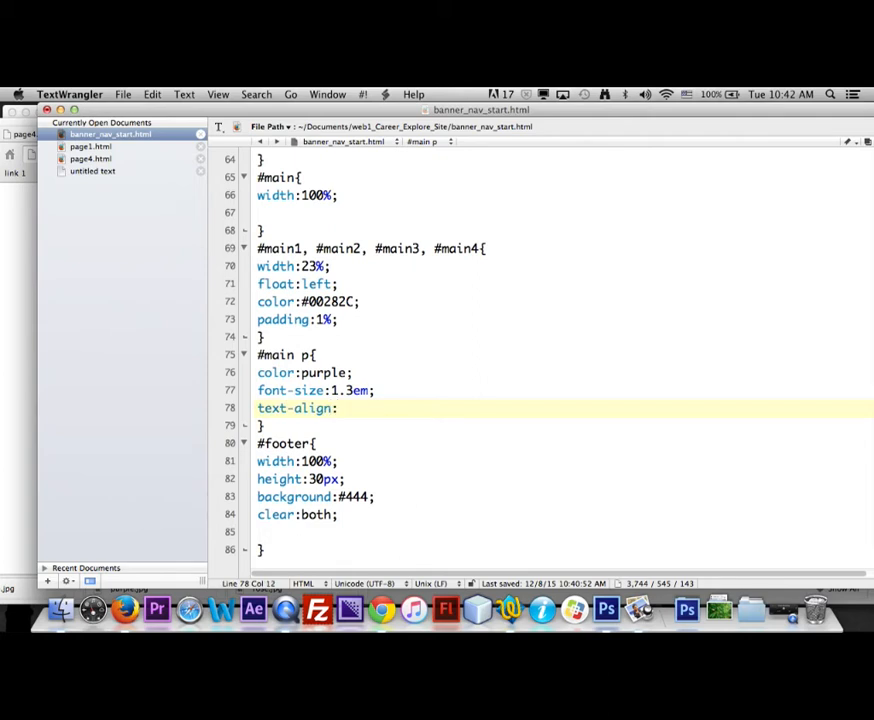
{"action": "type", "text": "justi"}
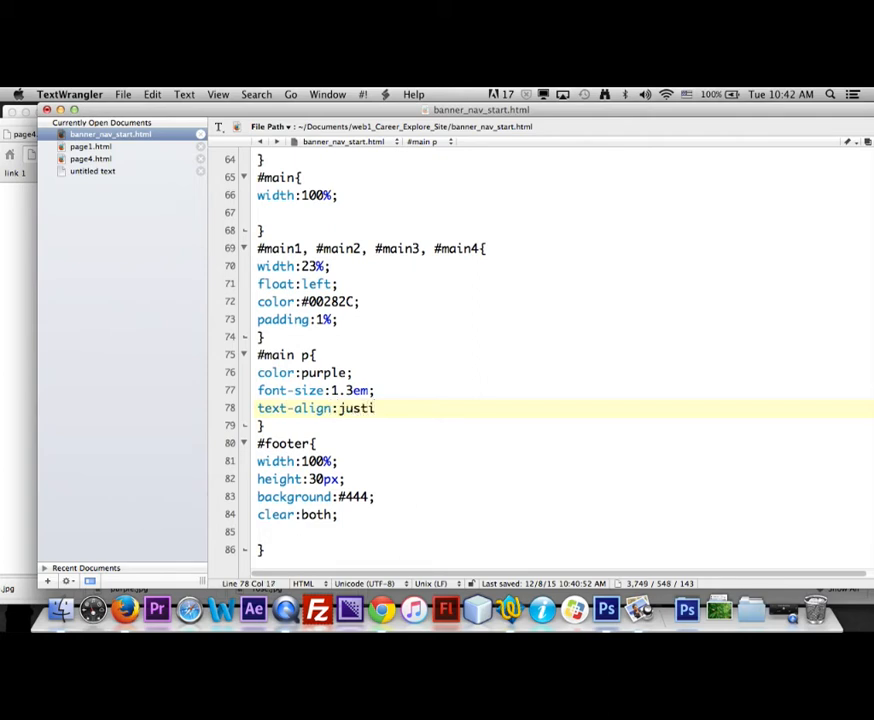
{"action": "type", "text": "fy;"}
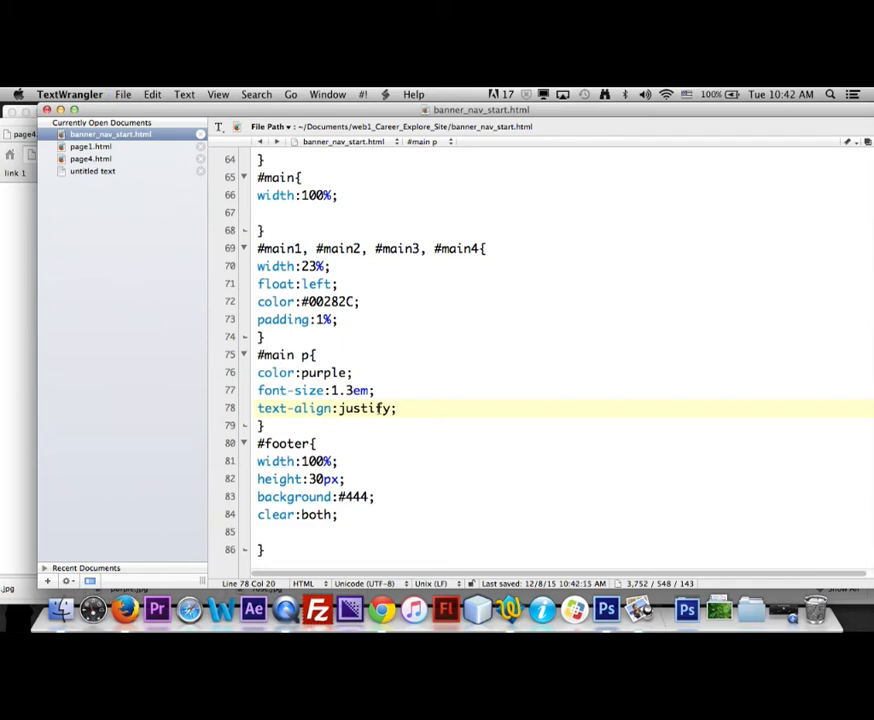
{"action": "left_click", "coordinate": [308, 426]}
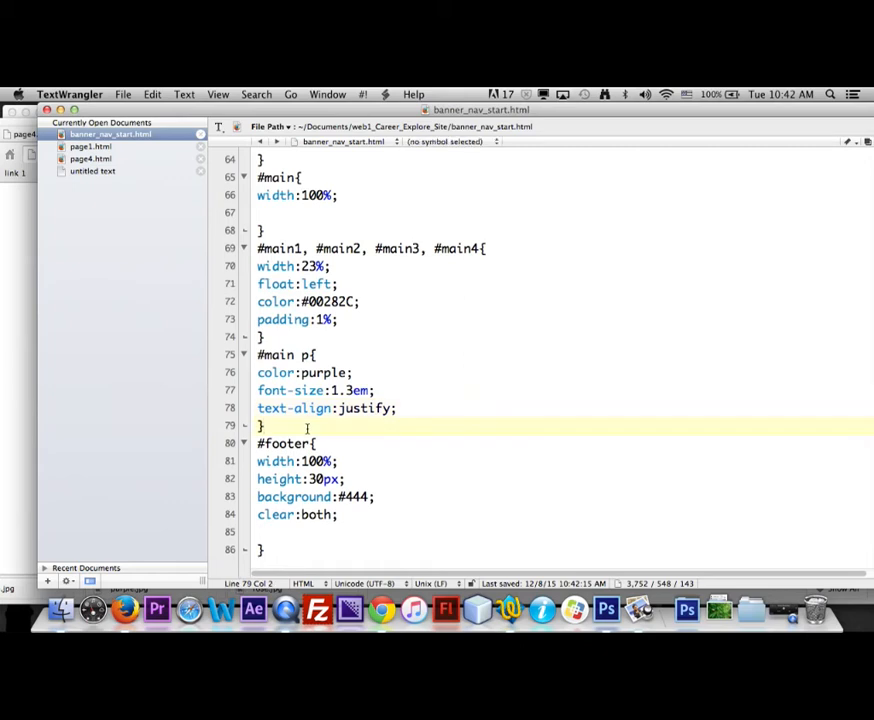
Start a "#main p:first-letter" rule with its braces on a new line
{"action": "key", "text": "return"}
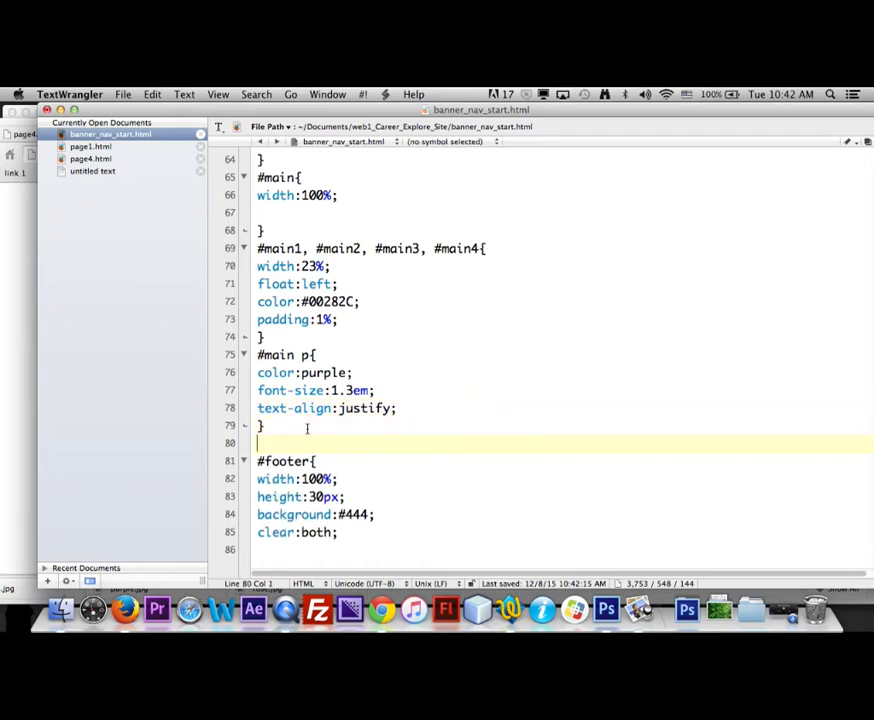
{"action": "type", "text": "#main p"}
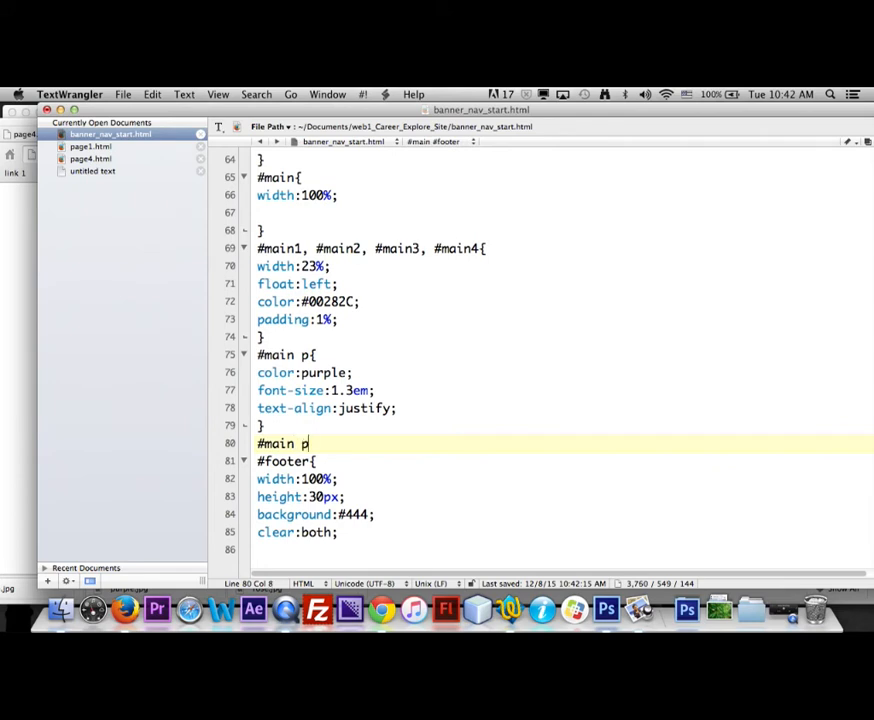
{"action": "type", "text": ":f"}
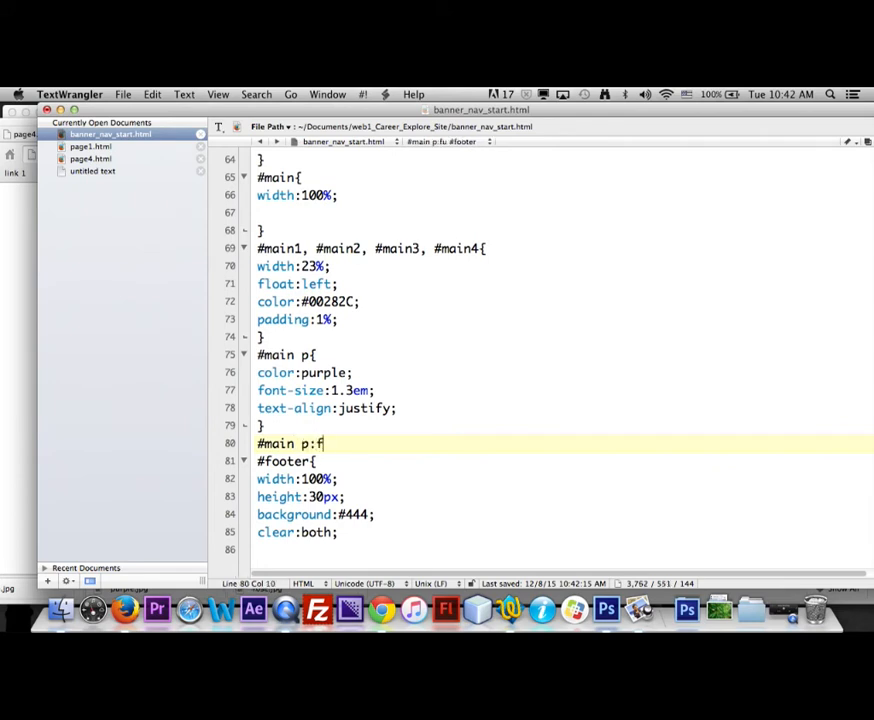
{"action": "type", "text": "irst-"}
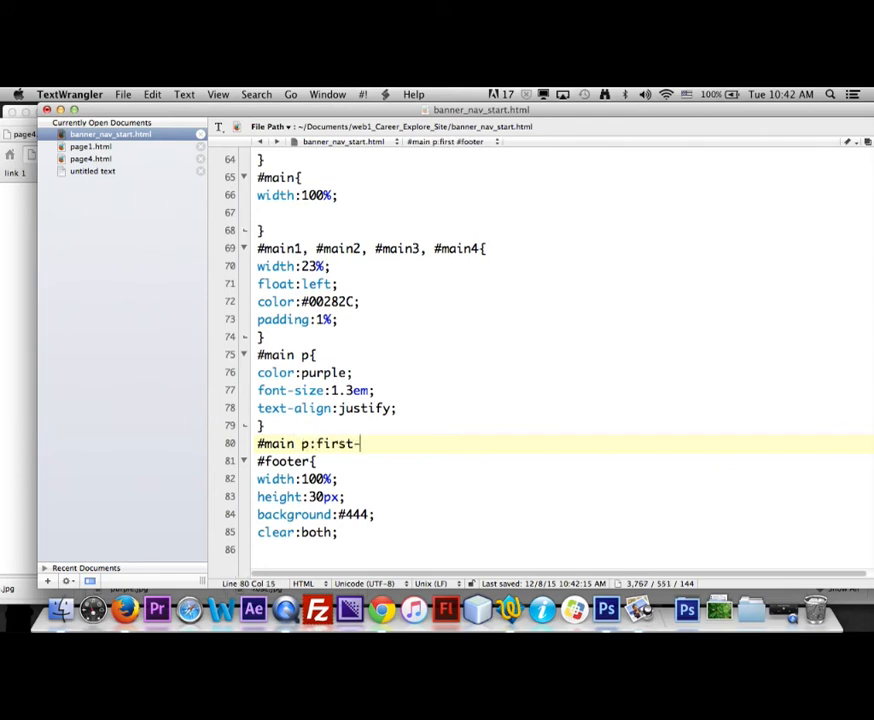
{"action": "type", "text": "letter{"}
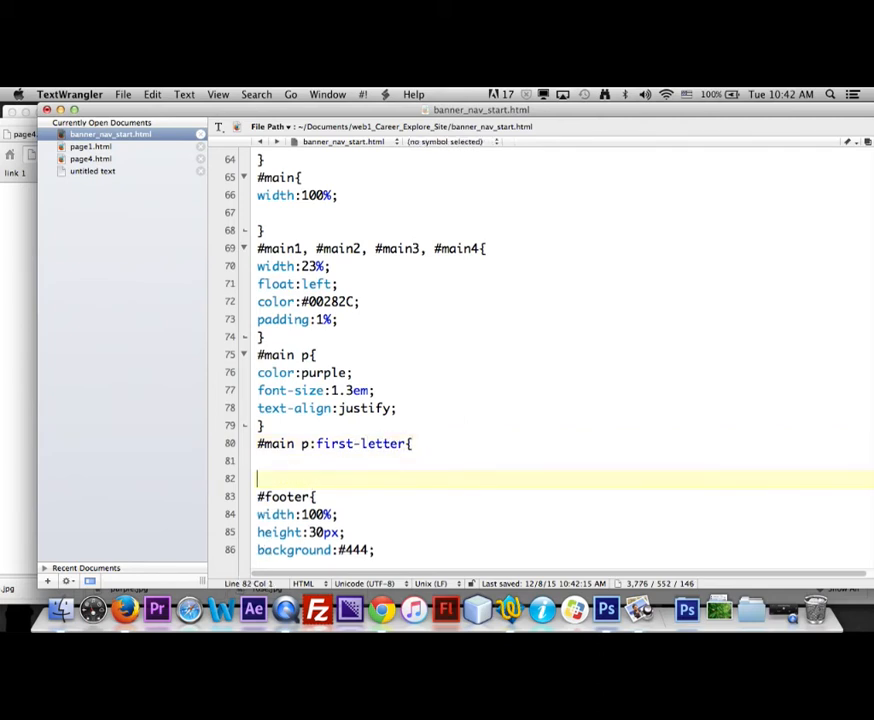
{"action": "type", "text": "}"}
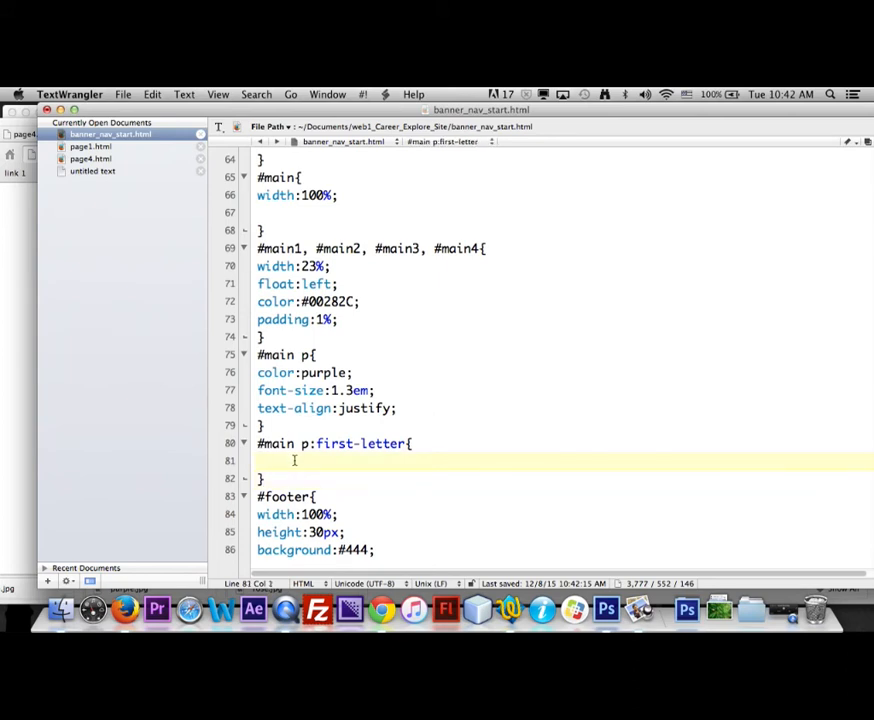
Declare float:left, font-size:1.7em and line-height:.5 for the first letter
{"action": "type", "text": "flo"}
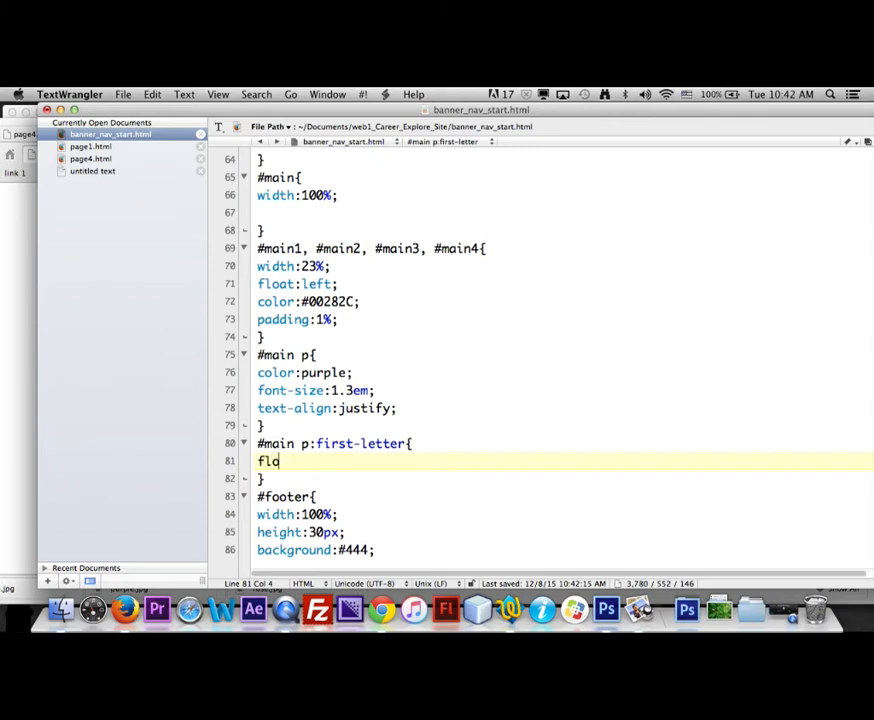
{"action": "type", "text": "at:left;"}
{"action": "type", "text": "font-s"}
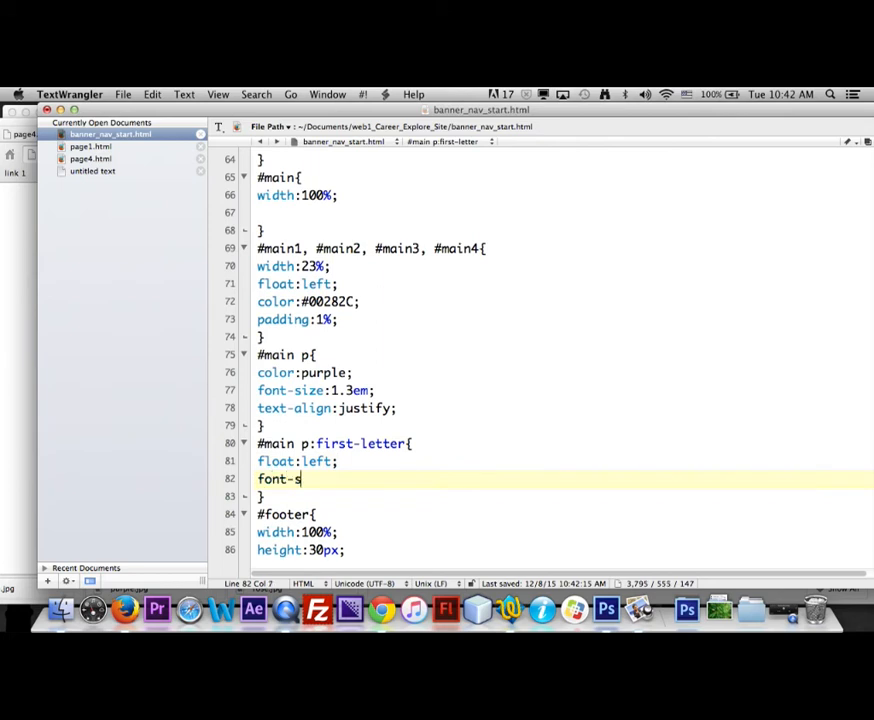
{"action": "type", "text": "ize:"}
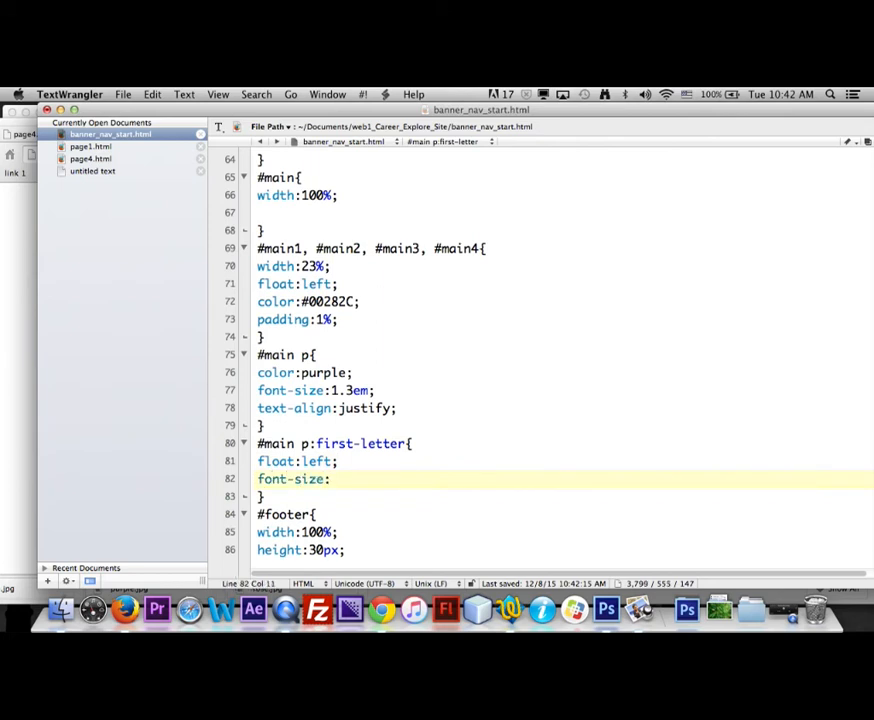
{"action": "type", "text": "1.7"}
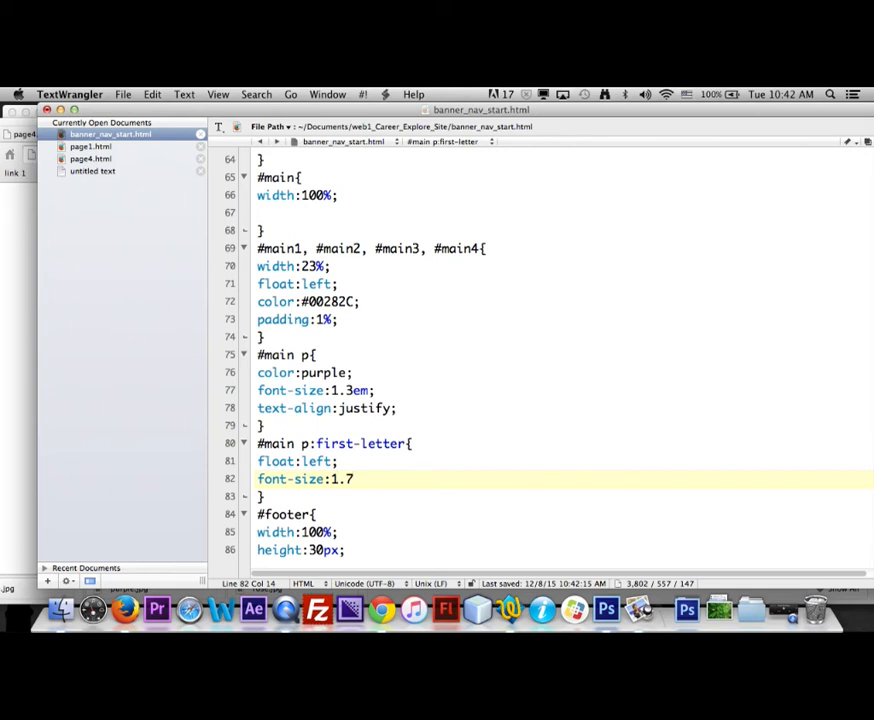
{"action": "type", "text": "em;"}
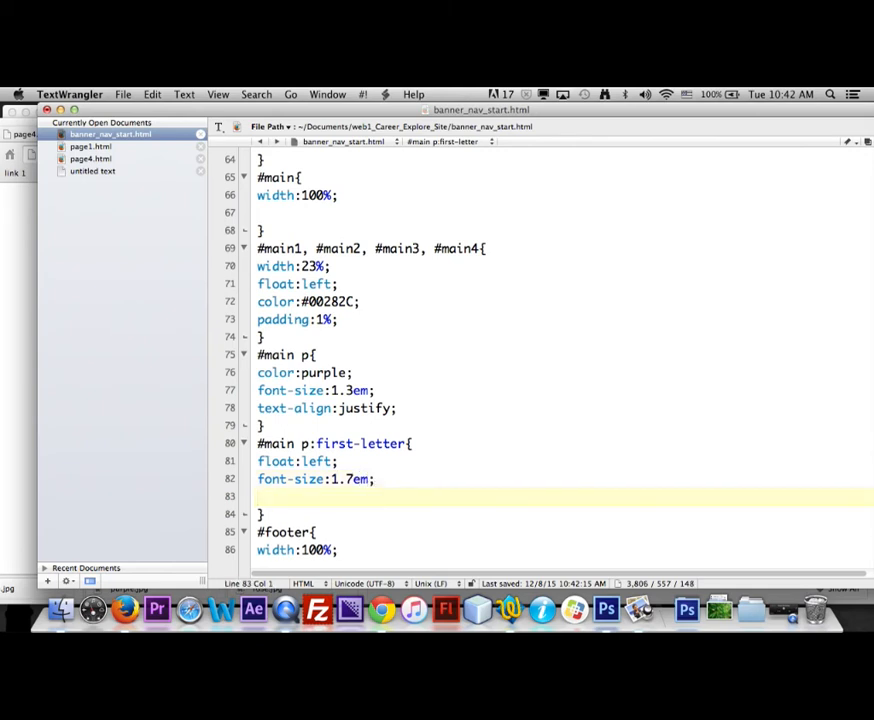
{"action": "type", "text": "line"}
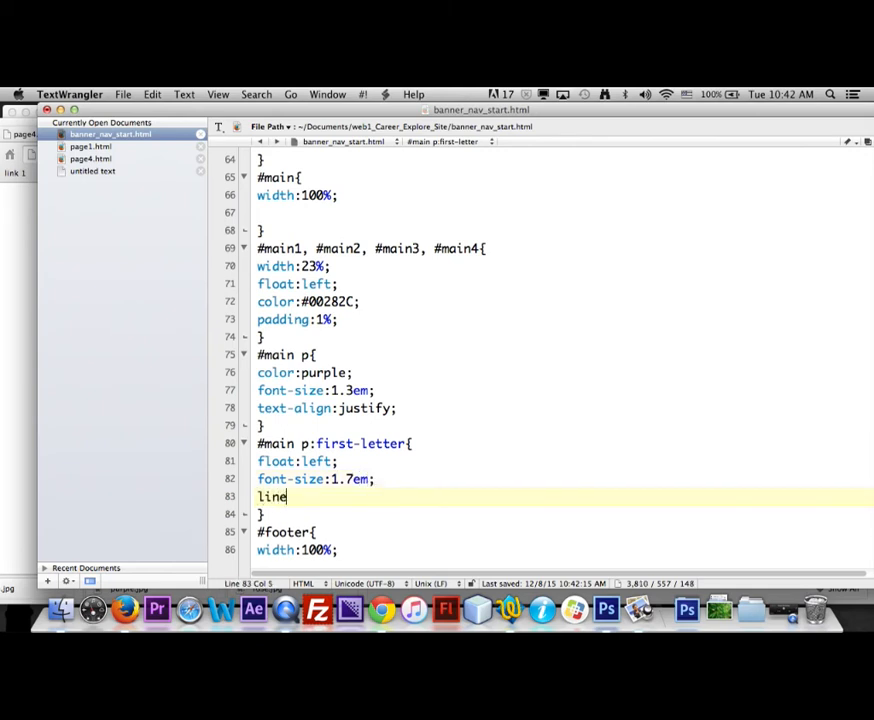
{"action": "type", "text": "-he"}
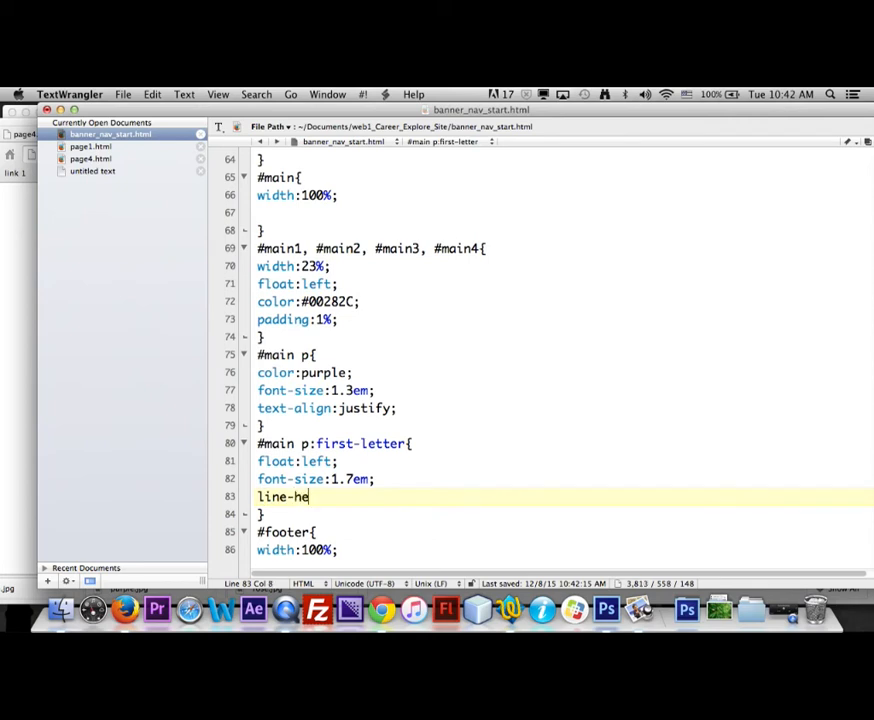
{"action": "type", "text": "ight:."}
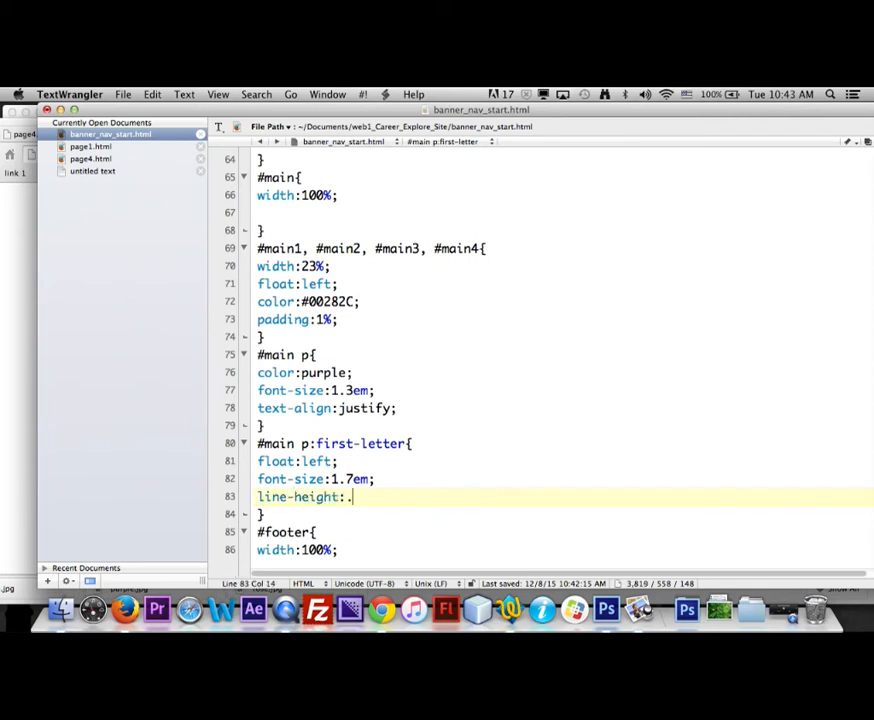
{"action": "type", "text": "5"}
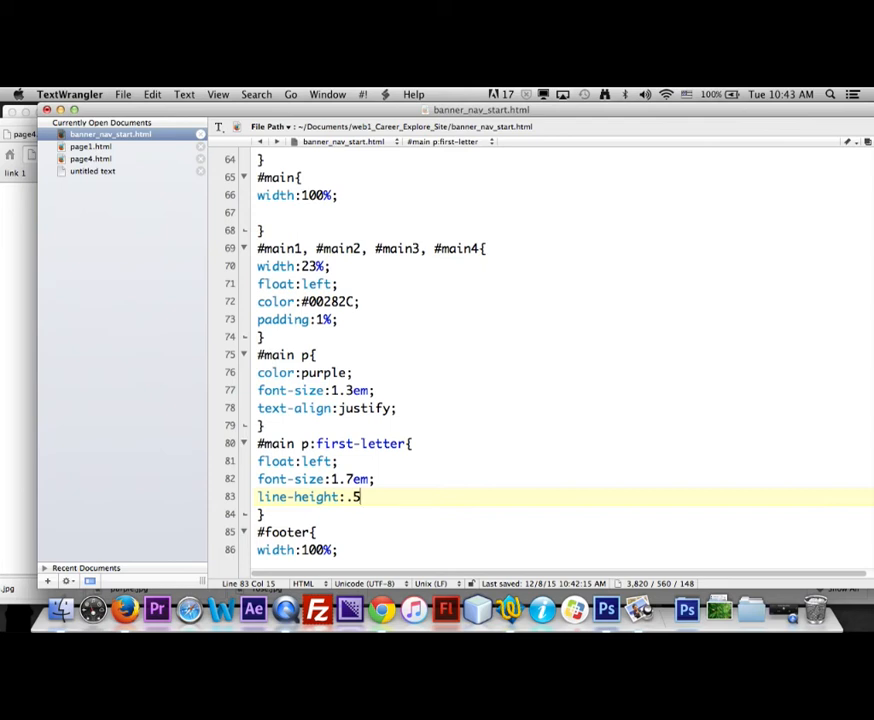
Add margin:.35em .15em 0 0 to the first-letter rule
{"action": "key", "text": "Return"}
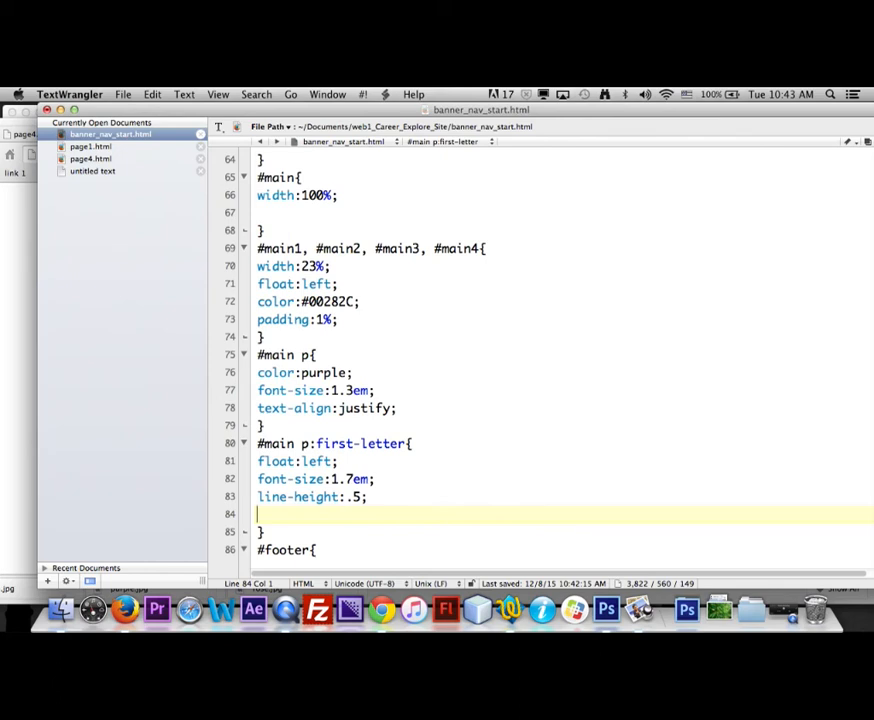
{"action": "type", "text": "ma"}
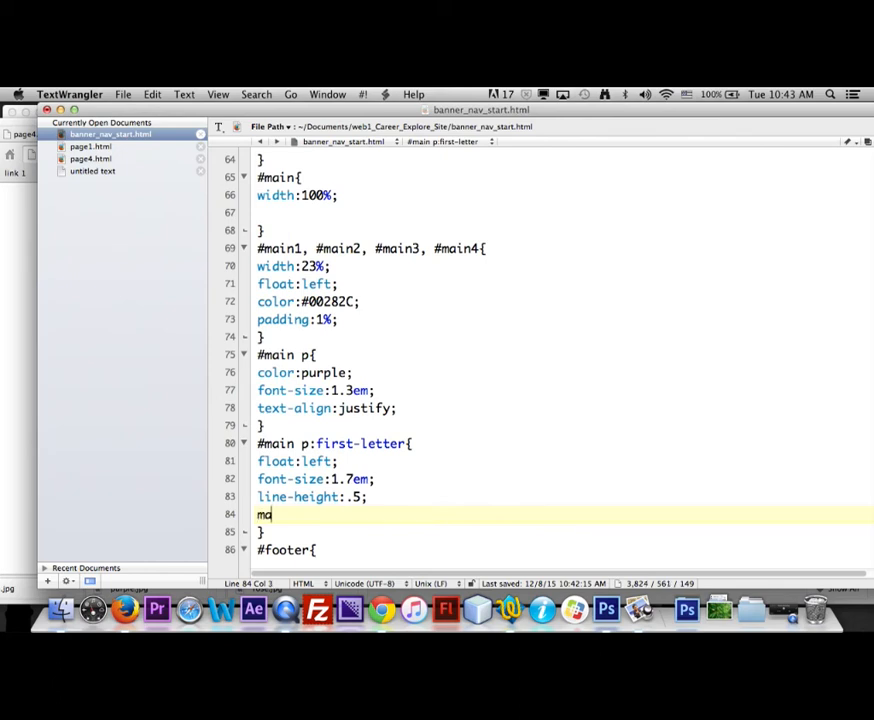
{"action": "type", "text": "rgin"}
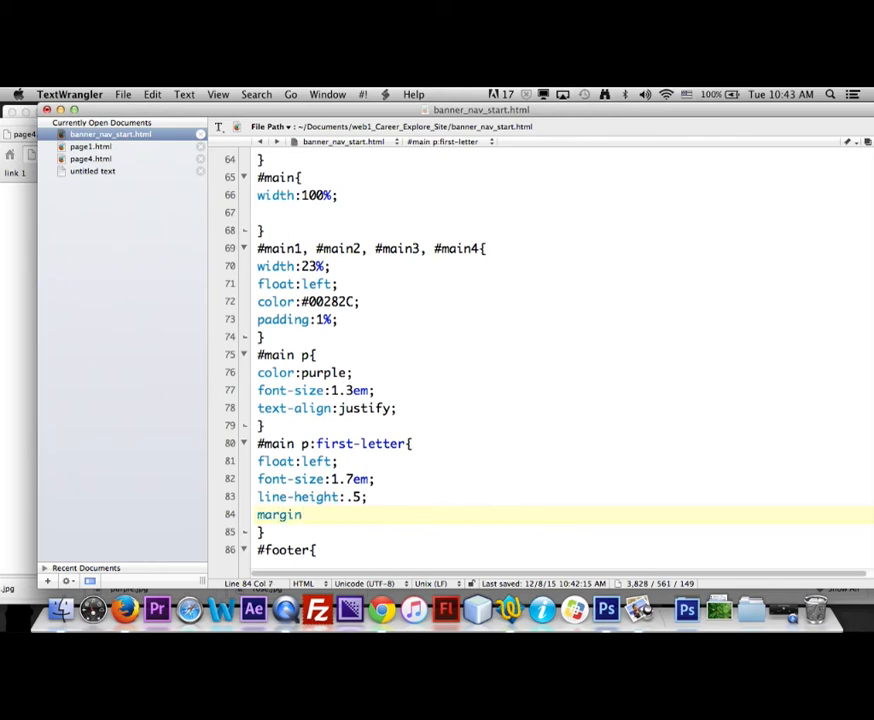
{"action": "type", "text": ":."}
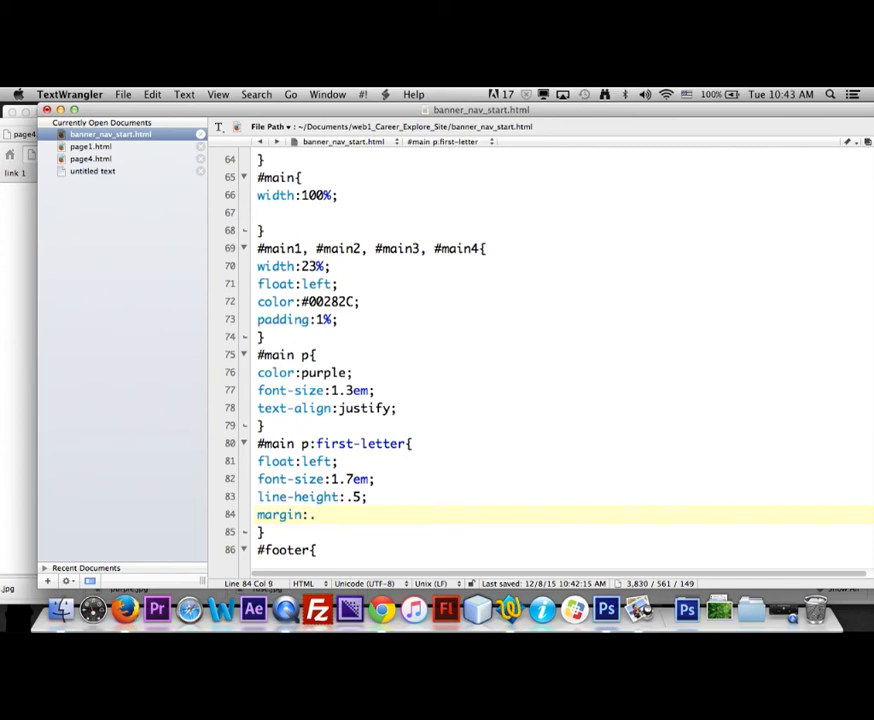
{"action": "type", "text": "35em"}
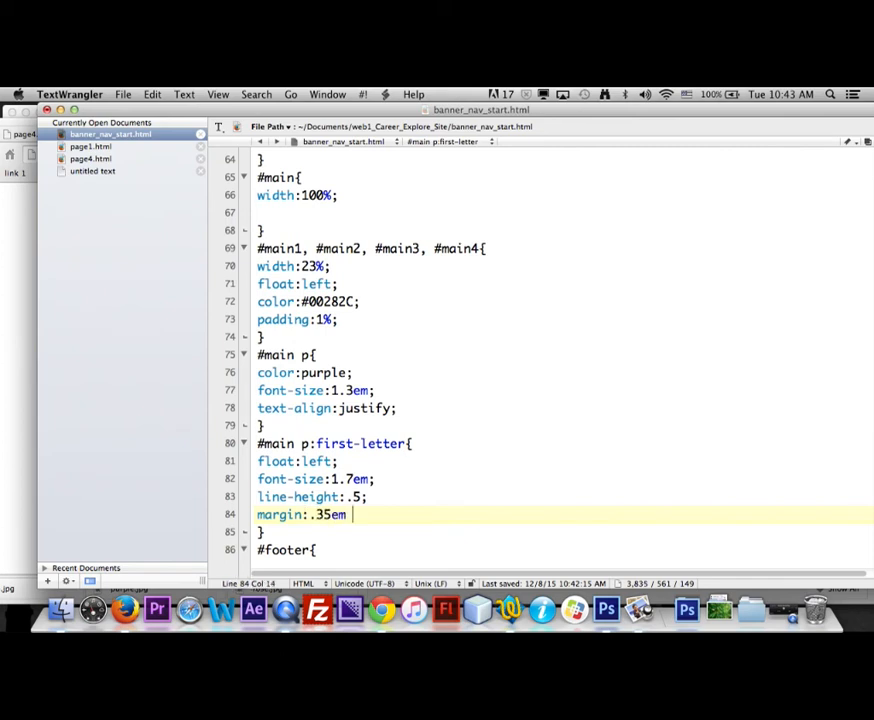
{"action": "type", "text": ".15em"}
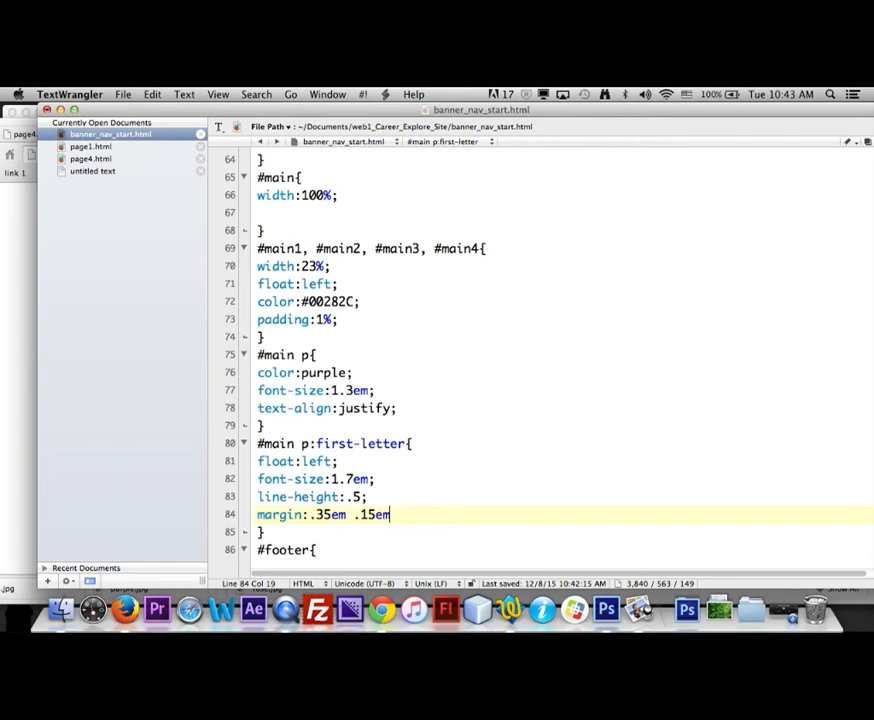
{"action": "type", "text": "0"}
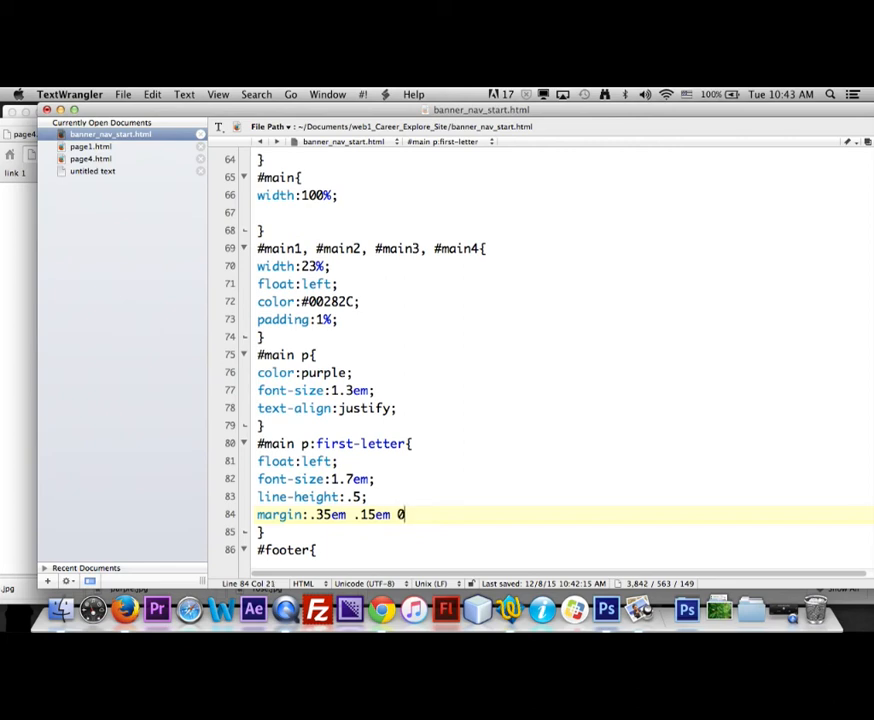
{"action": "type", "text": "0"}
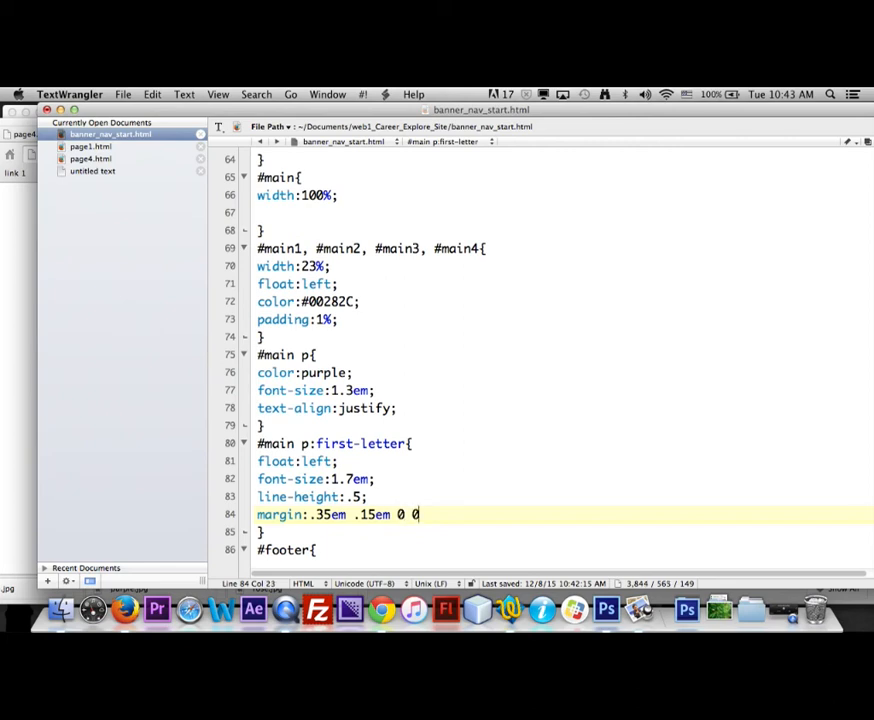
{"action": "type", "text": ";"}
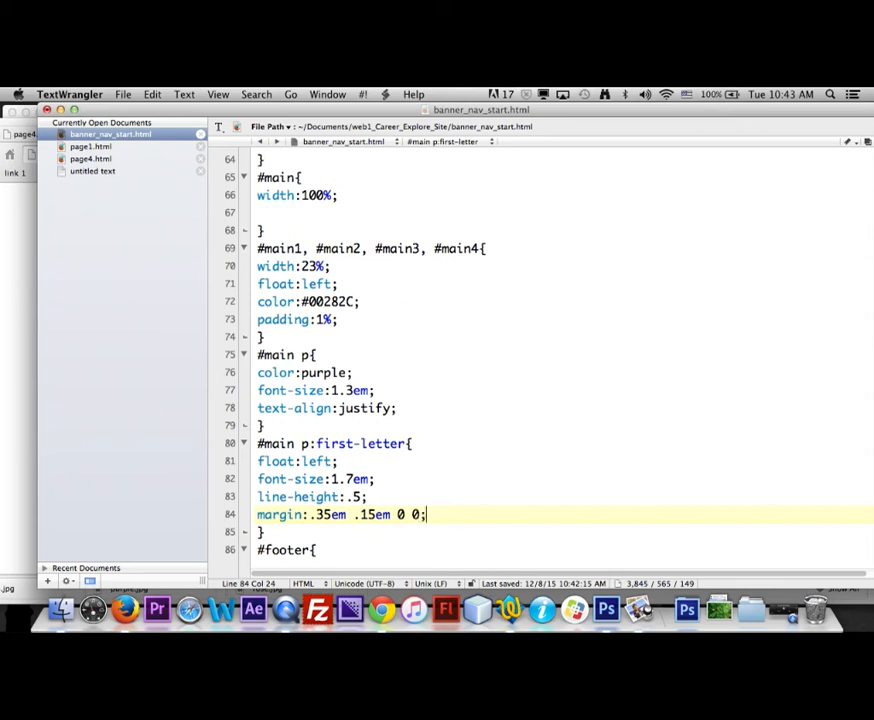
Set the first-letter colour, replacing #444 with color:blue
{"action": "type", "text": "colo"}
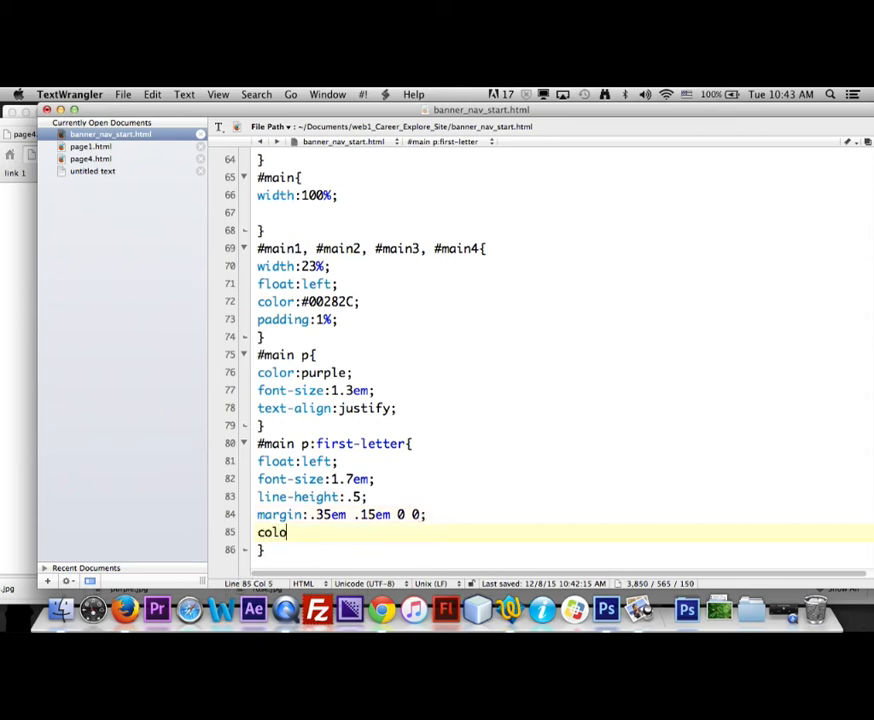
{"action": "type", "text": "r:"}
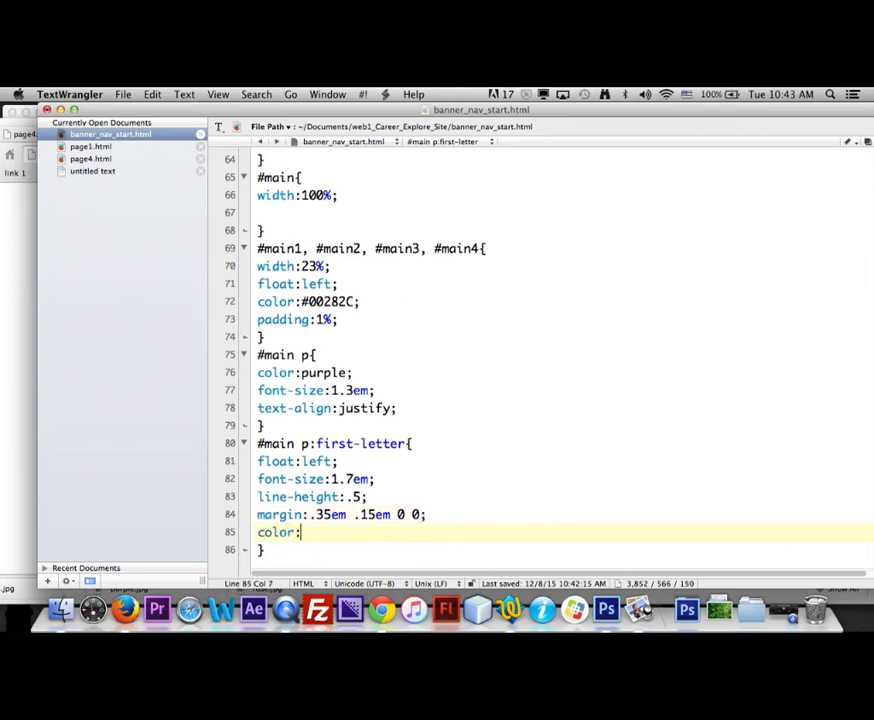
{"action": "type", "text": "#"}
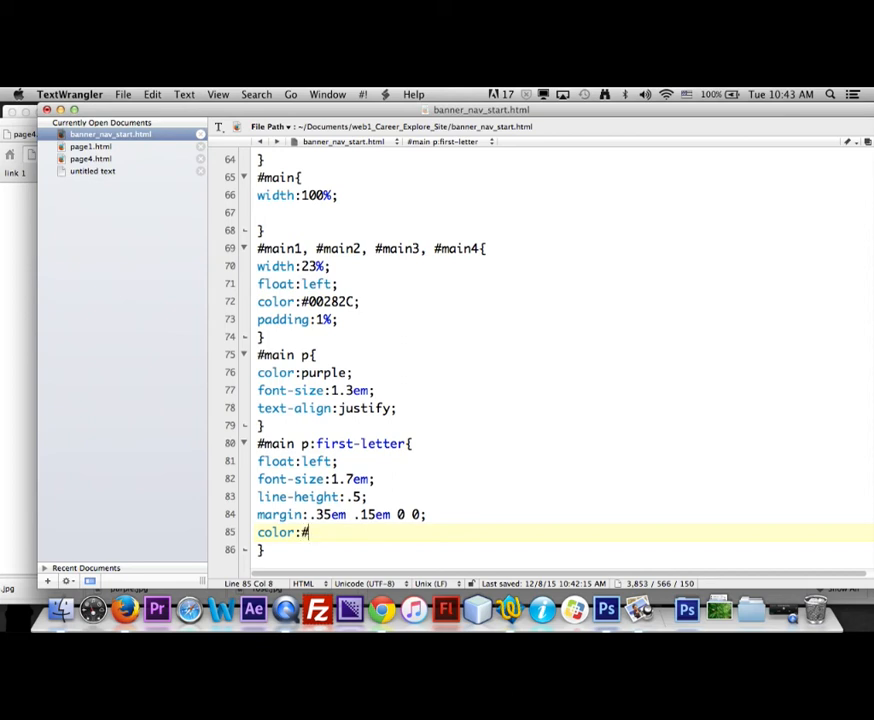
{"action": "type", "text": "444;"}
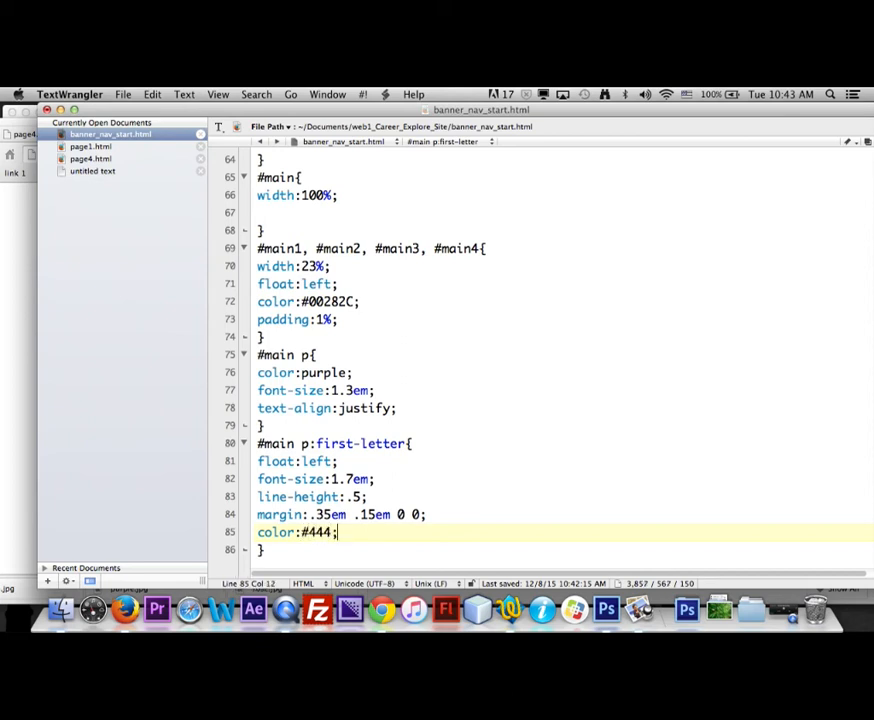
{"action": "key", "text": "backspace"}
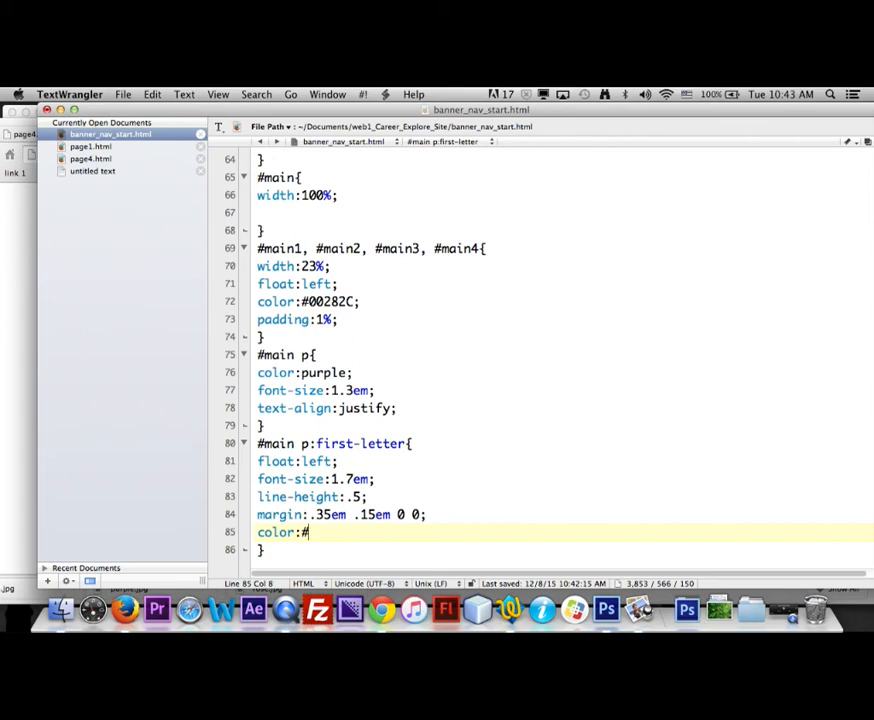
{"action": "type", "text": "blue"}
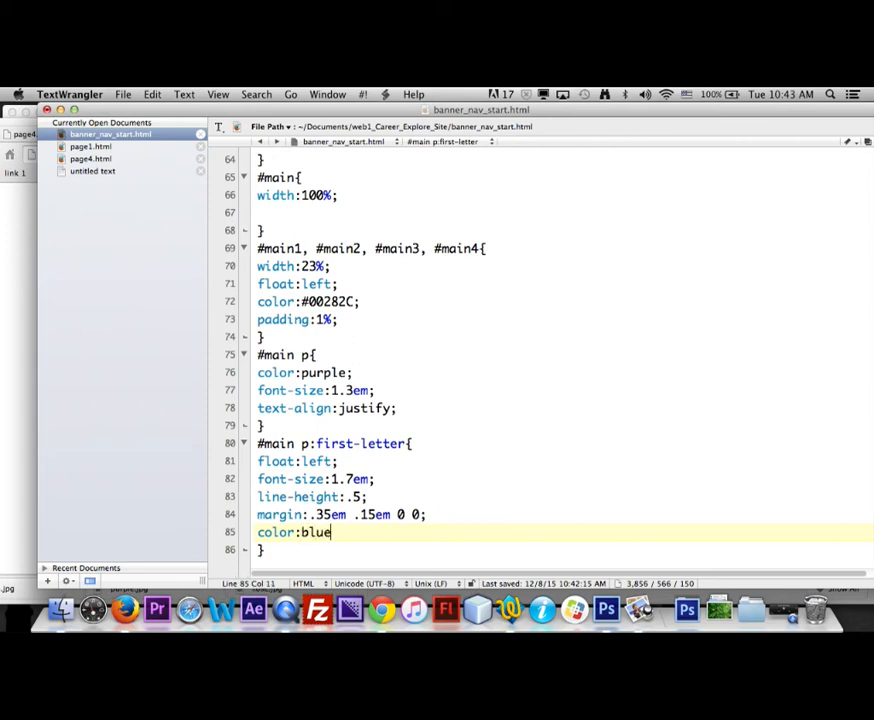
{"action": "type", "text": ";"}
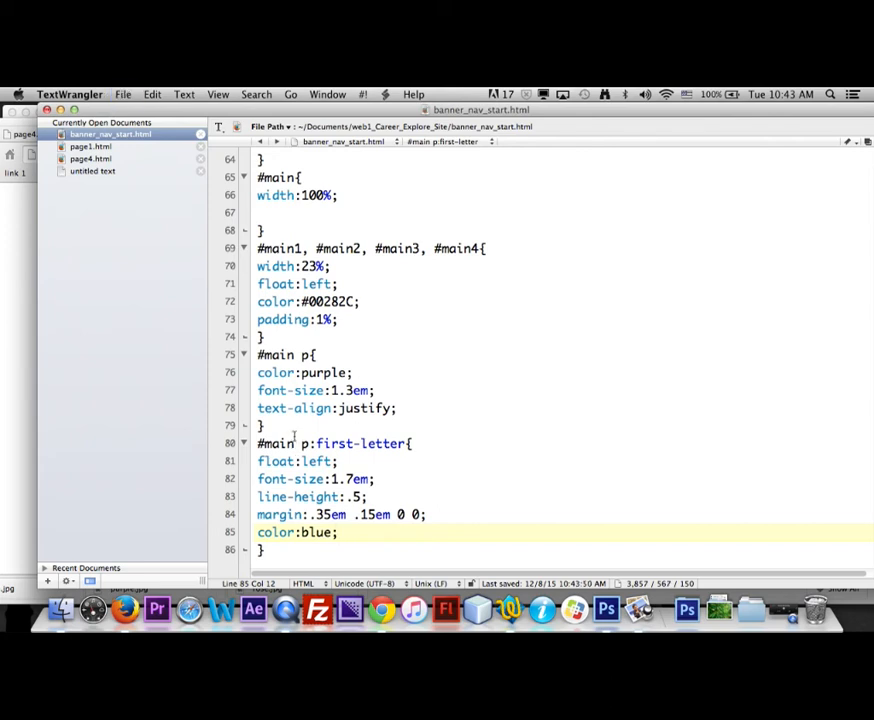
{"action": "mouse_move", "coordinate": [508, 608]}
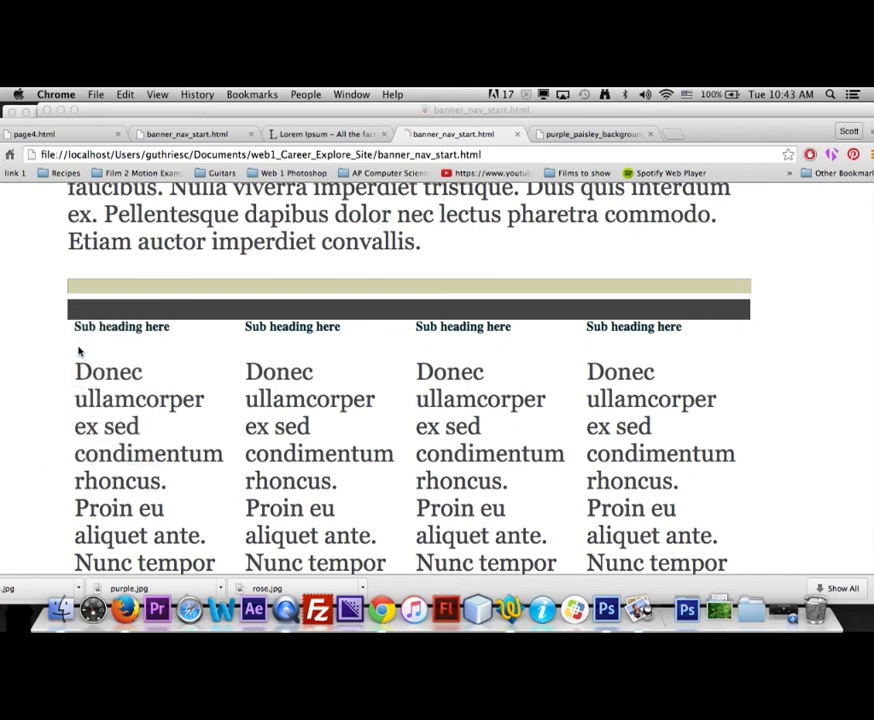
Scroll the reloaded Chrome page to the columns showing blue drop-cap initials
{"action": "scroll", "scroll_direction": "down", "scroll_amount": 3}
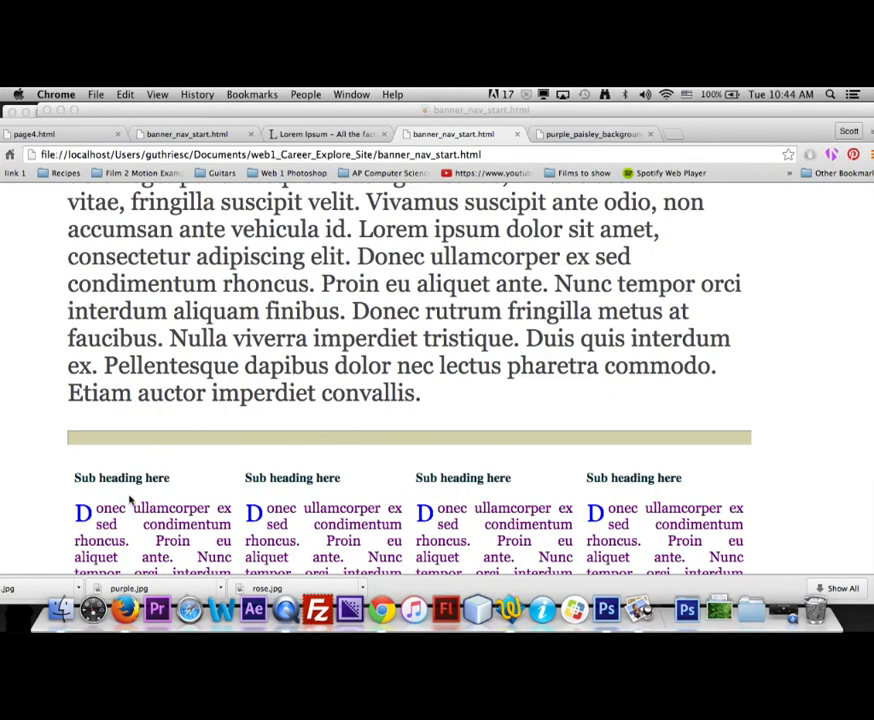
{"action": "double_click", "coordinate": [120, 476]}
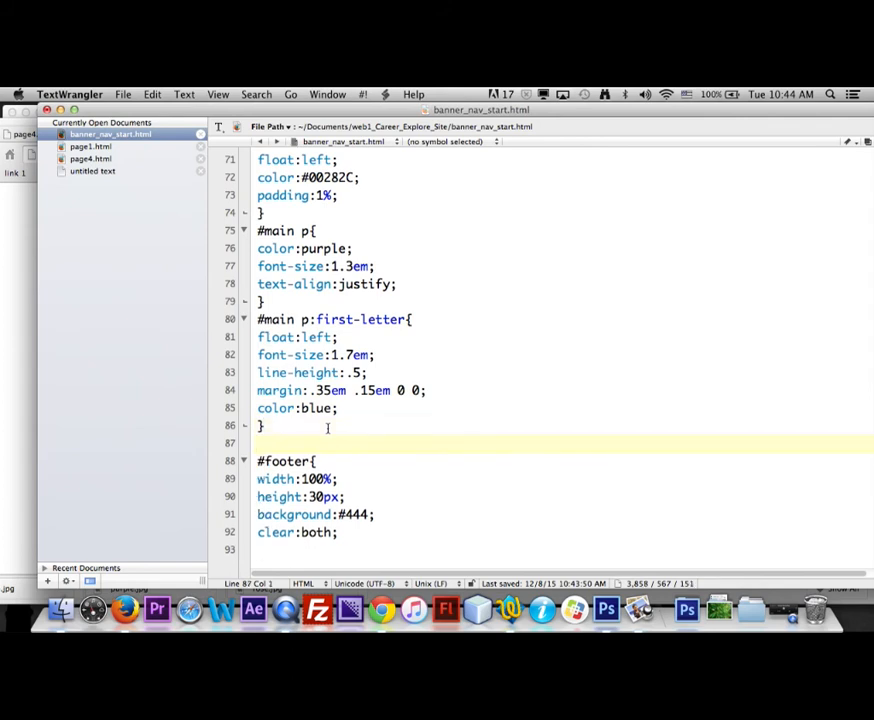
Write a "#main h3" rule with font-size:1.5em and color:green
{"action": "type", "text": "#"}
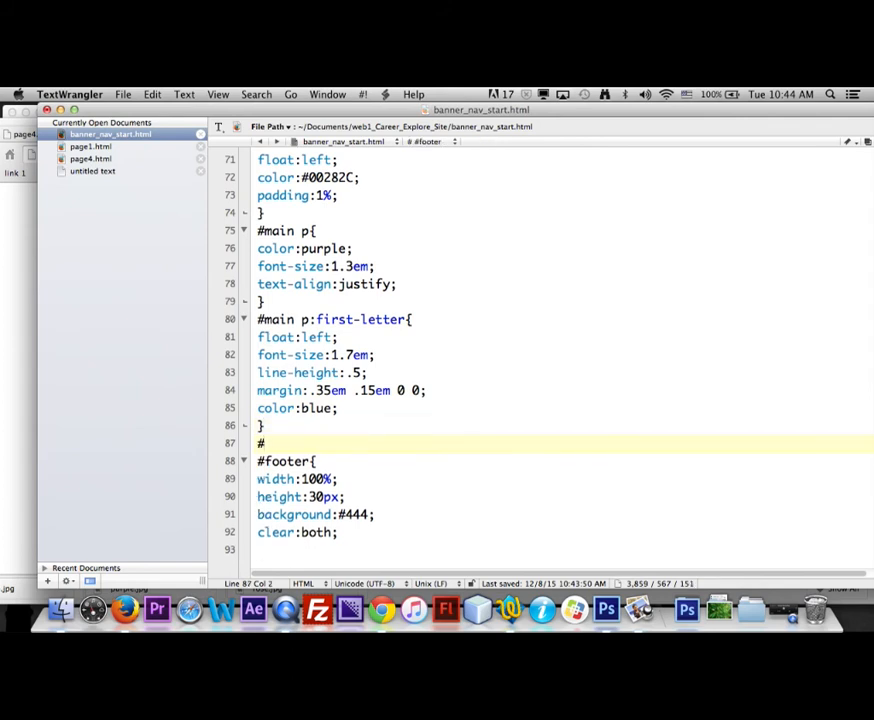
{"action": "type", "text": "#main h3"}
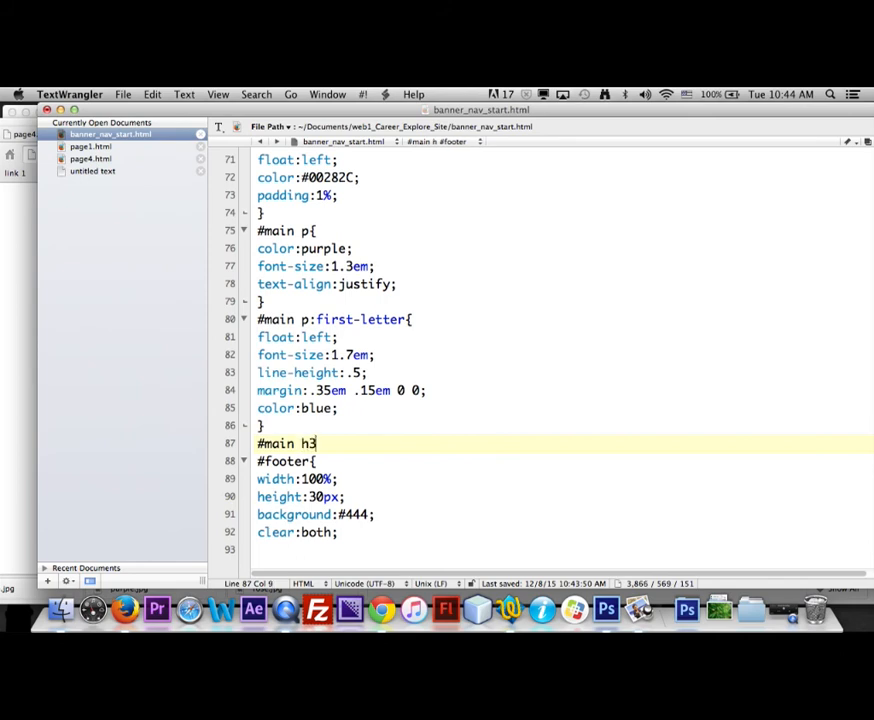
{"action": "type", "text": "{"}
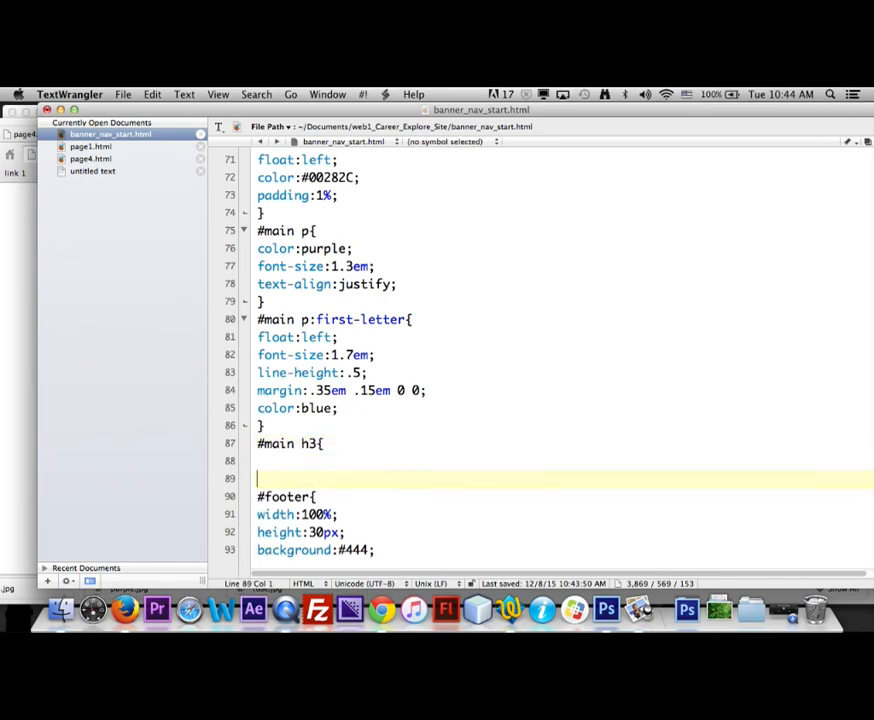
{"action": "type", "text": "}"}
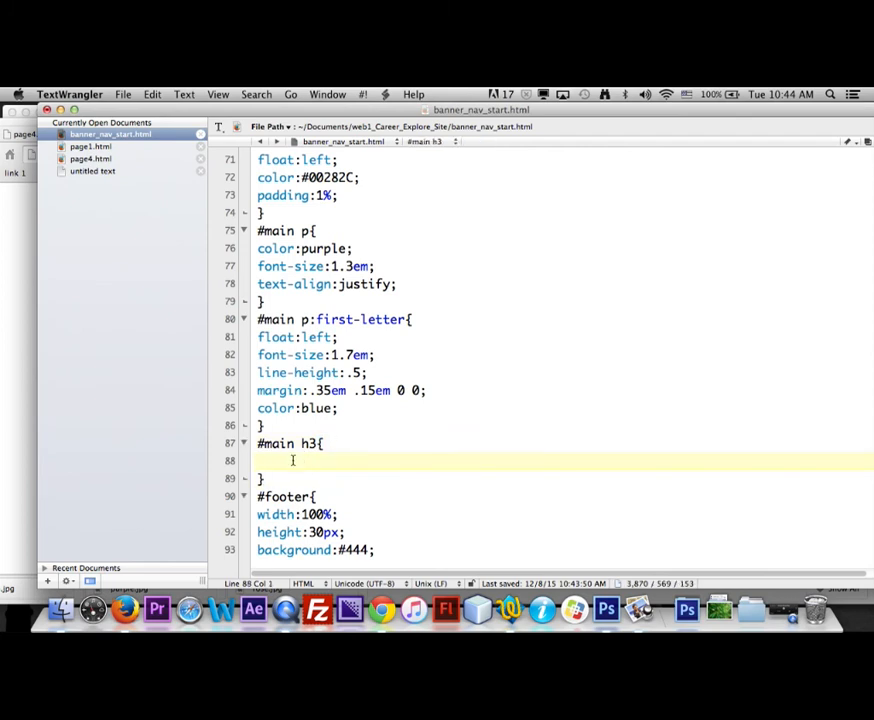
{"action": "type", "text": "font"}
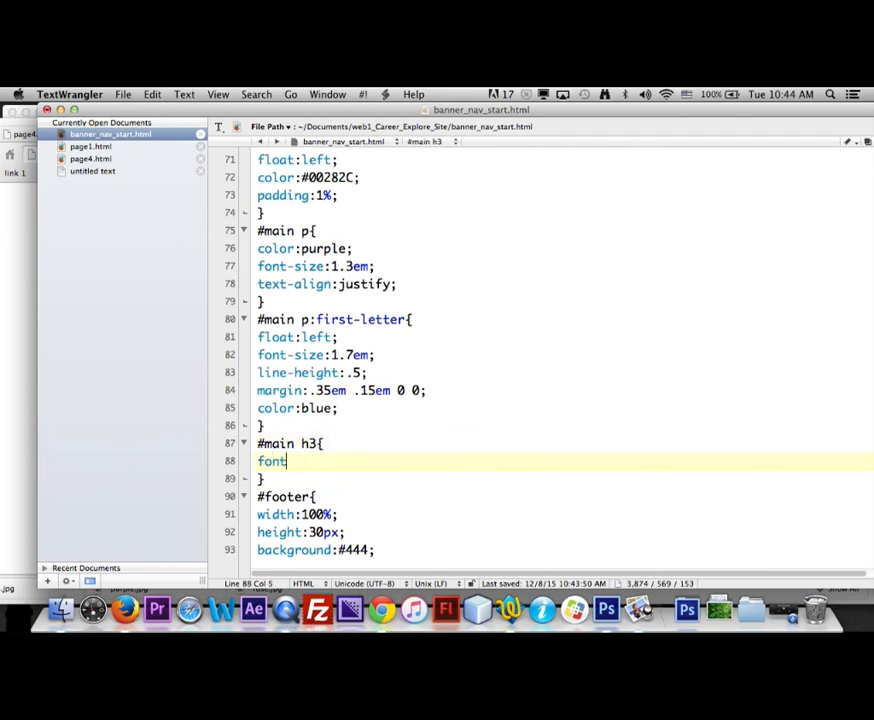
{"action": "type", "text": "-size:"}
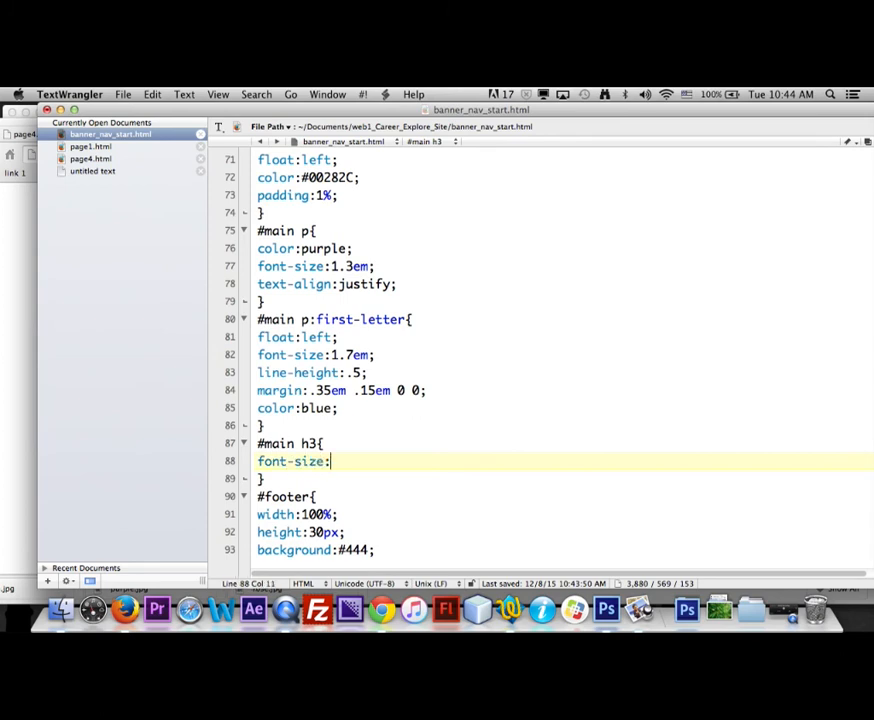
{"action": "type", "text": "15"}
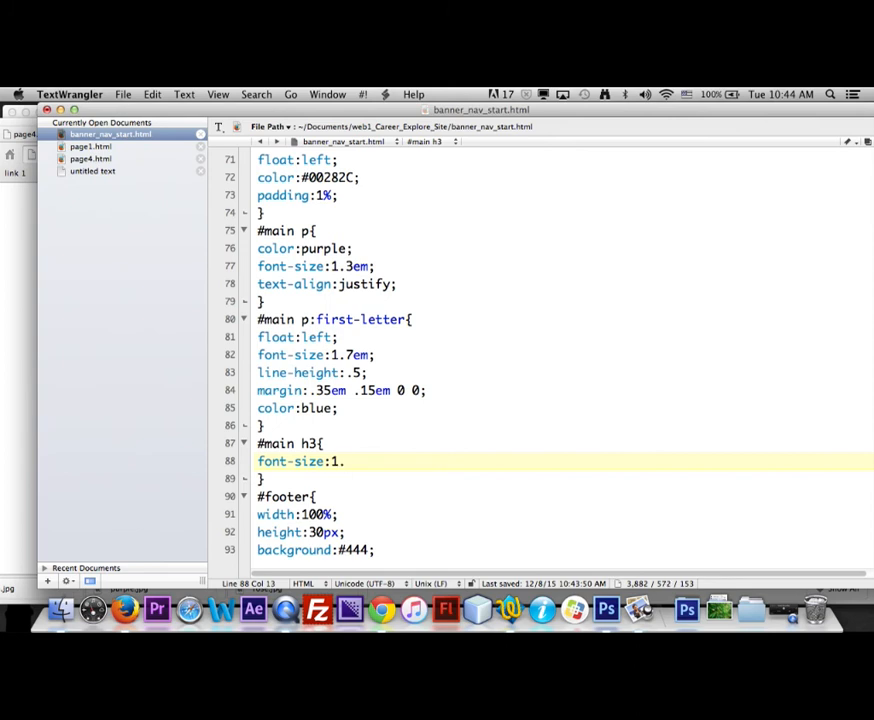
{"action": "type", "text": "5em;"}
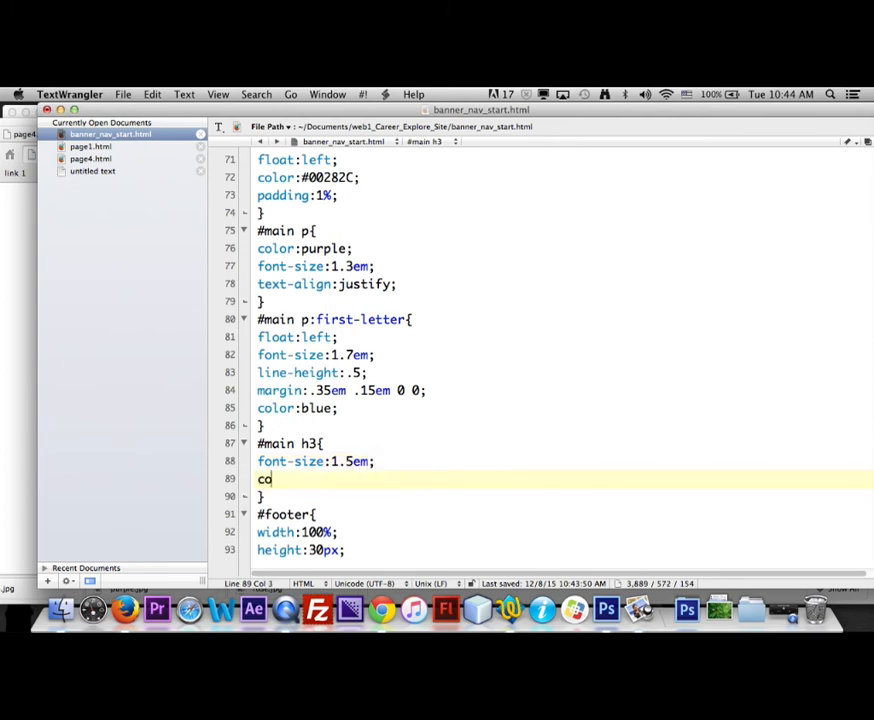
{"action": "type", "text": "lor:"}
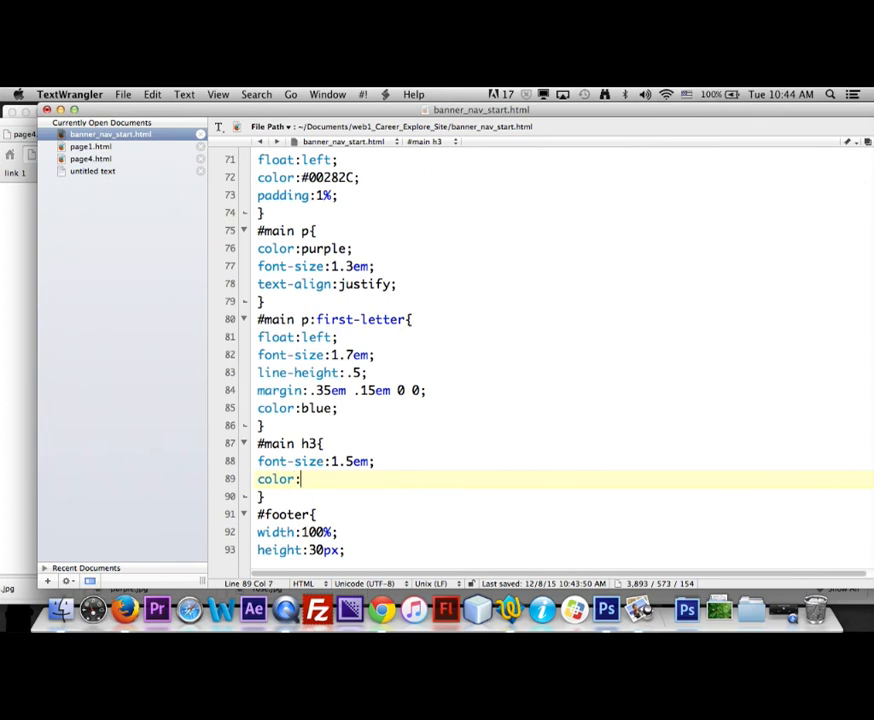
{"action": "type", "text": "green;"}
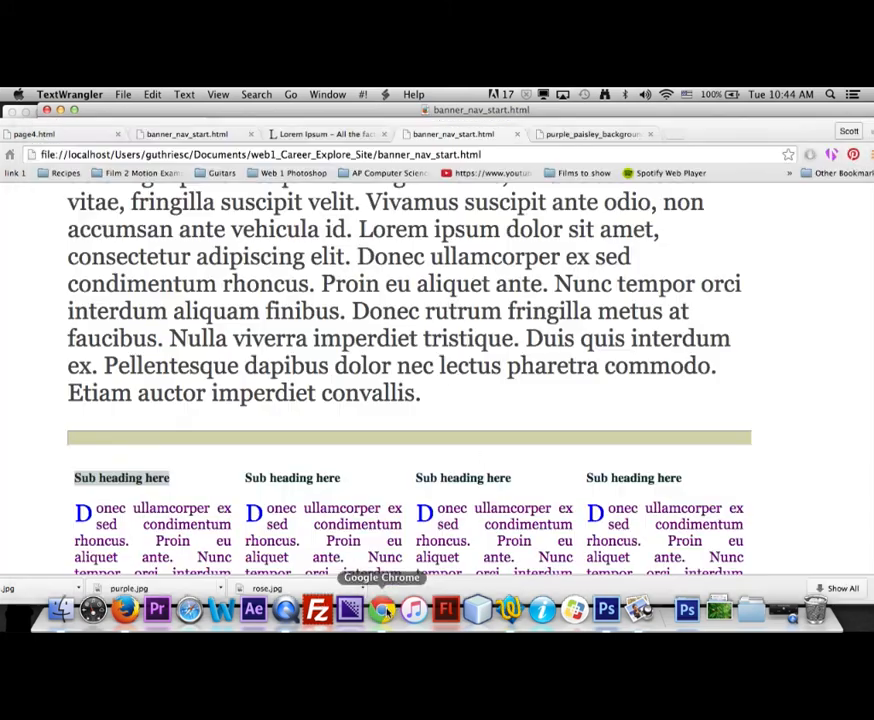
Dismiss a subheading context menu and scroll through the reloaded page with green subheadings
{"action": "right_click", "coordinate": [120, 476]}
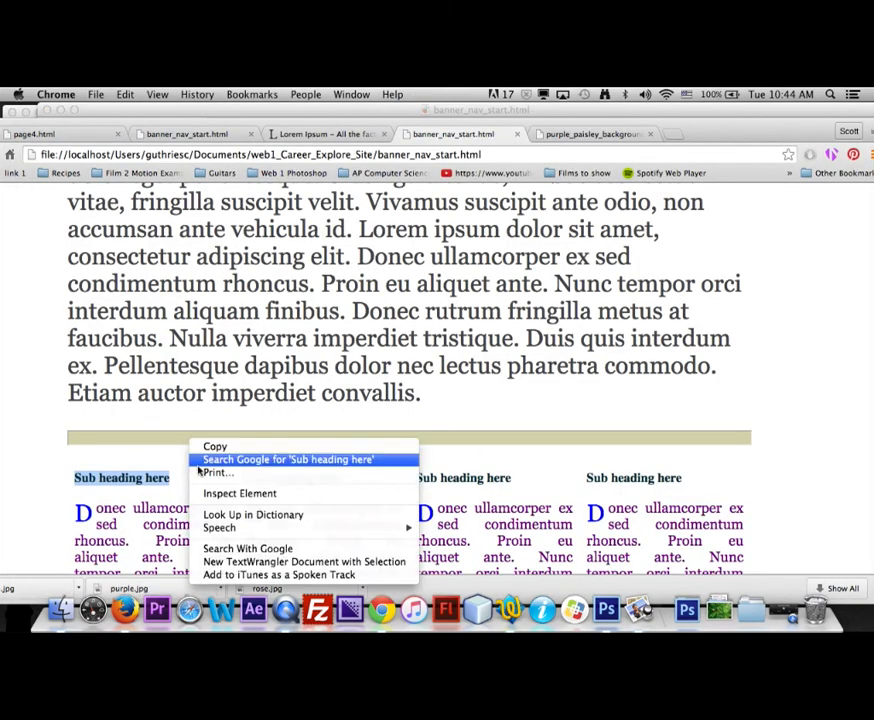
{"action": "left_click", "coordinate": [812, 384]}
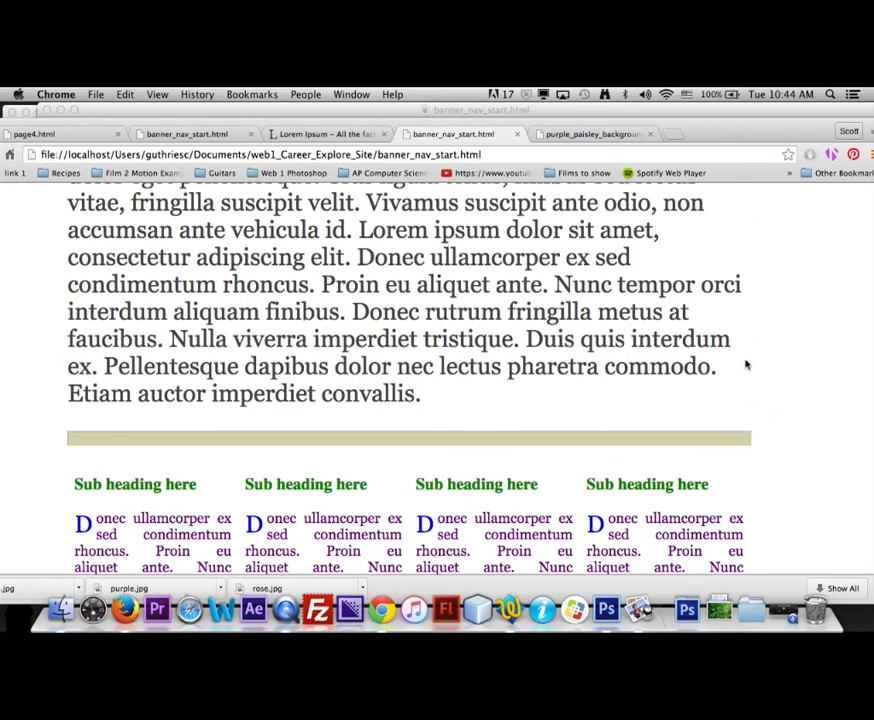
{"action": "scroll", "scroll_direction": "down", "scroll_amount": 3}
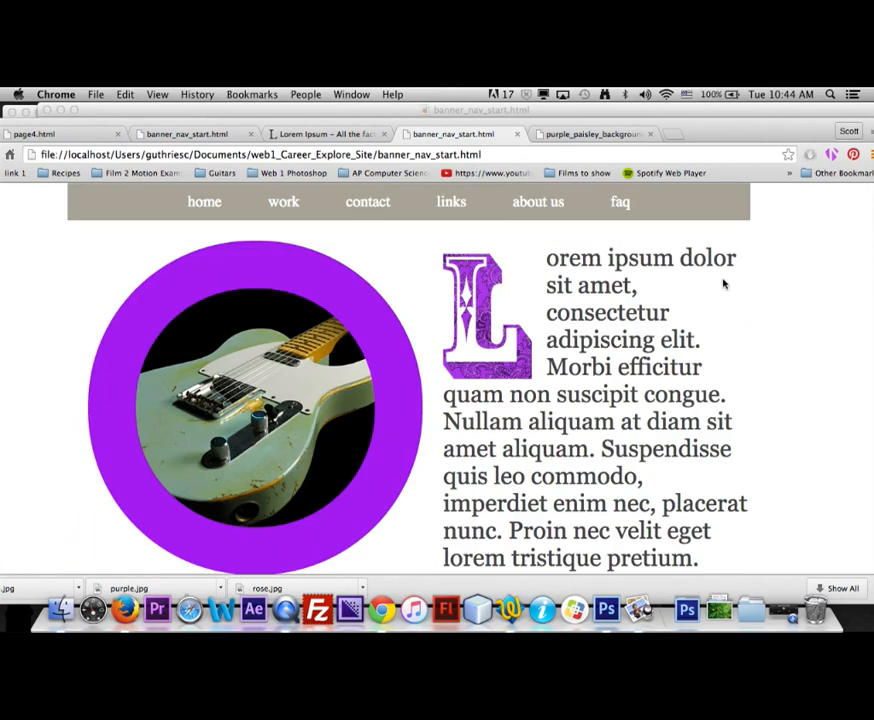
{"action": "scroll", "scroll_direction": "down", "scroll_amount": 3}
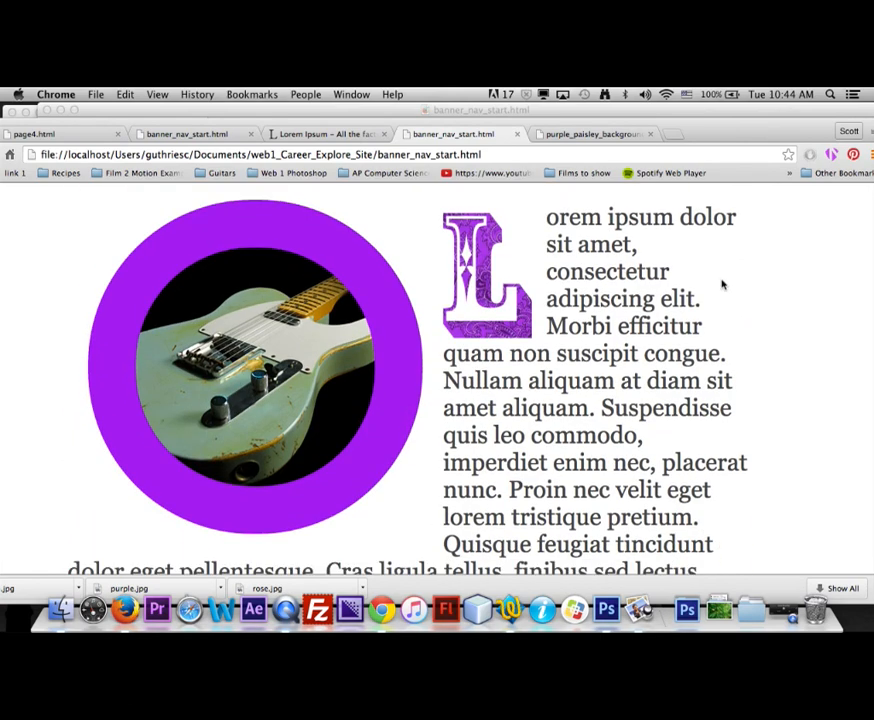
{"action": "mouse_move", "coordinate": [688, 280]}
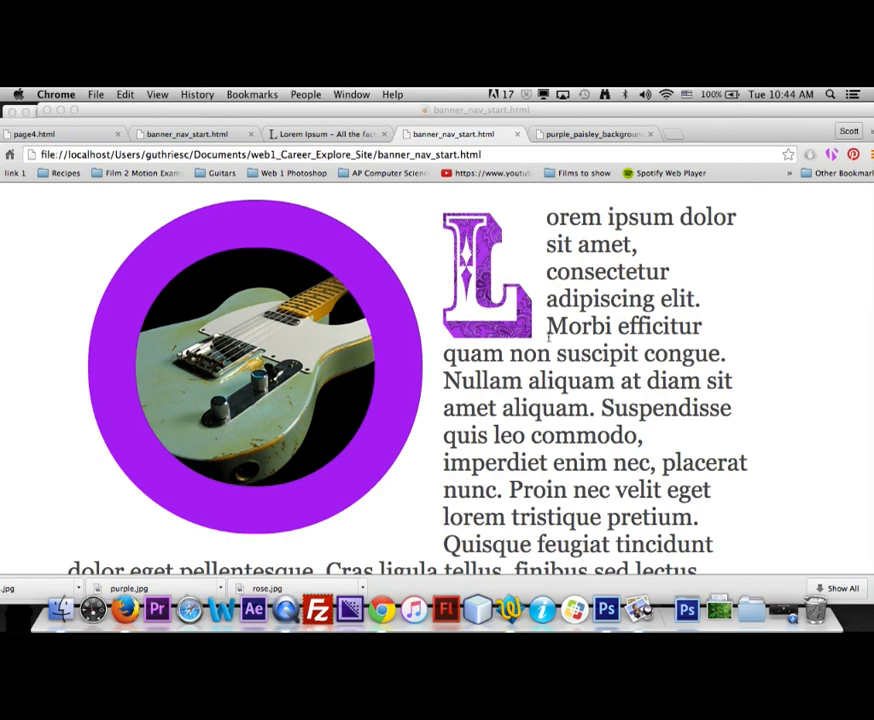
{"action": "scroll", "scroll_direction": "down", "scroll_amount": 3}
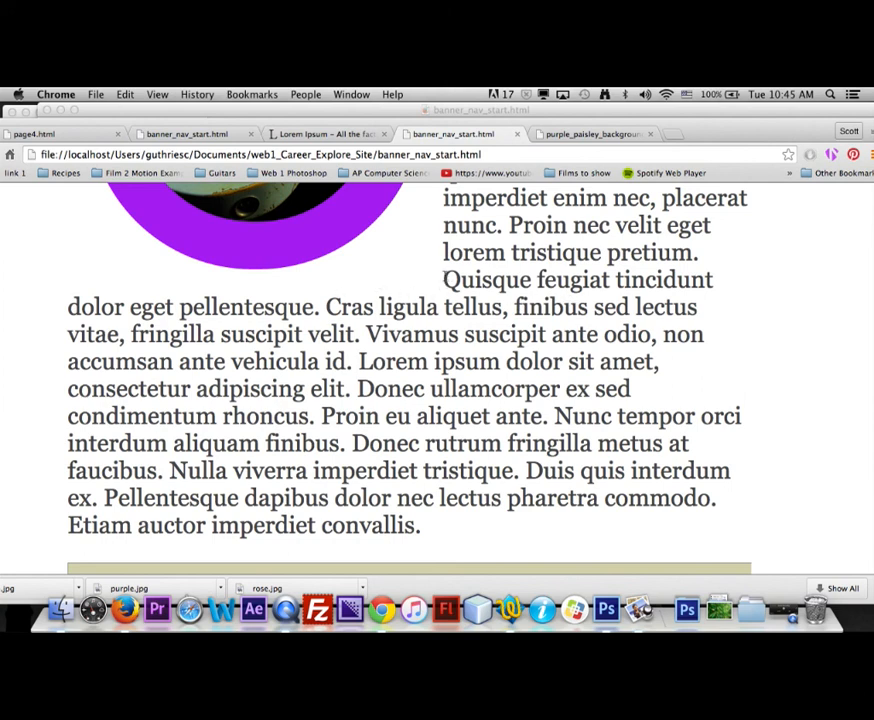
{"action": "mouse_move", "coordinate": [464, 544]}
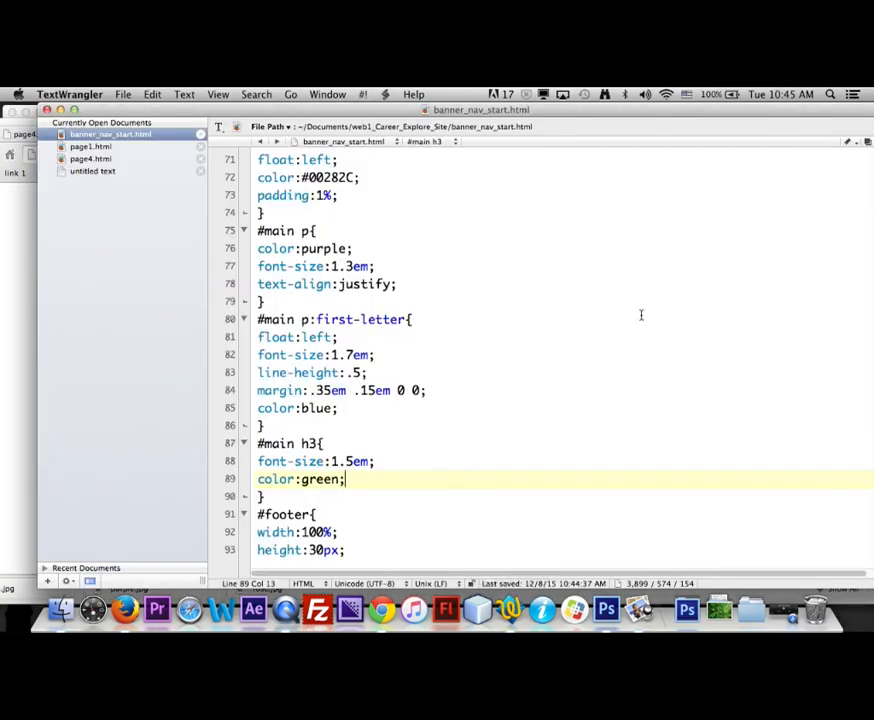
{"action": "scroll", "scroll_direction": "down", "scroll_amount": 3}
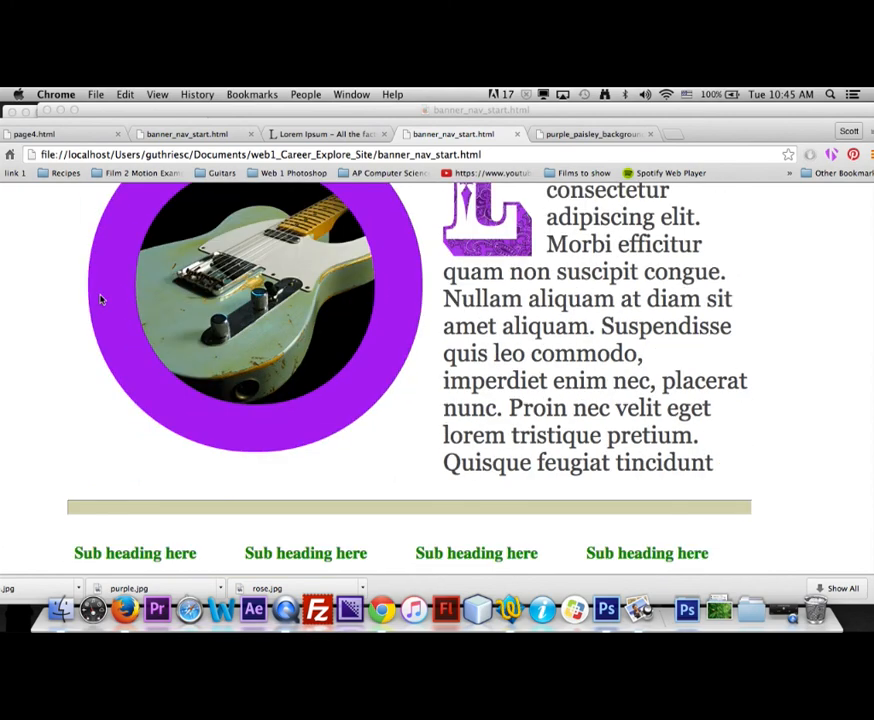
{"action": "scroll", "scroll_direction": "down", "scroll_amount": 3}
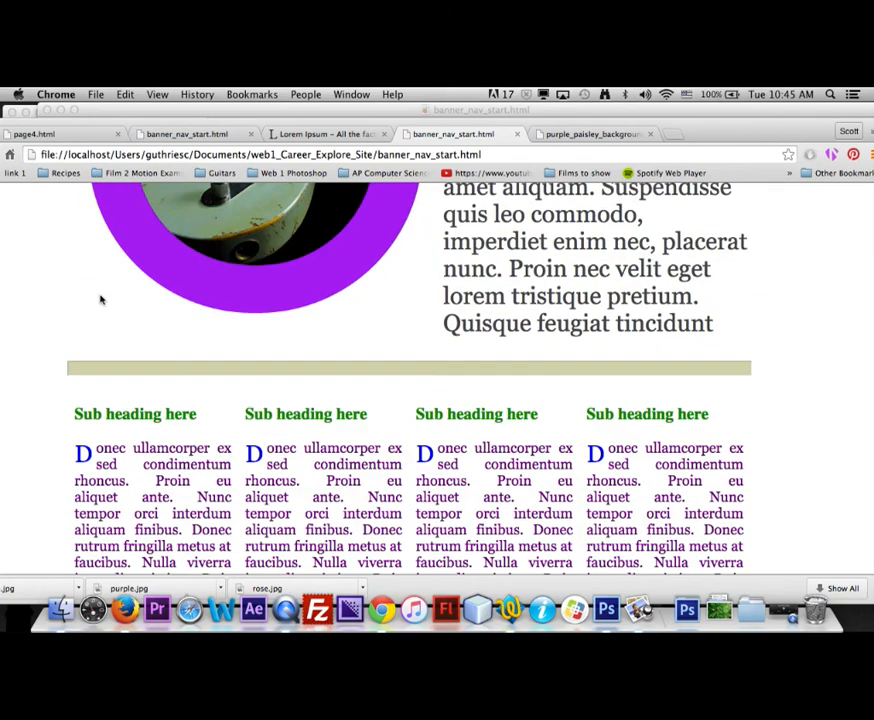
{"action": "scroll", "scroll_direction": "down", "scroll_amount": 3}
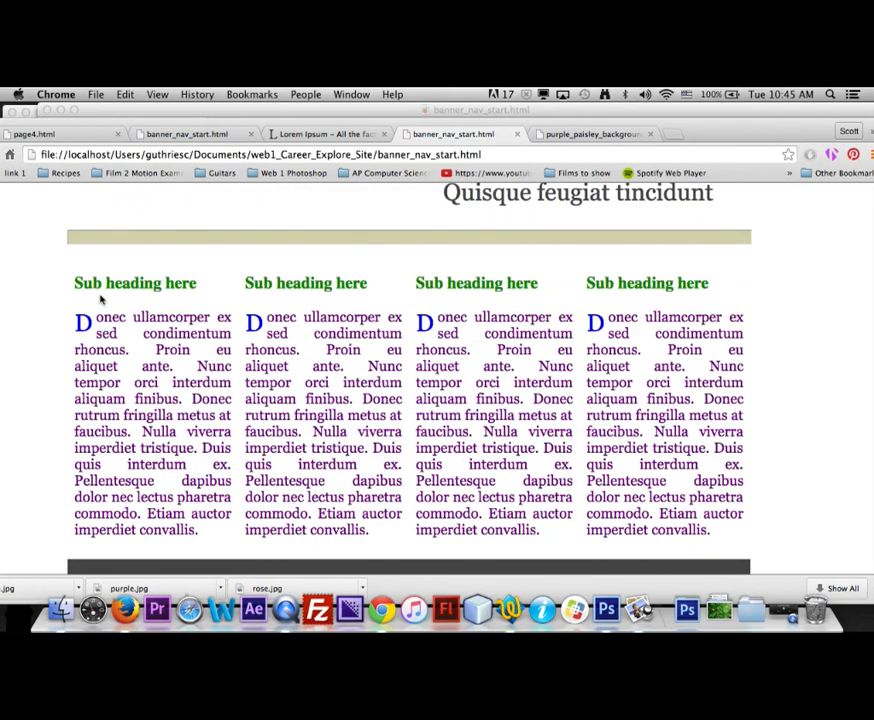
{"action": "scroll", "scroll_direction": "down", "scroll_amount": 3}
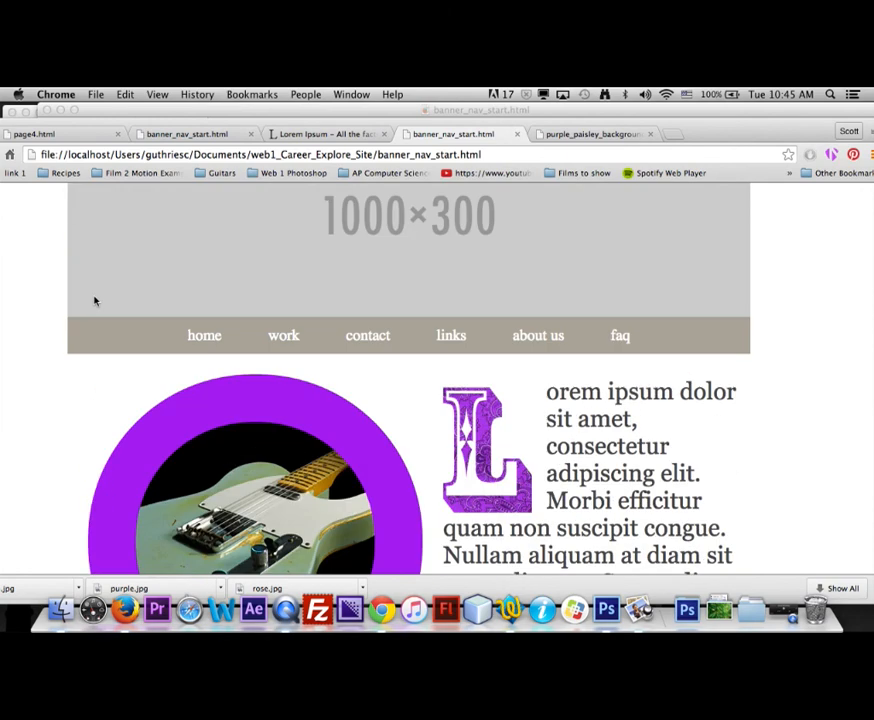
{"action": "scroll", "scroll_direction": "down", "scroll_amount": 3}
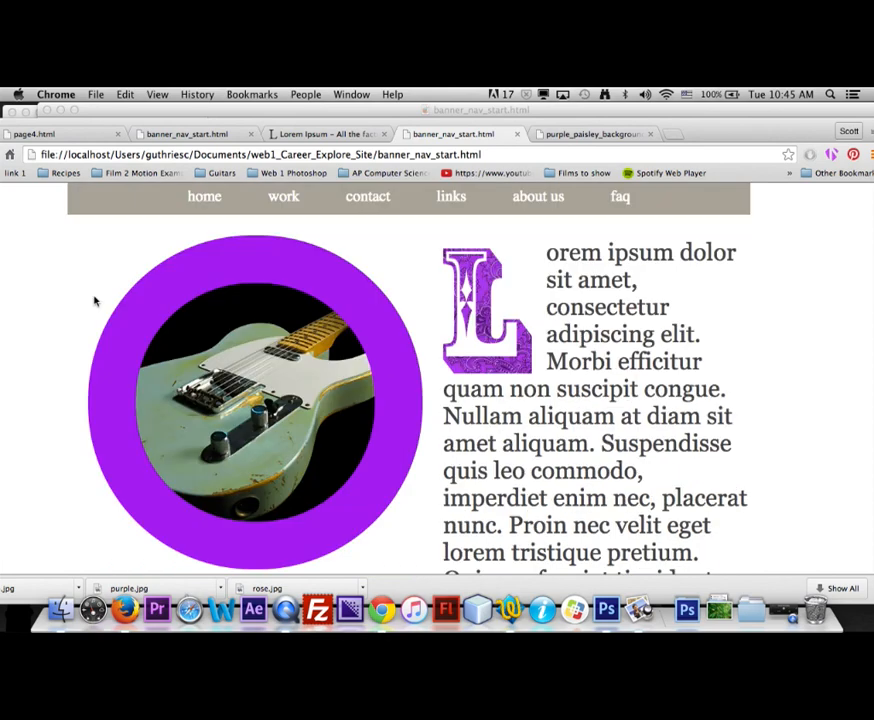